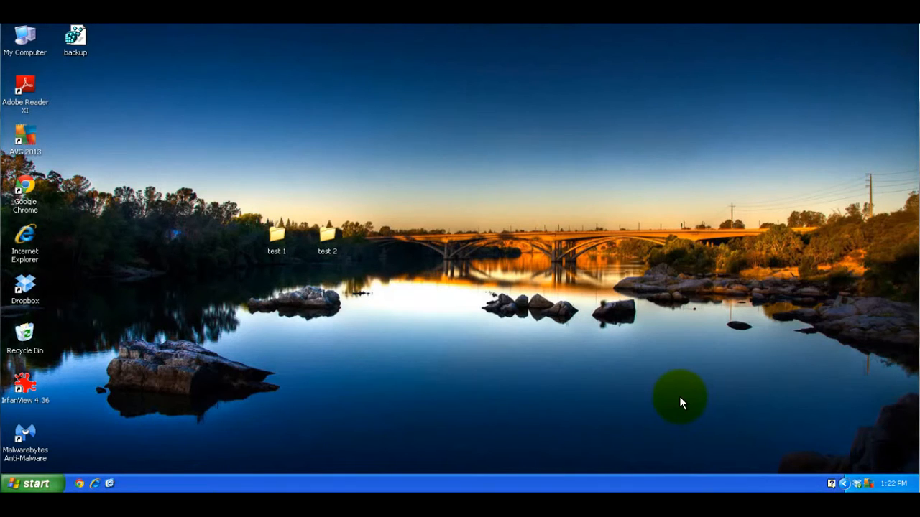
mouse_move(253, 351)
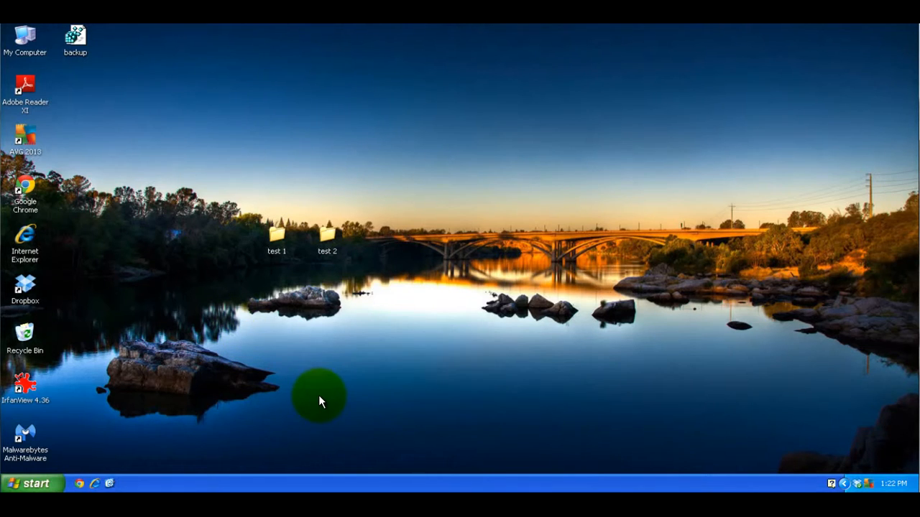
mouse_move(152, 420)
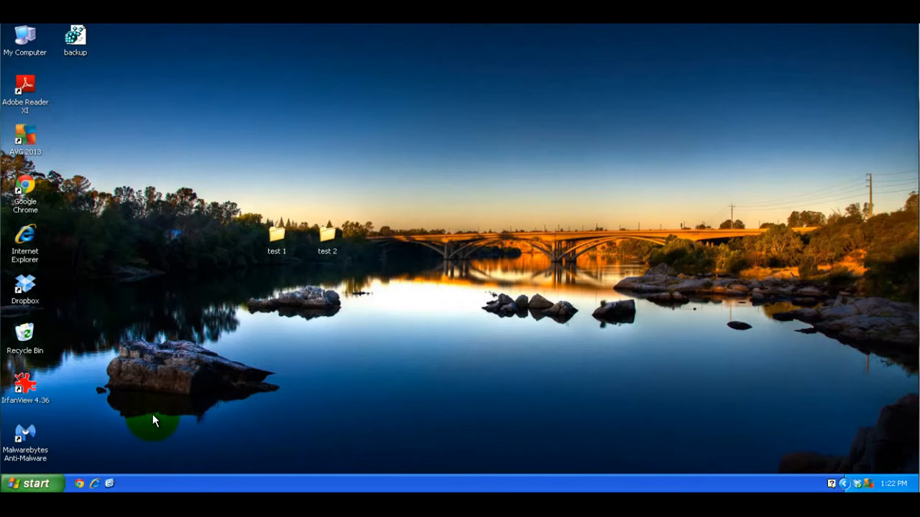
mouse_move(114, 424)
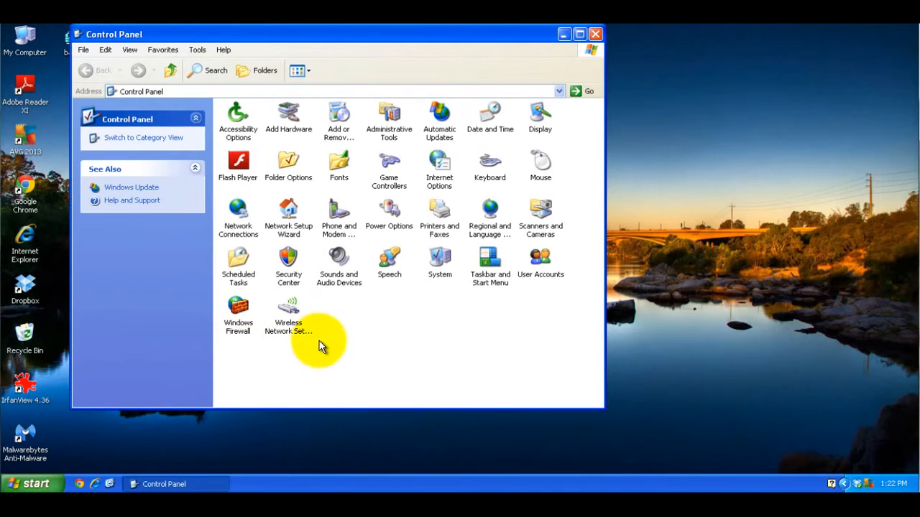
double_click(540, 260)
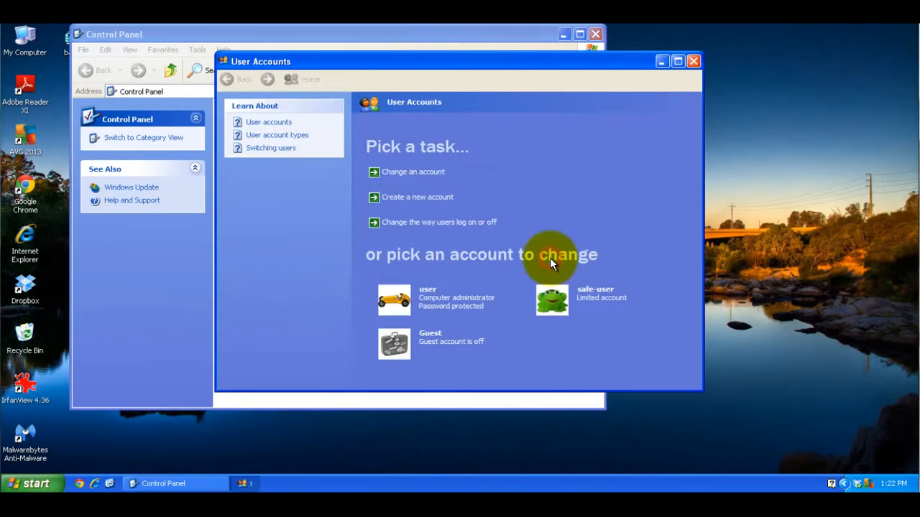
mouse_move(438, 300)
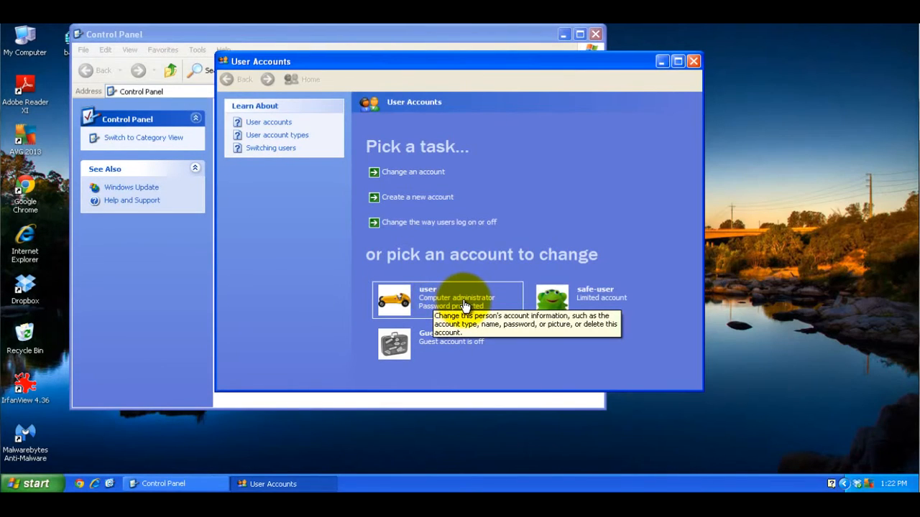
mouse_move(587, 301)
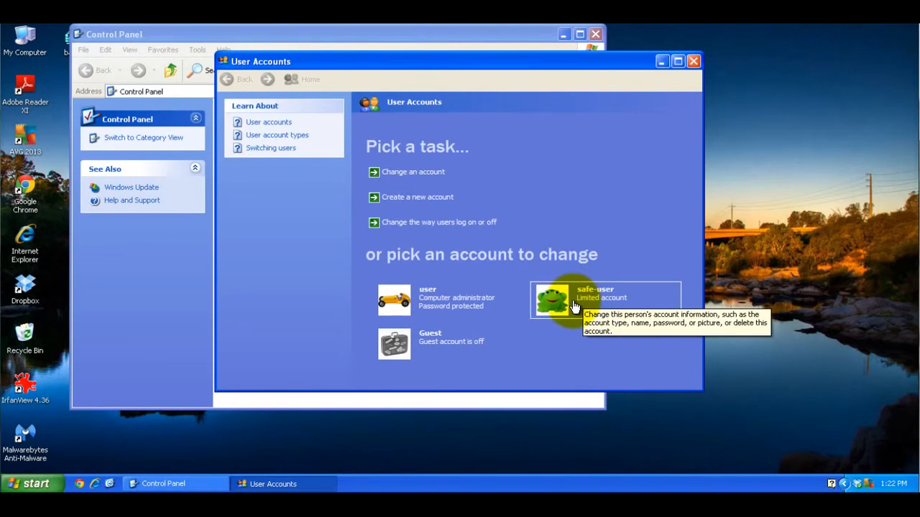
mouse_move(575, 304)
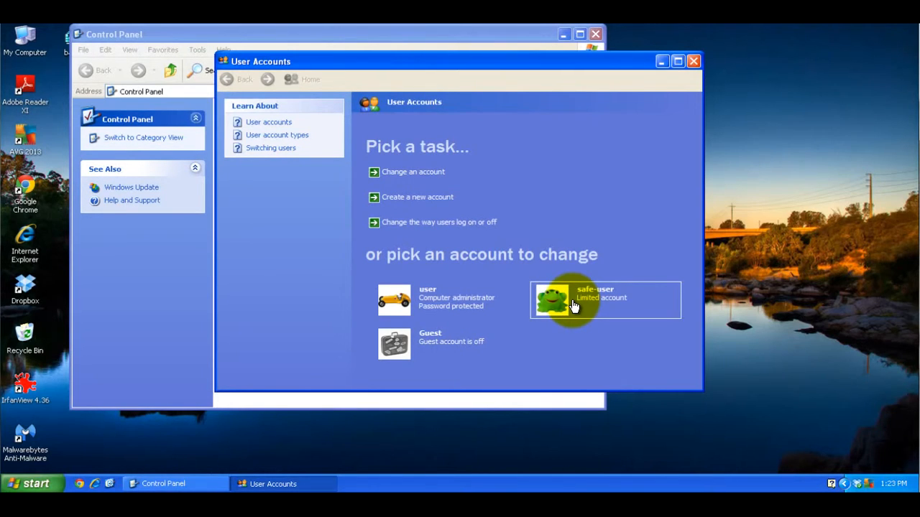
mouse_move(405, 205)
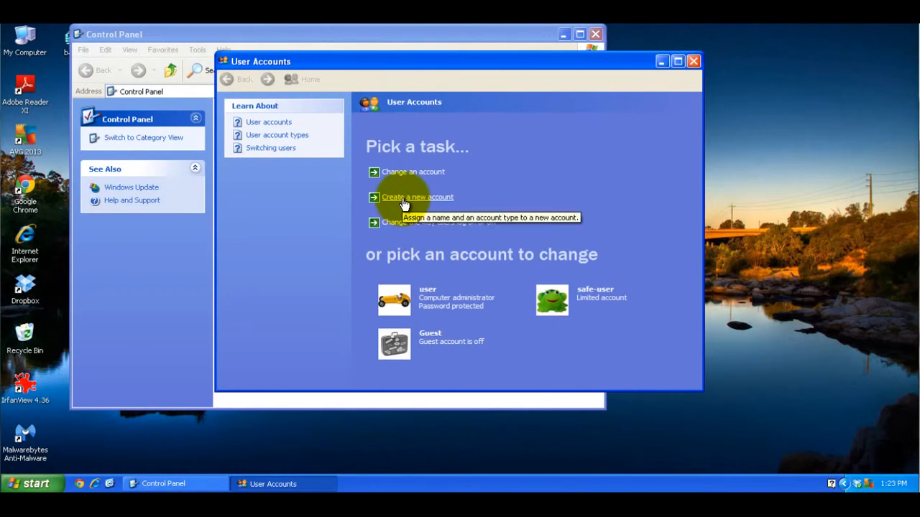
left_click(417, 197)
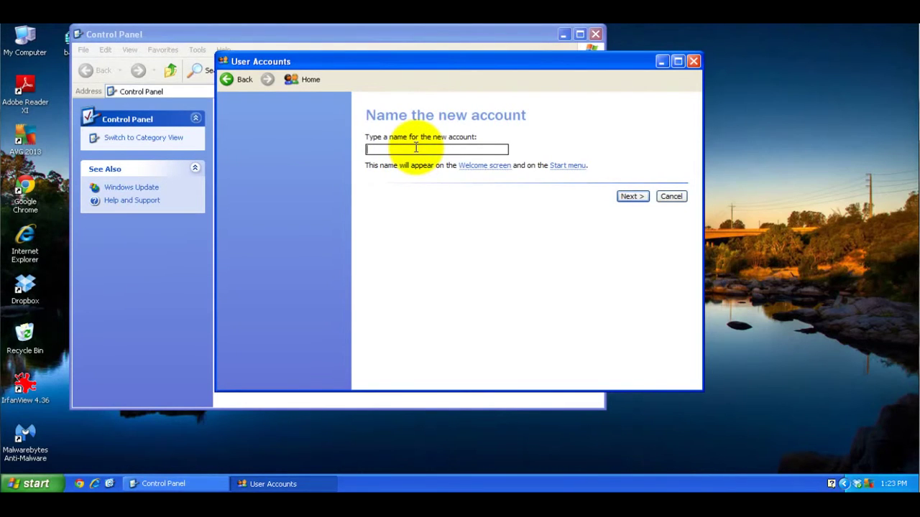
mouse_move(644, 210)
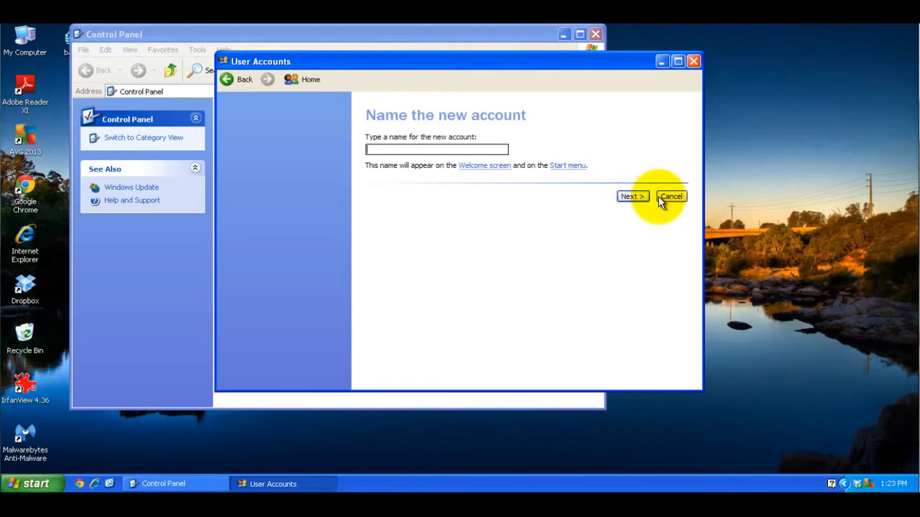
mouse_move(669, 198)
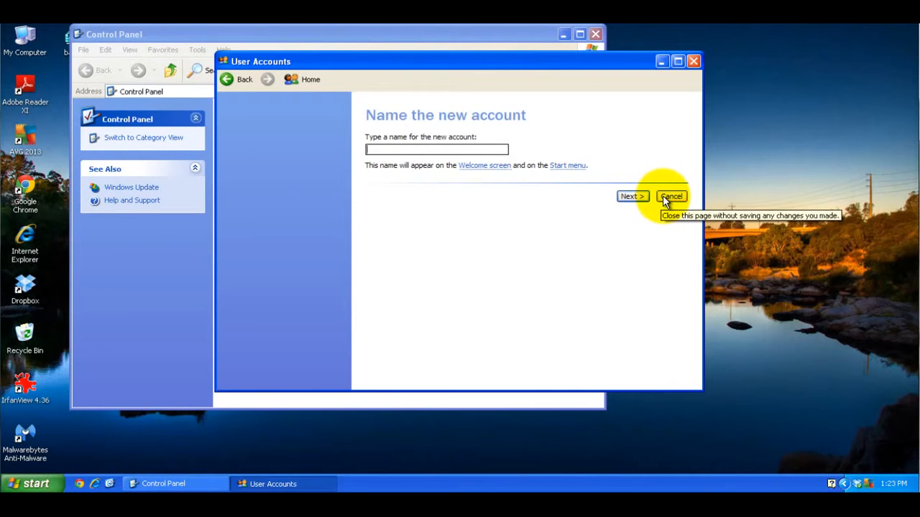
left_click(669, 195)
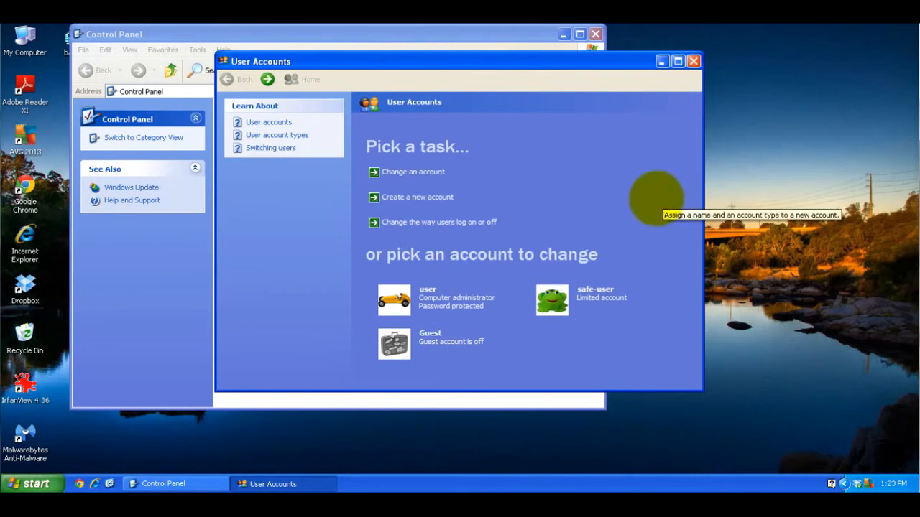
left_click(693, 61)
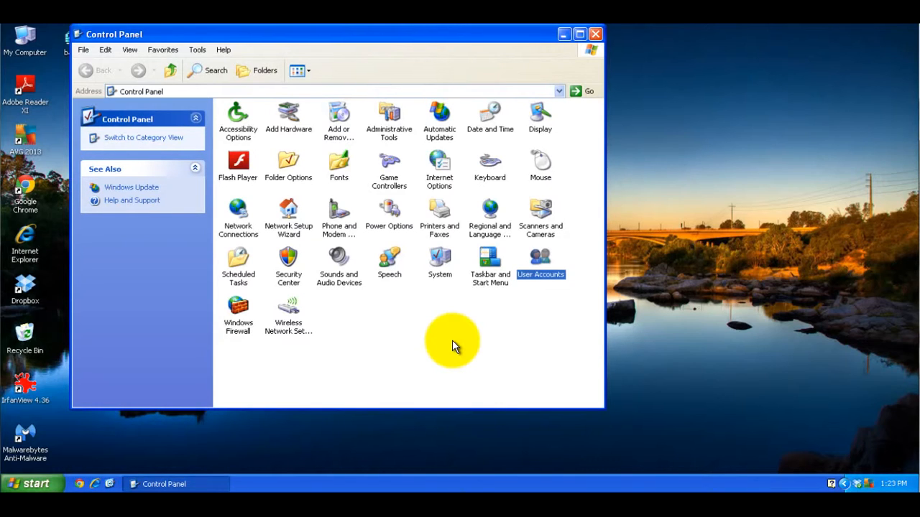
mouse_move(524, 252)
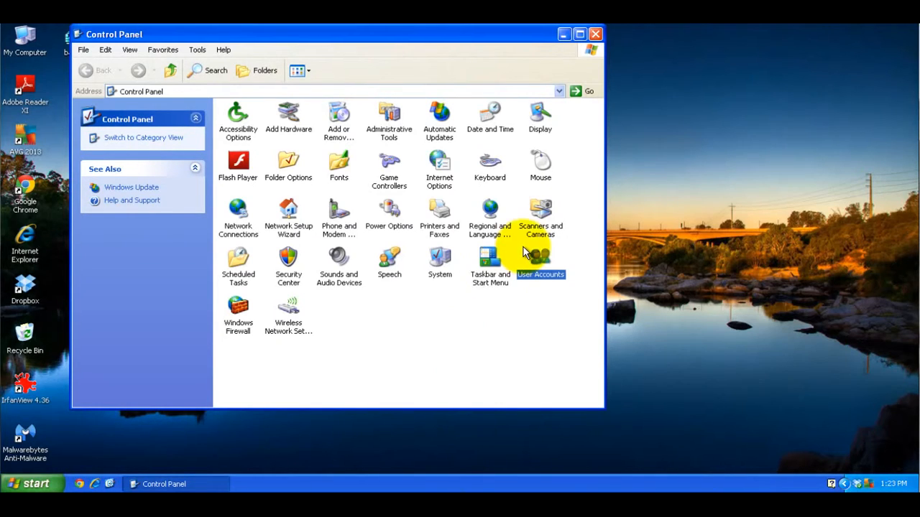
- Close Control Panel and bring up Folder Options from My Computer's Tools menu
left_click(595, 34)
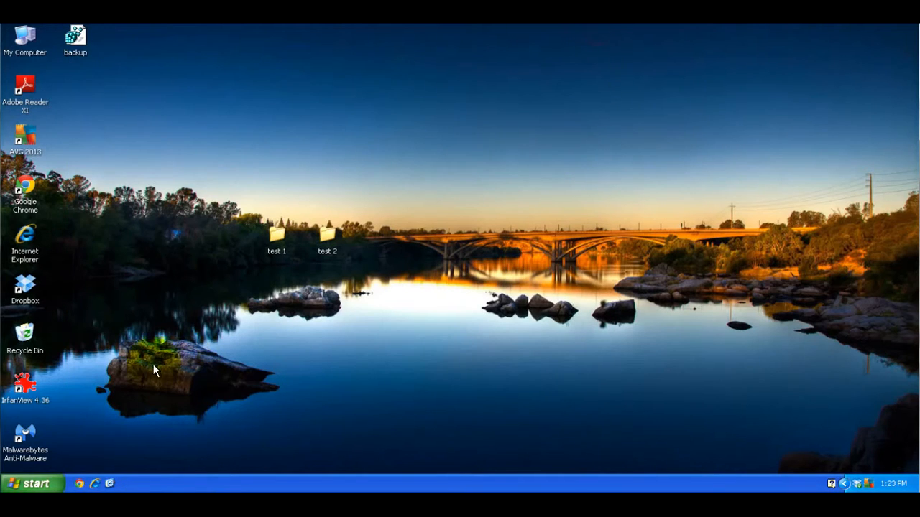
mouse_move(25, 36)
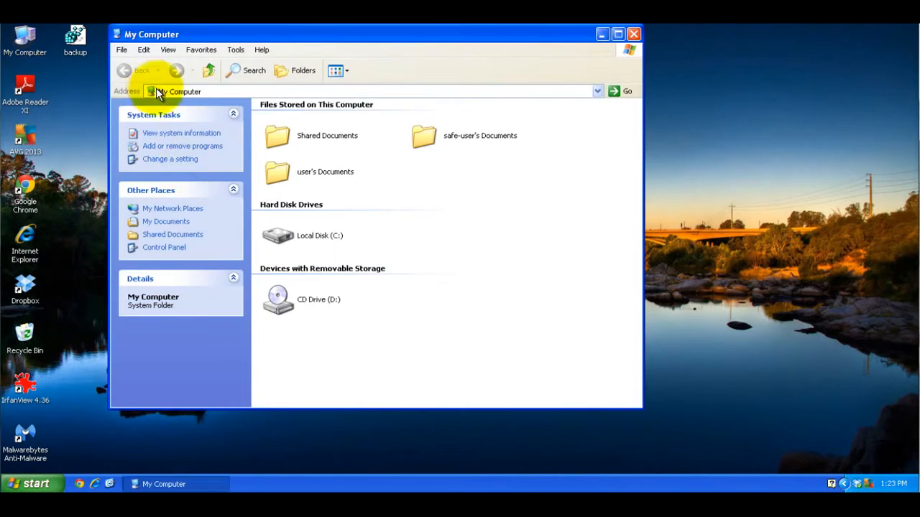
left_click(236, 49)
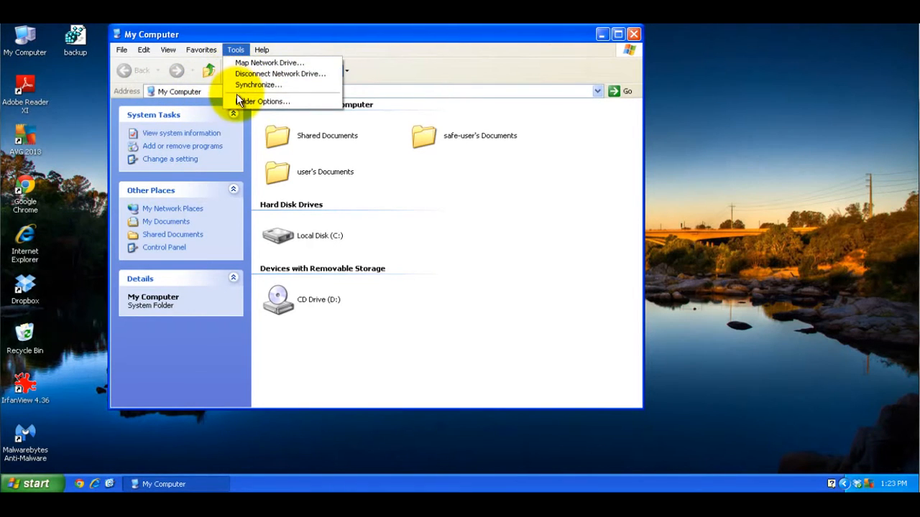
left_click(264, 101)
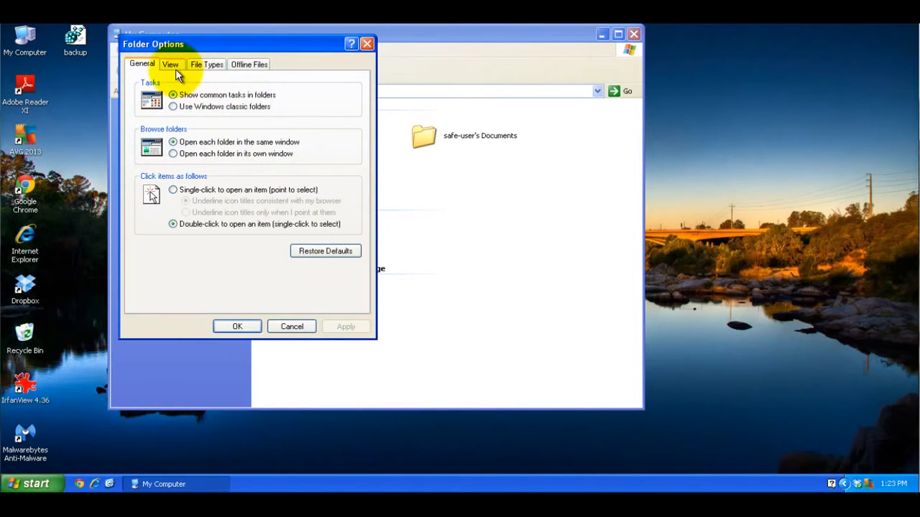
- On the View tab choose Show hidden files, reveal protected OS files with Yes, then cancel the dialog
left_click(170, 63)
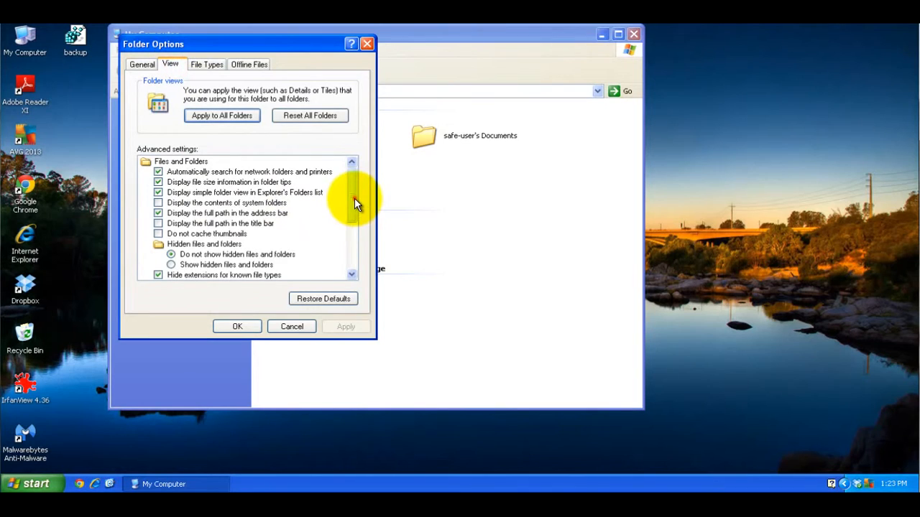
scroll("down", 3)
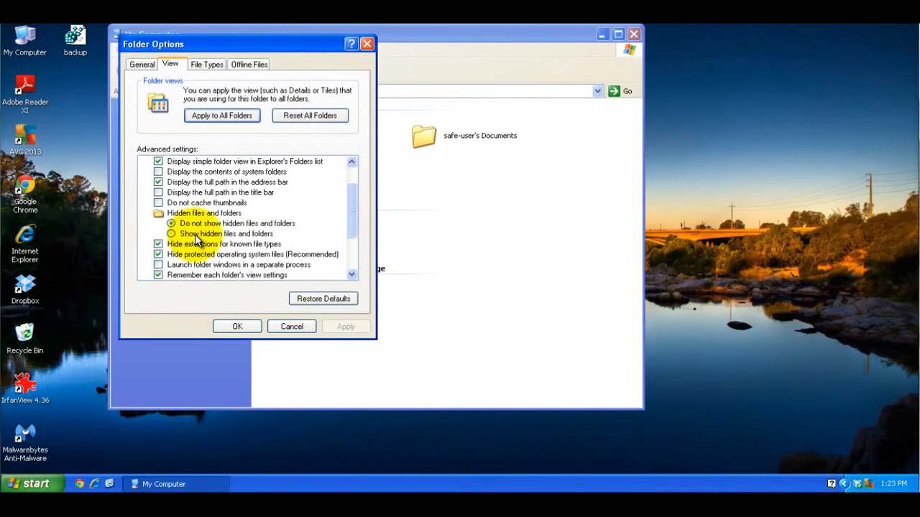
left_click(171, 232)
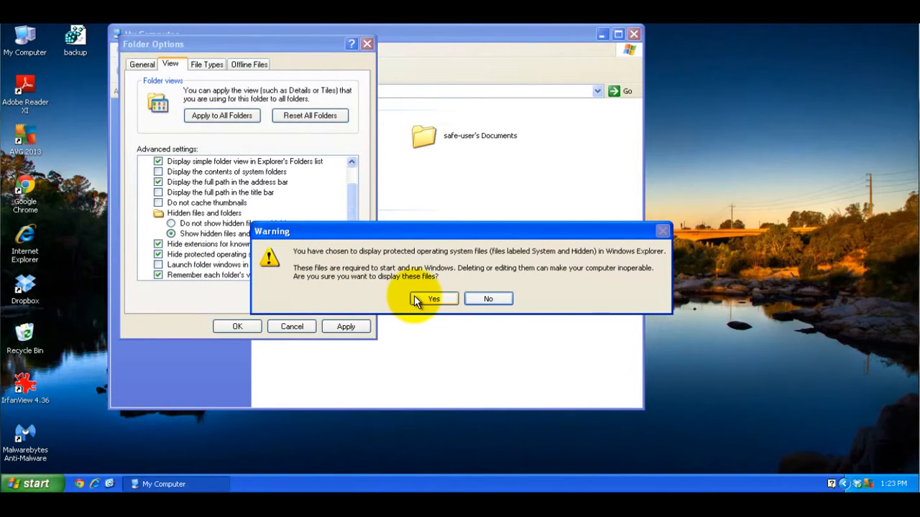
left_click(433, 299)
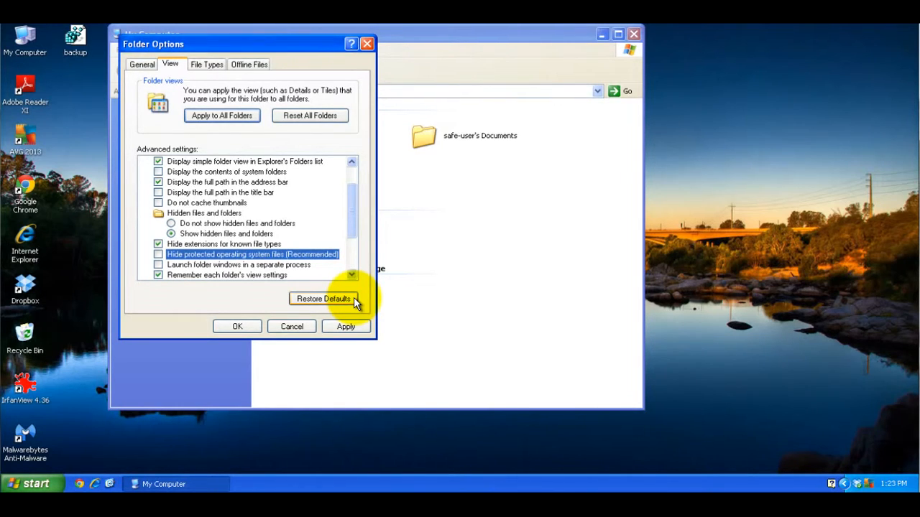
mouse_move(365, 296)
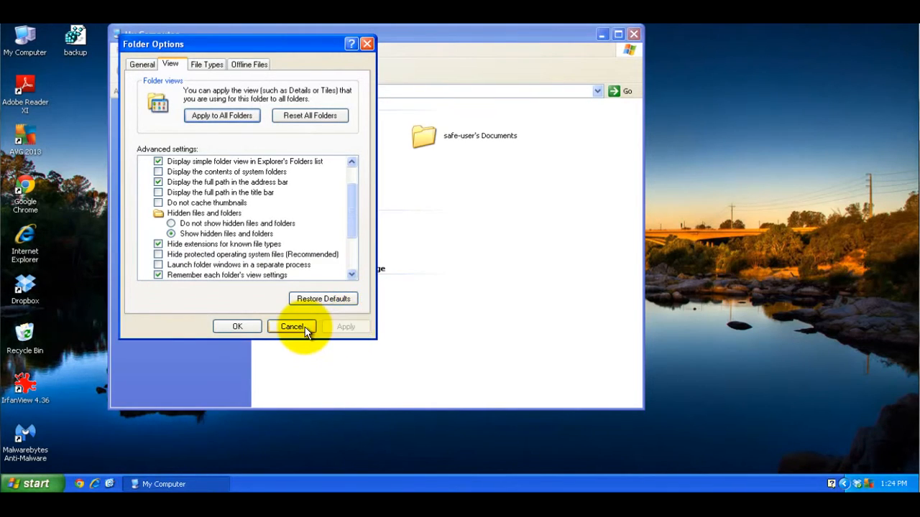
left_click(292, 326)
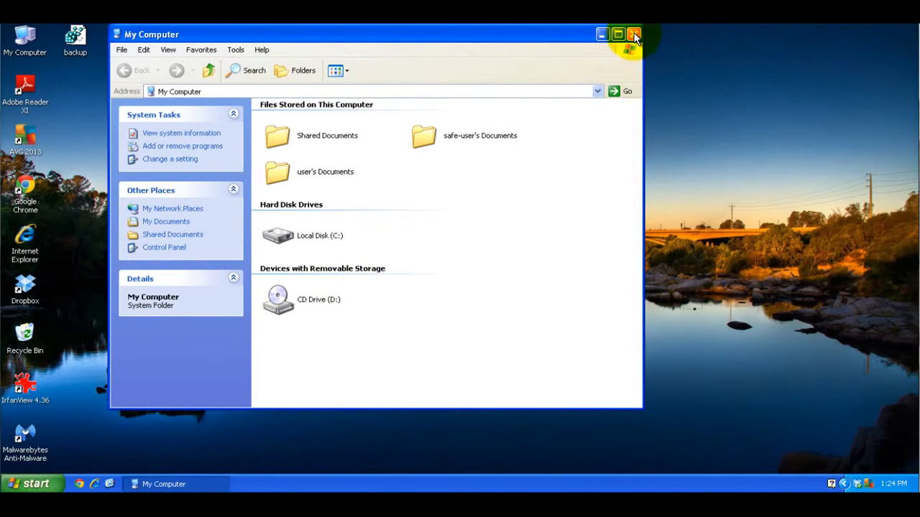
- Close My Computer and launch Registry Editor via Start > Run with regedit
left_click(632, 34)
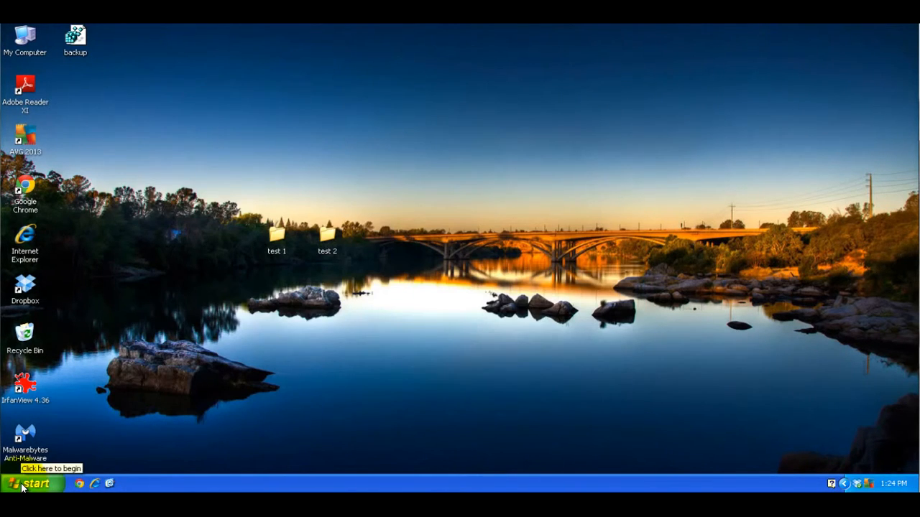
left_click(28, 483)
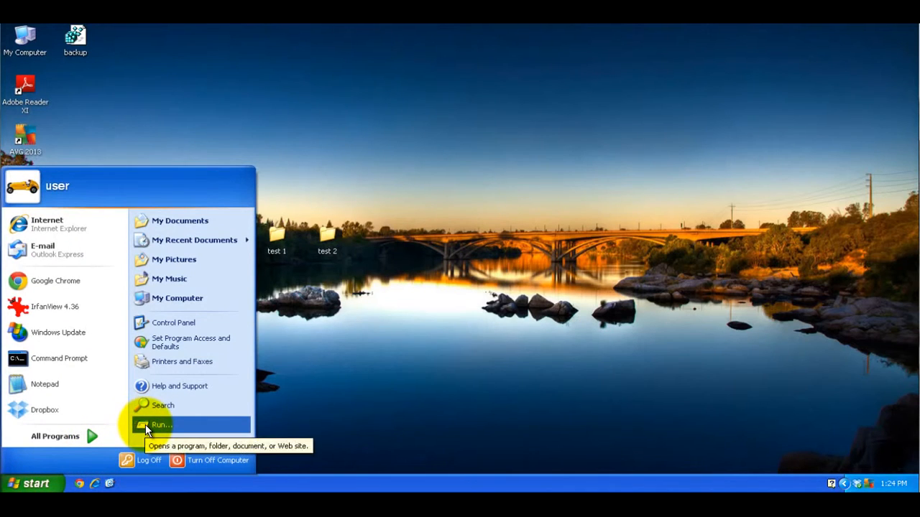
left_click(161, 424)
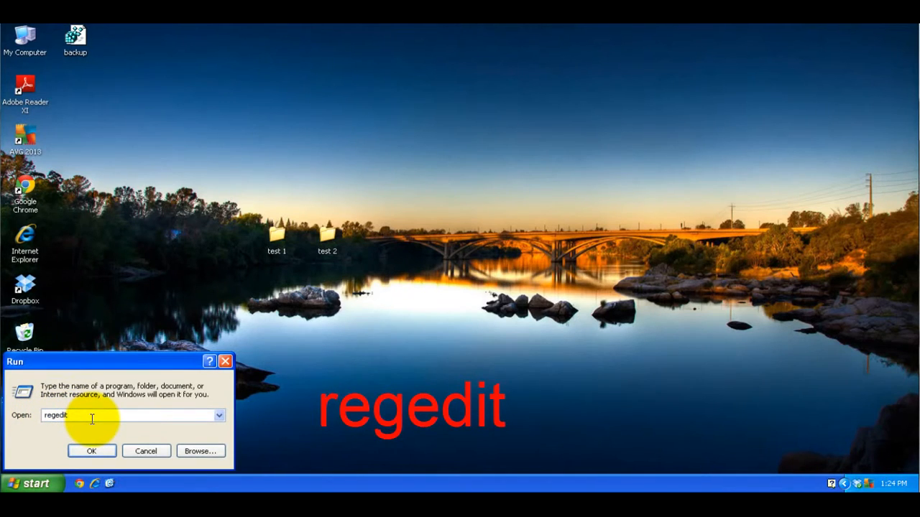
left_click(92, 451)
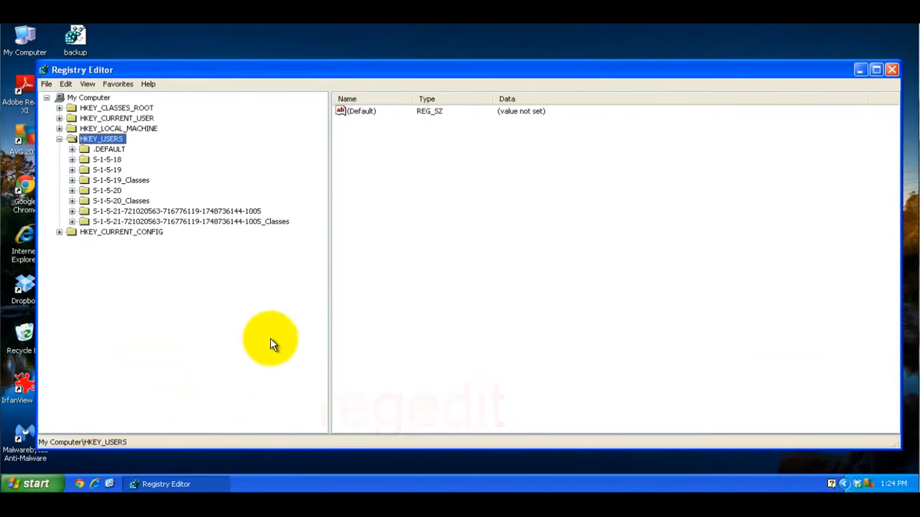
mouse_move(161, 261)
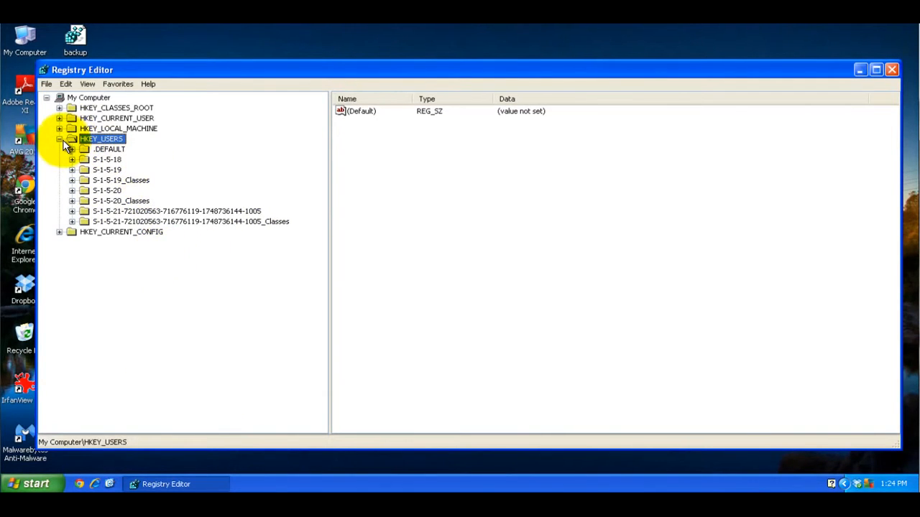
mouse_move(69, 128)
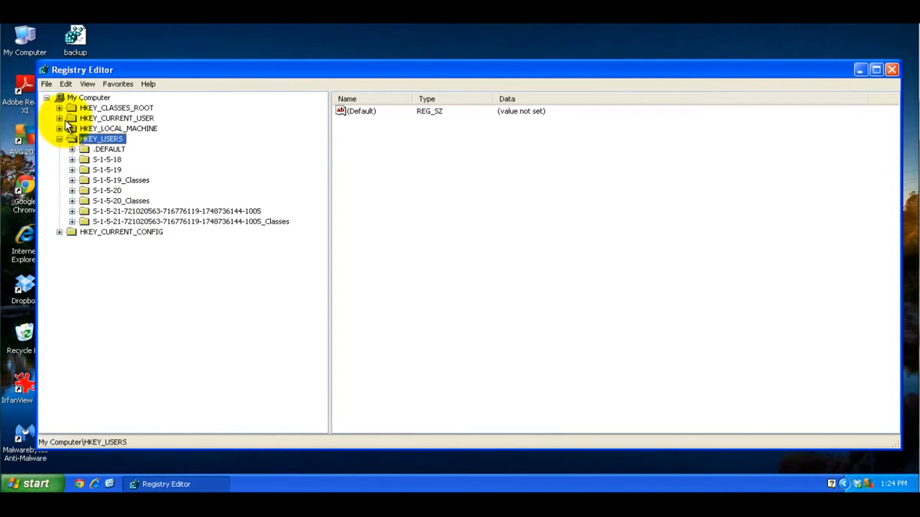
mouse_move(112, 169)
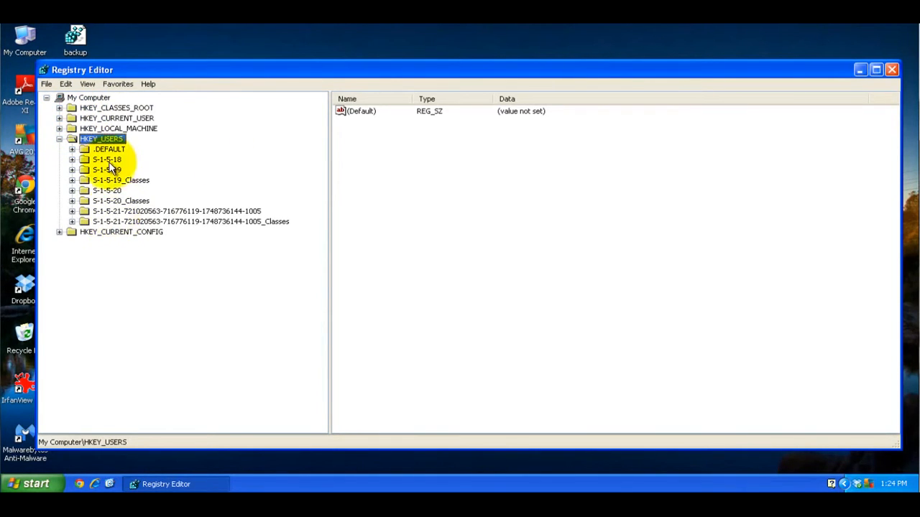
mouse_move(107, 122)
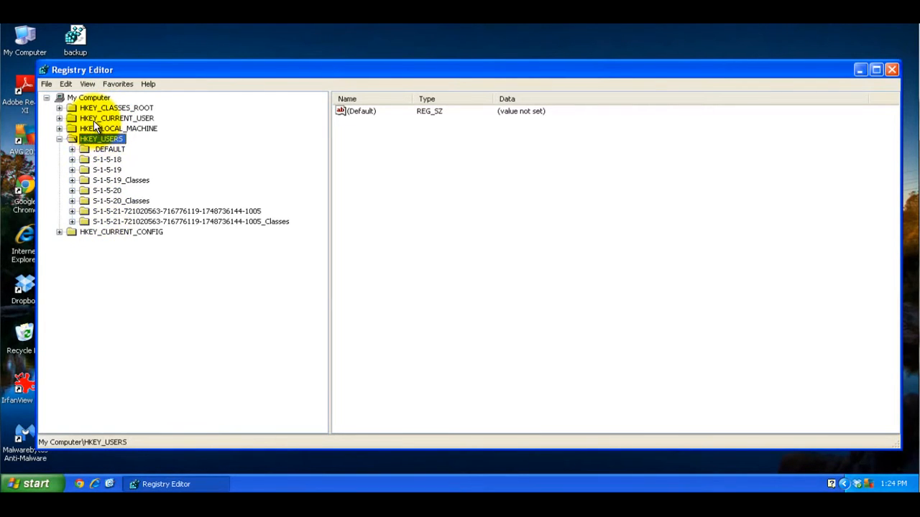
mouse_move(64, 136)
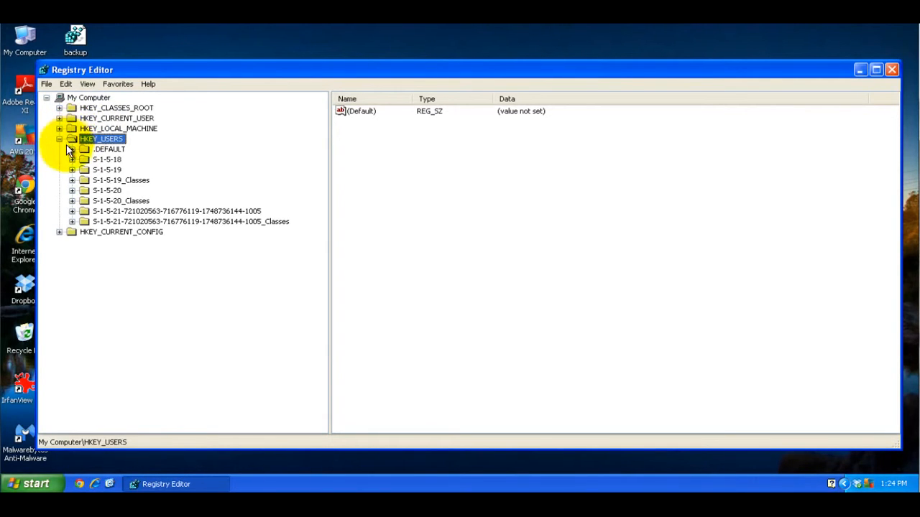
mouse_move(86, 145)
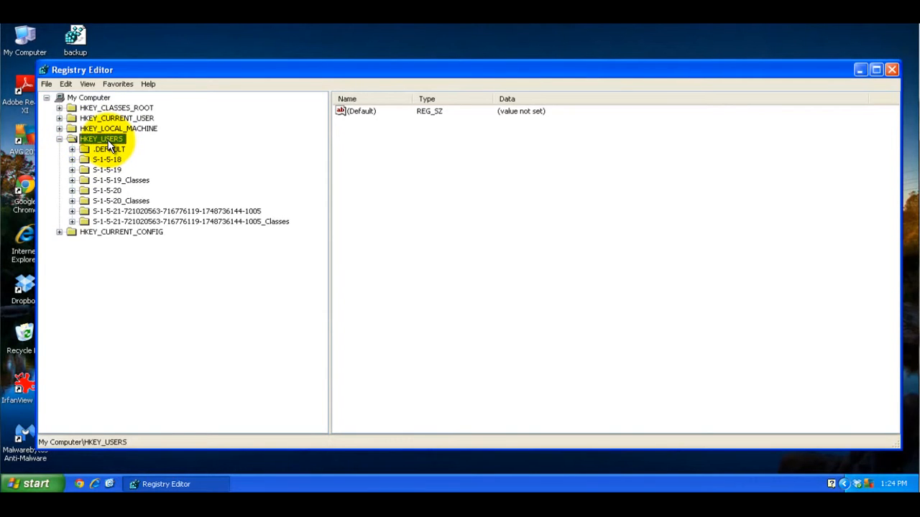
- Start Load Hive from the File menu with HKEY_USERS selected
left_click(46, 84)
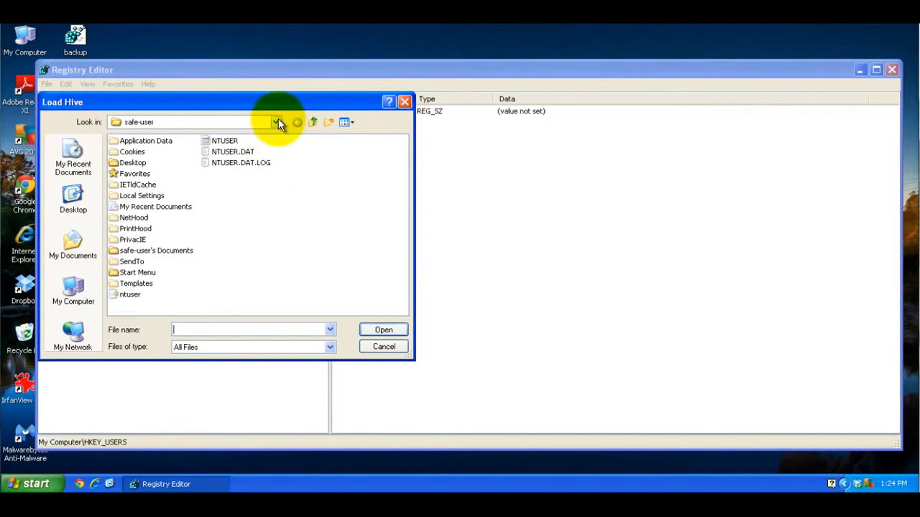
- Browse to Documents and Settings\safe-user and load its NTUSER hive file
left_click(276, 121)
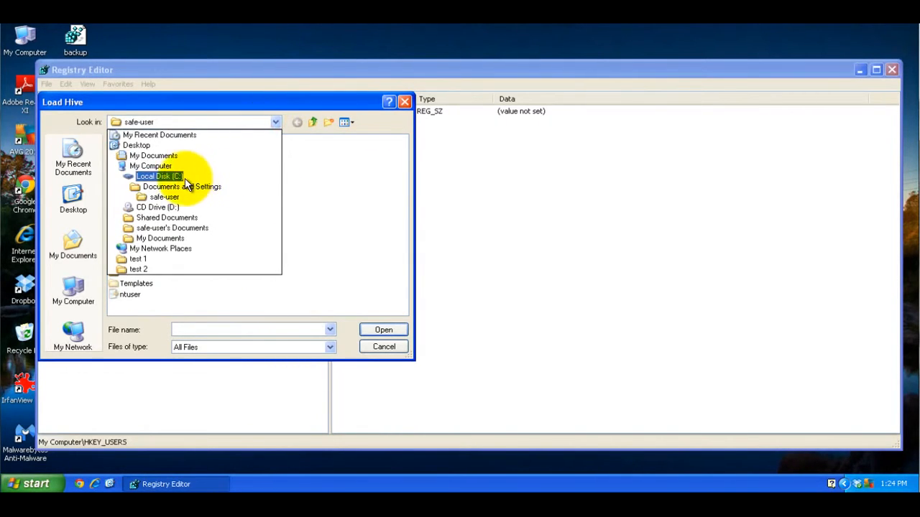
left_click(181, 186)
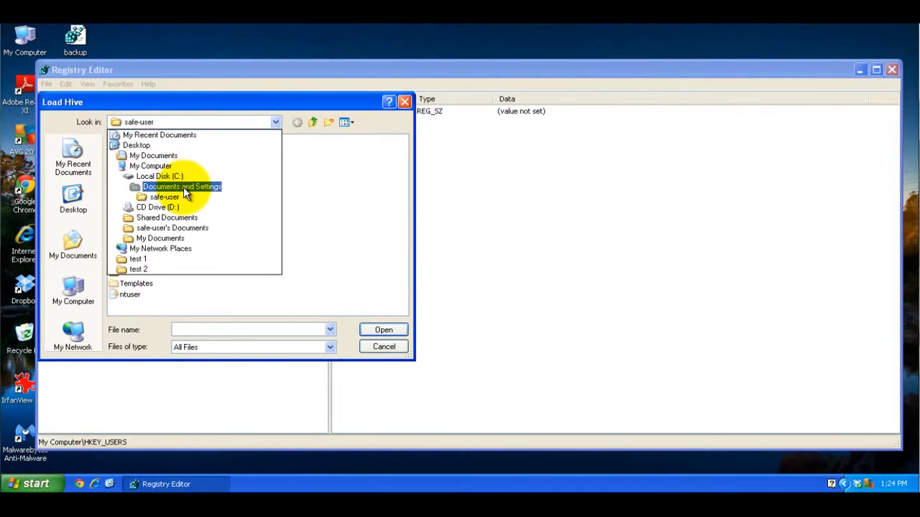
double_click(182, 187)
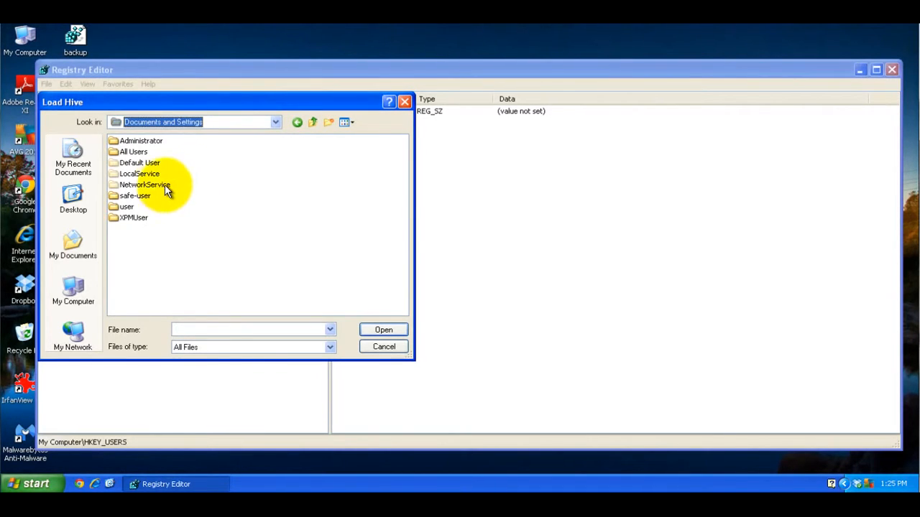
double_click(135, 196)
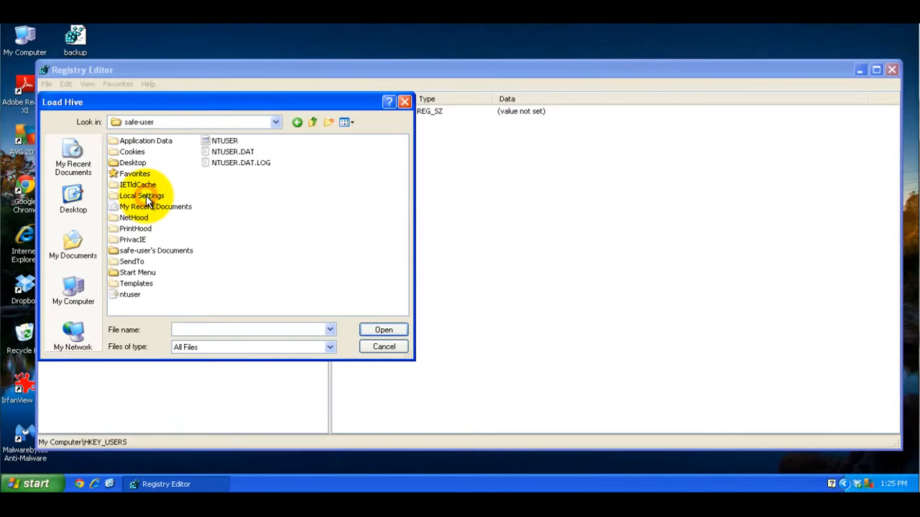
mouse_move(230, 146)
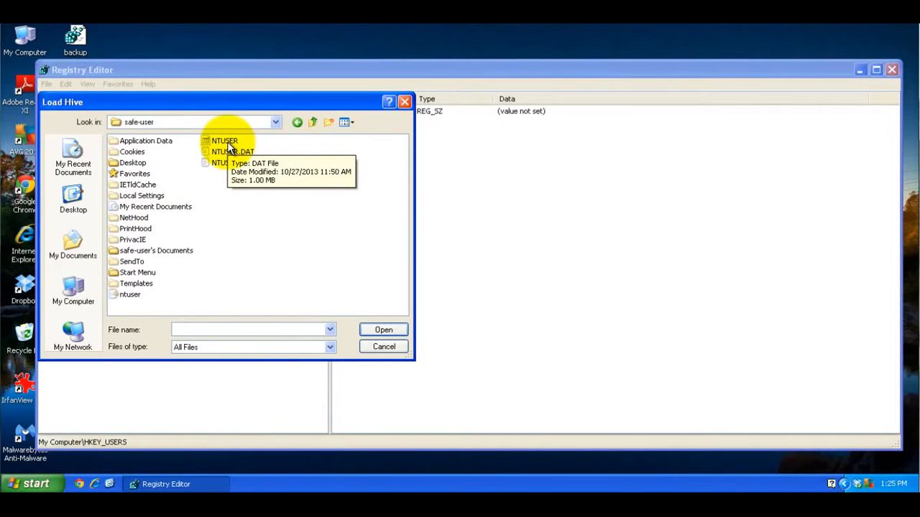
left_click(225, 141)
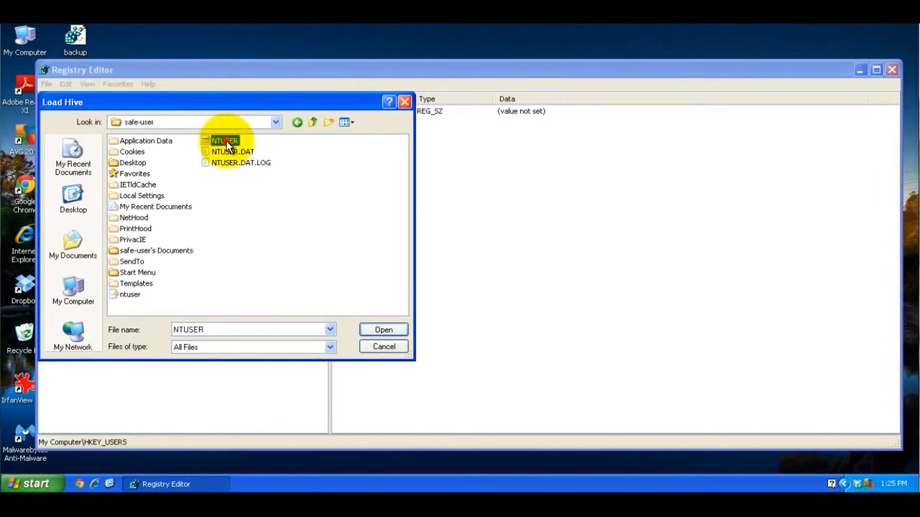
left_click(382, 329)
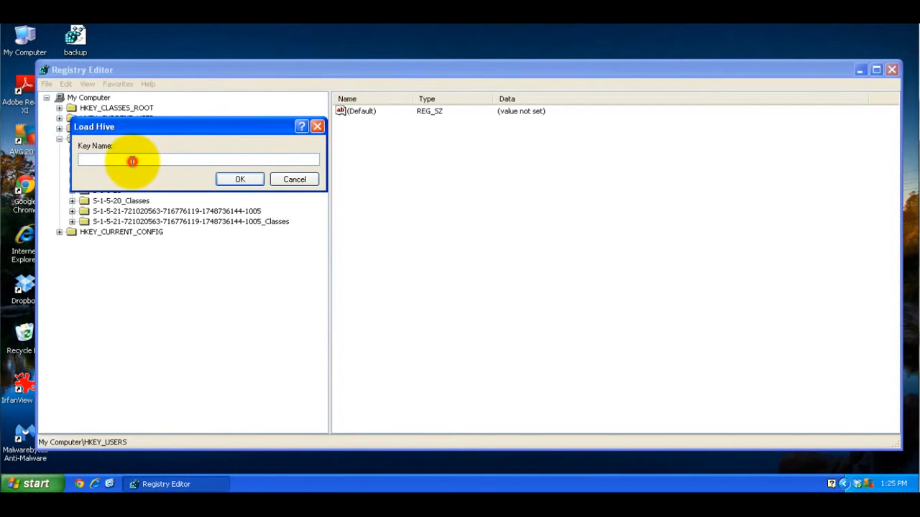
- Name the loaded hive's key aaaaa under HKEY_USERS
type("aaa")
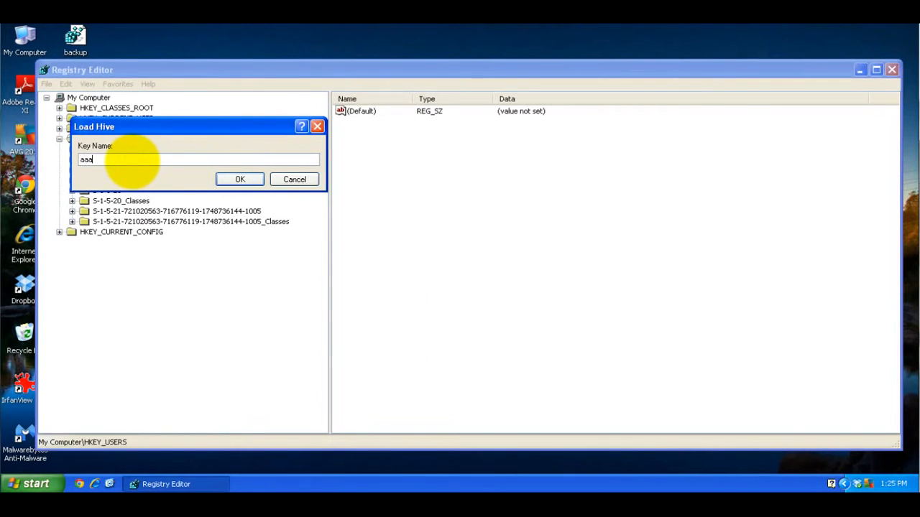
type("aa")
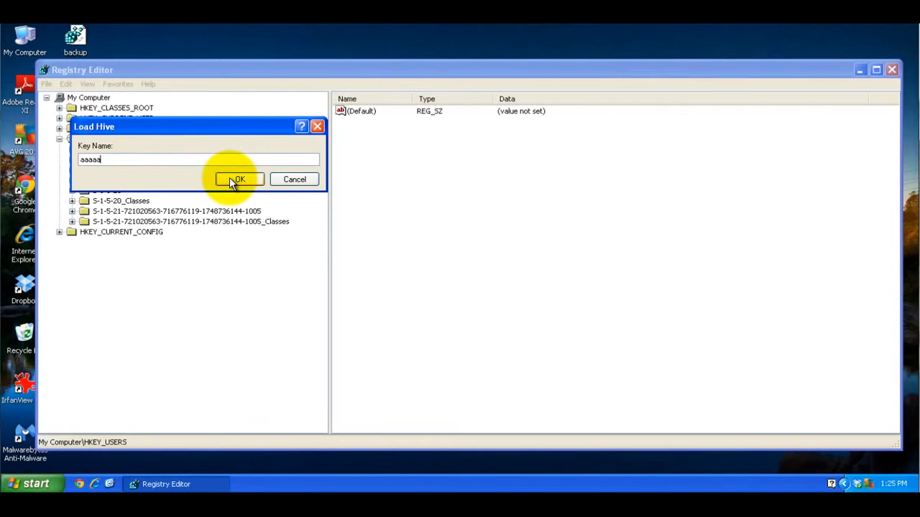
left_click(238, 178)
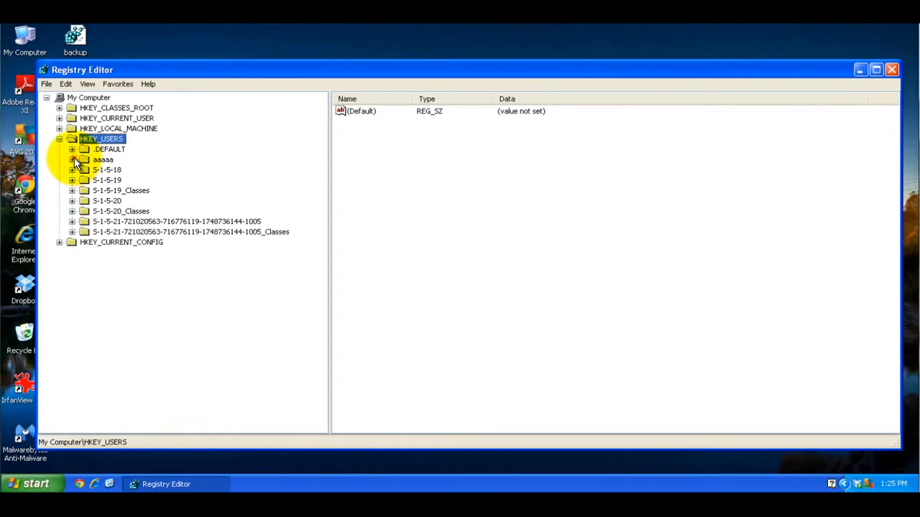
- Expand aaaaa down through Software\Microsoft\Windows\CurrentVersion\Policies and select the Explorer key
left_click(71, 159)
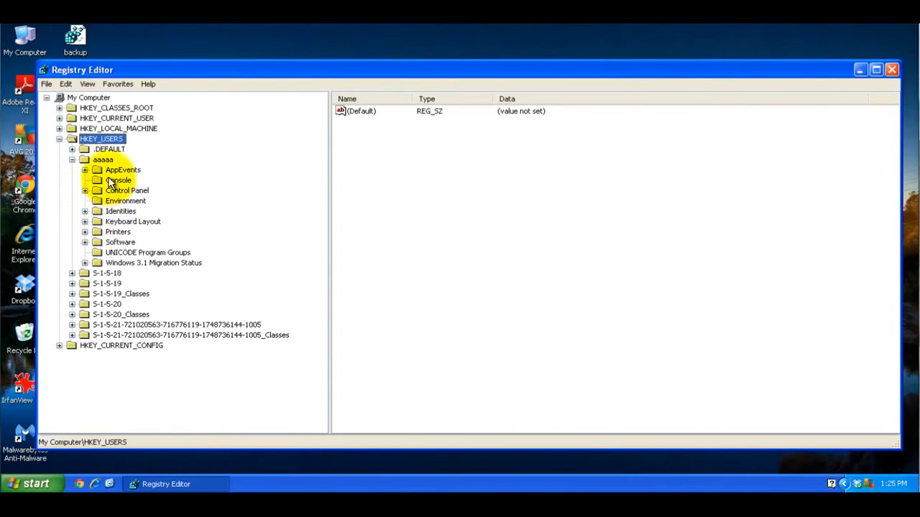
mouse_move(95, 216)
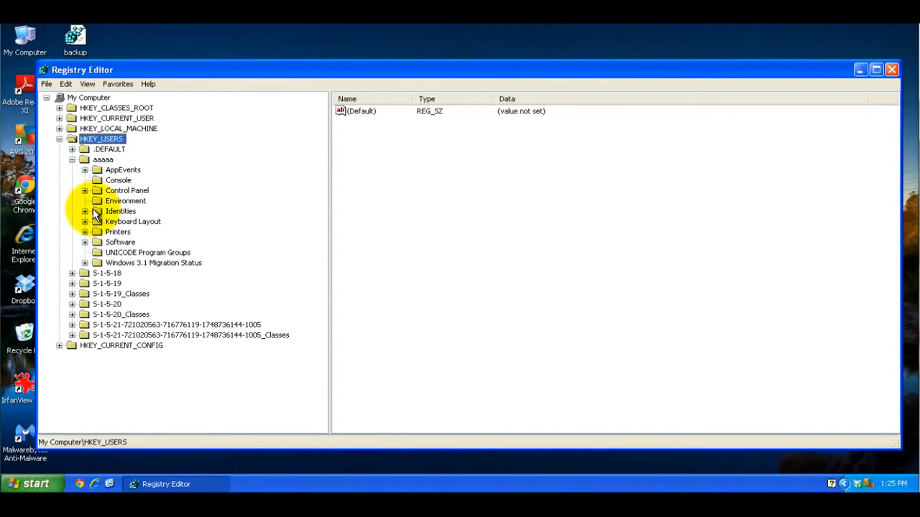
mouse_move(89, 247)
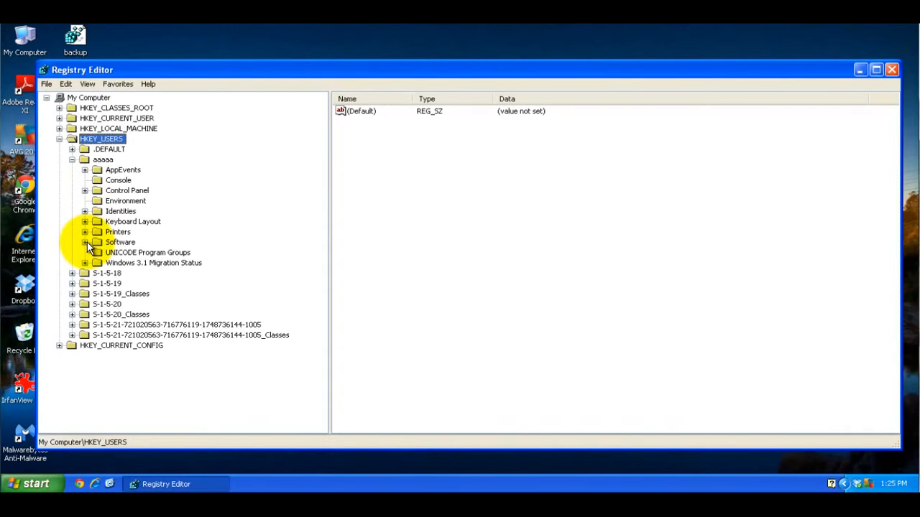
left_click(85, 241)
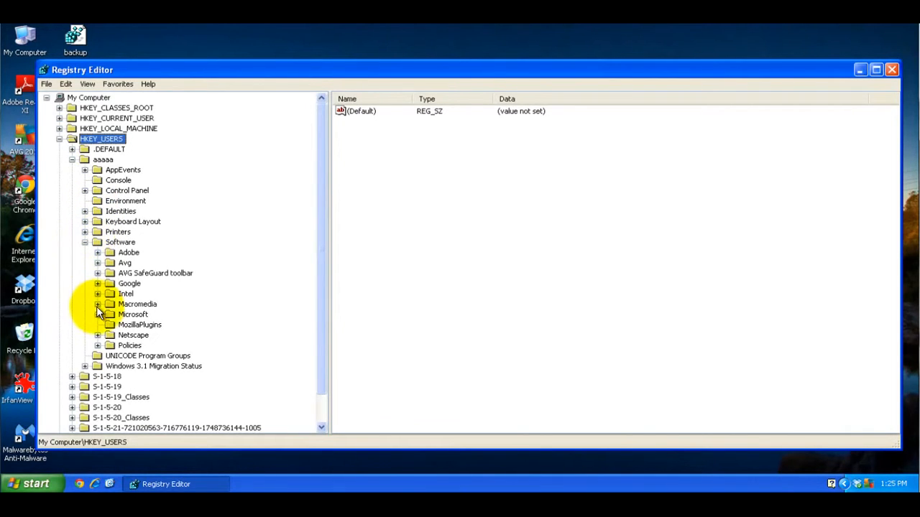
left_click(98, 313)
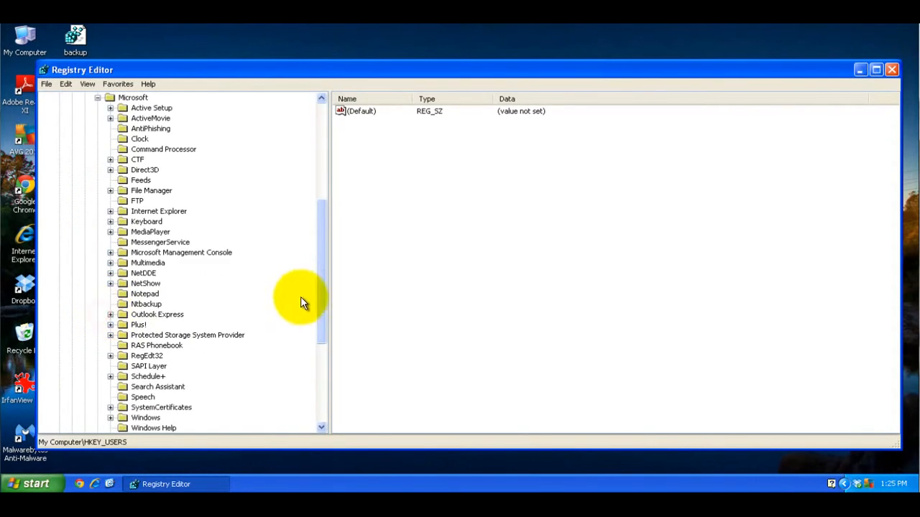
scroll("down", 3)
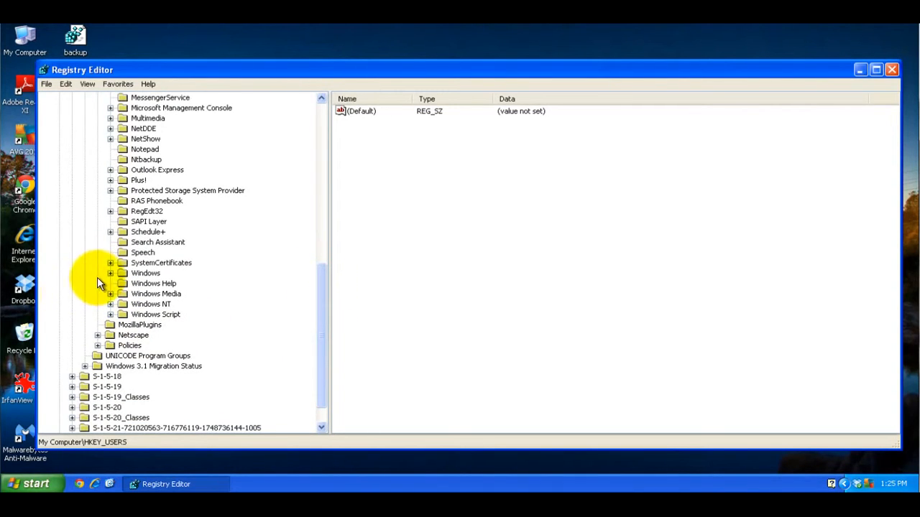
left_click(109, 273)
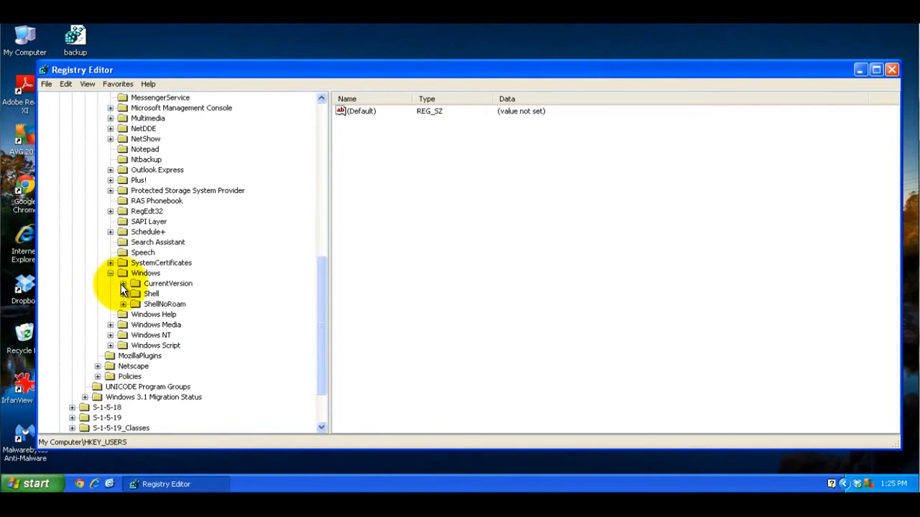
left_click(135, 283)
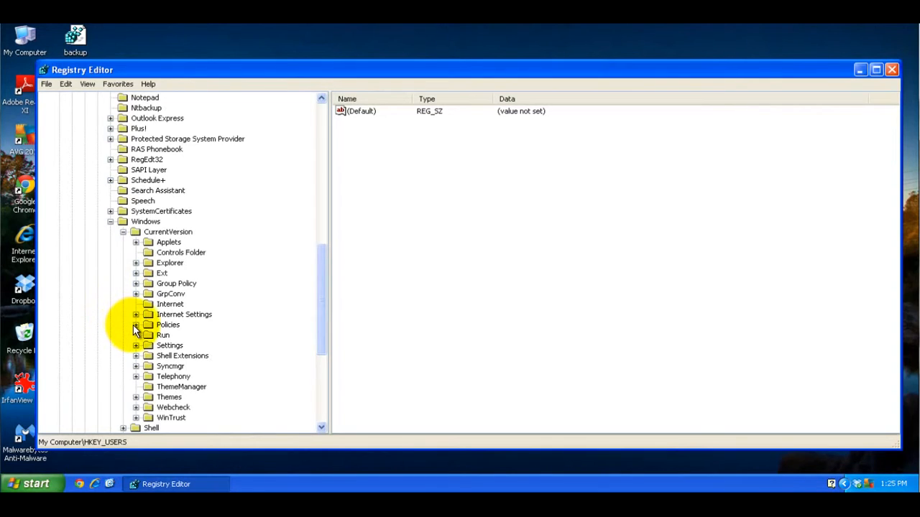
left_click(135, 324)
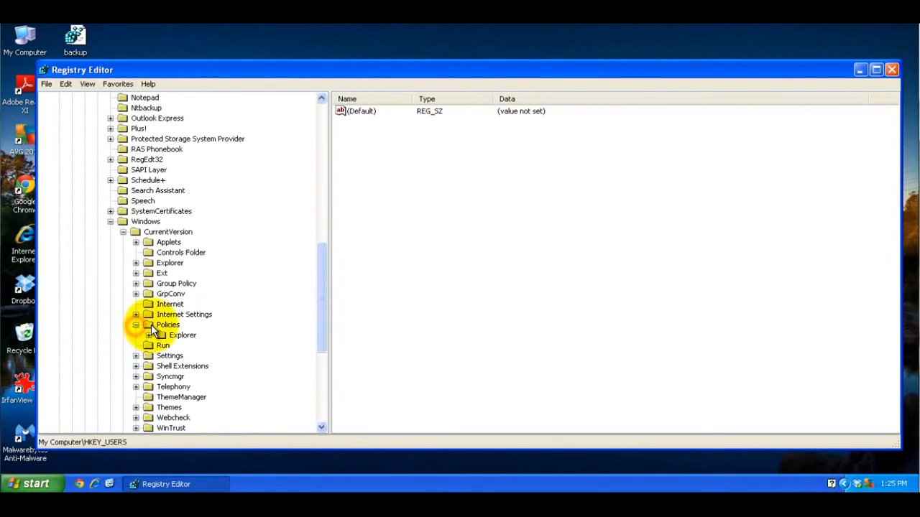
left_click(183, 335)
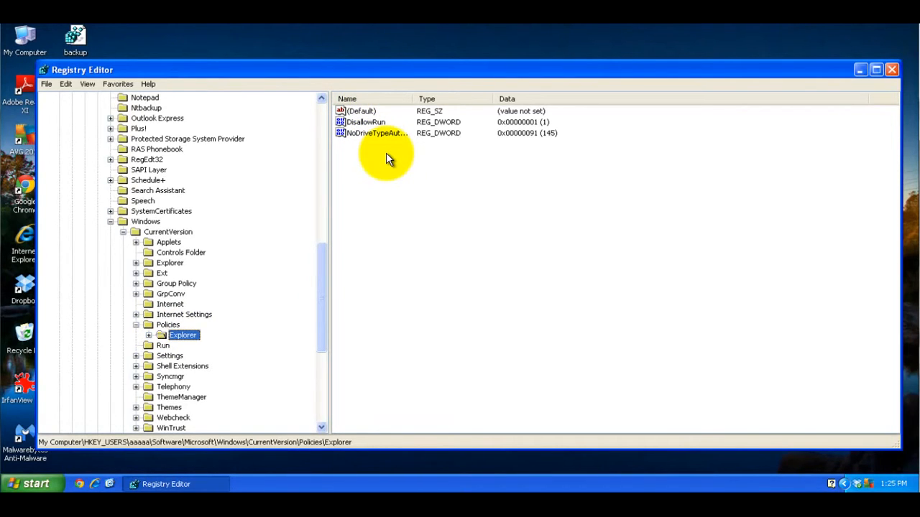
mouse_move(366, 130)
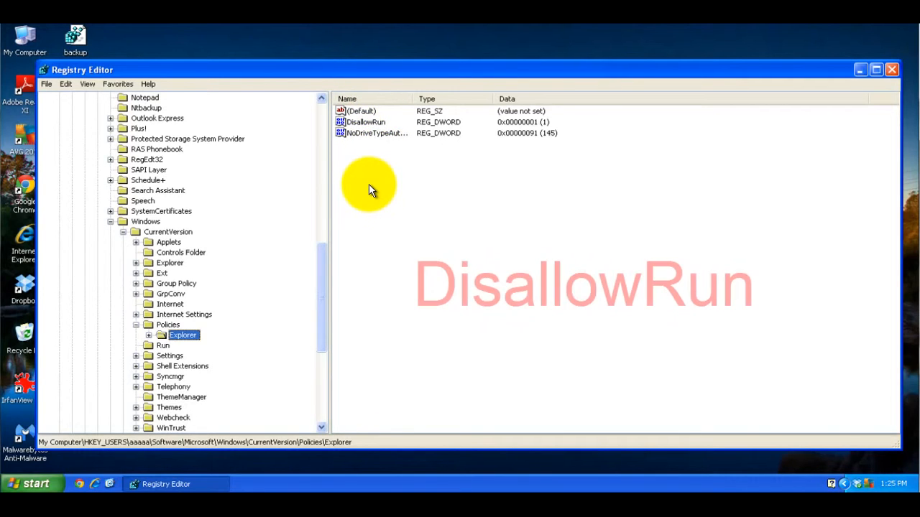
mouse_move(366, 150)
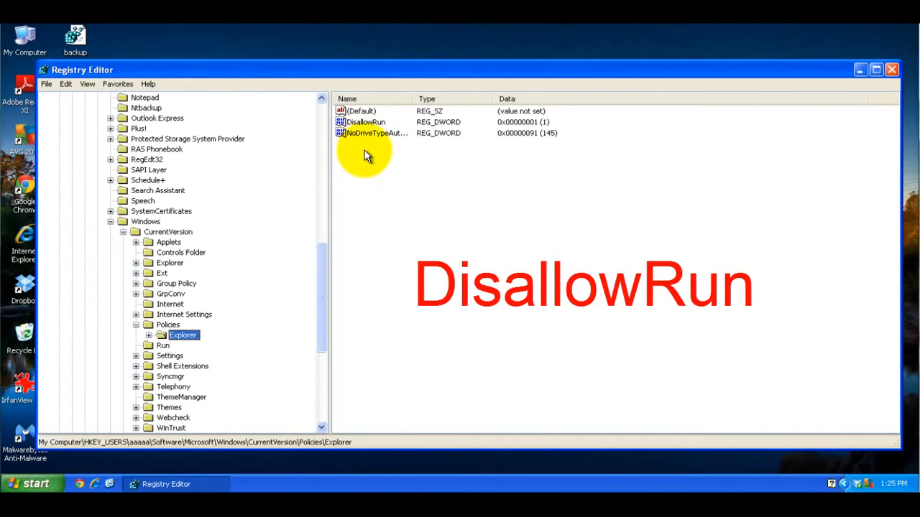
right_click(367, 156)
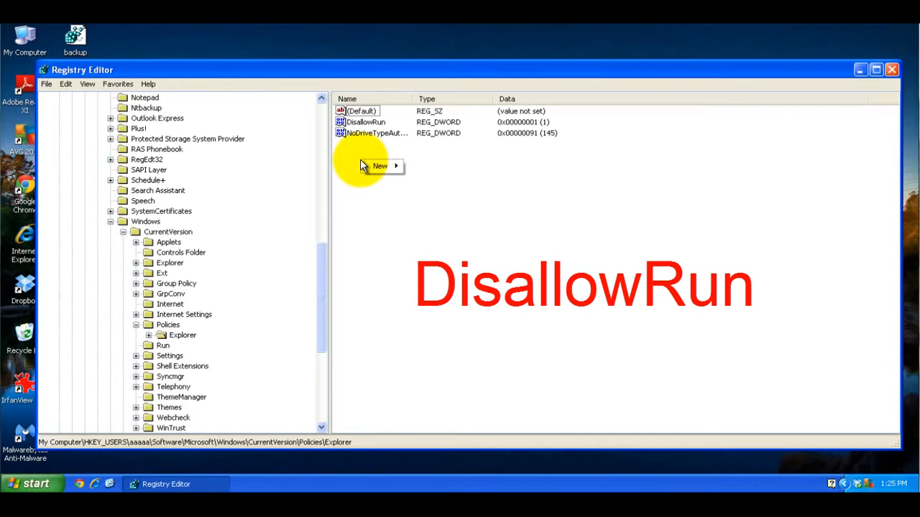
mouse_move(374, 193)
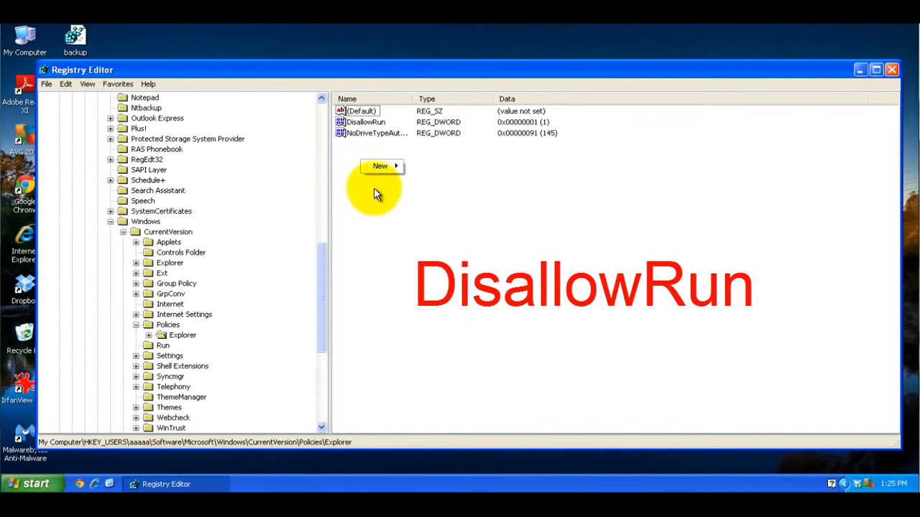
left_click(379, 167)
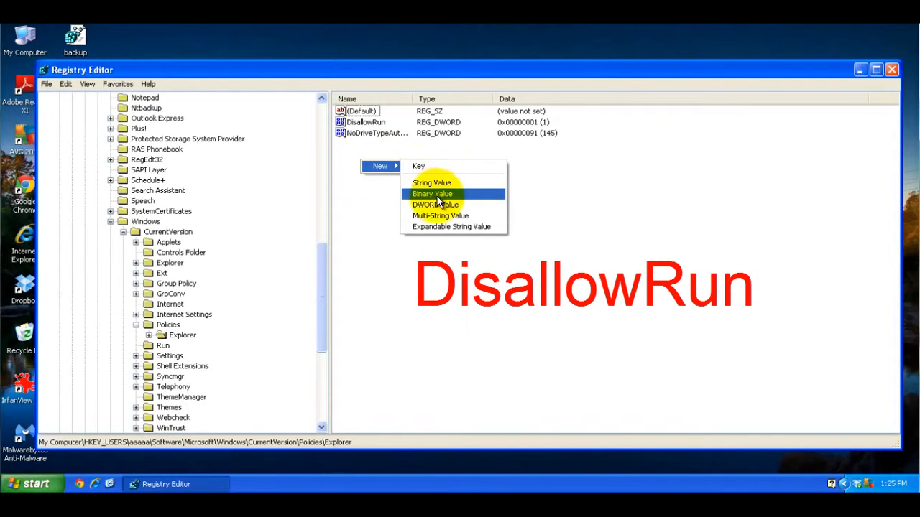
mouse_move(434, 204)
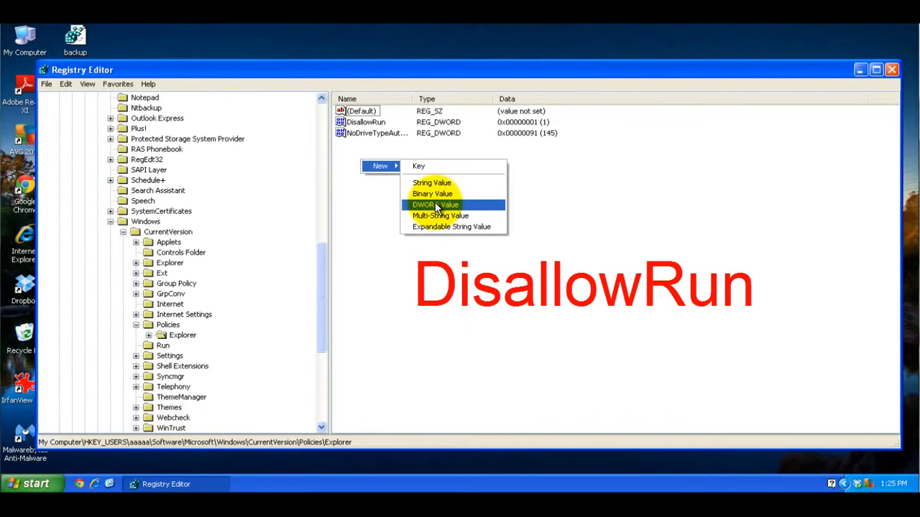
mouse_move(529, 199)
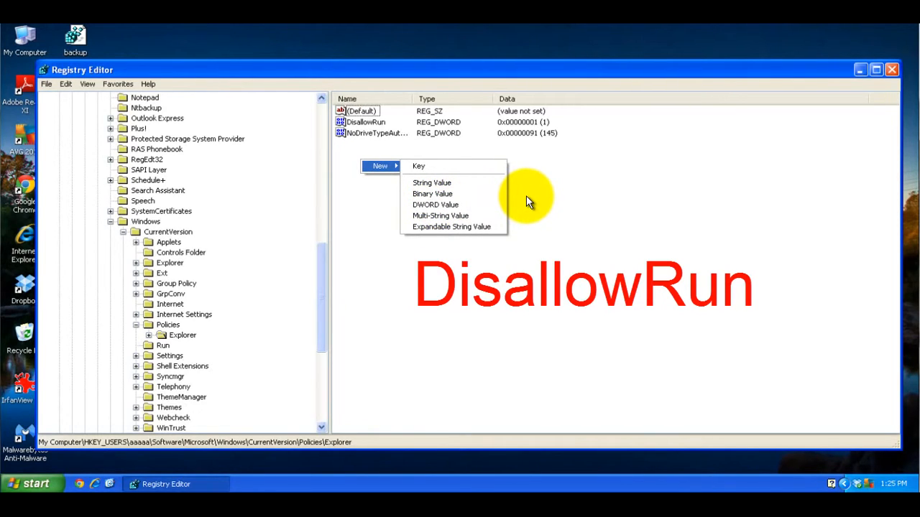
left_click(434, 204)
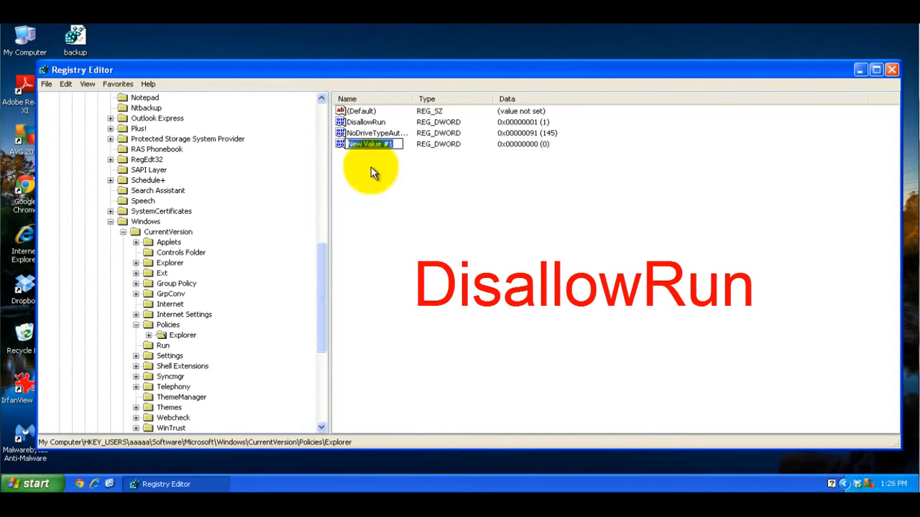
mouse_move(373, 130)
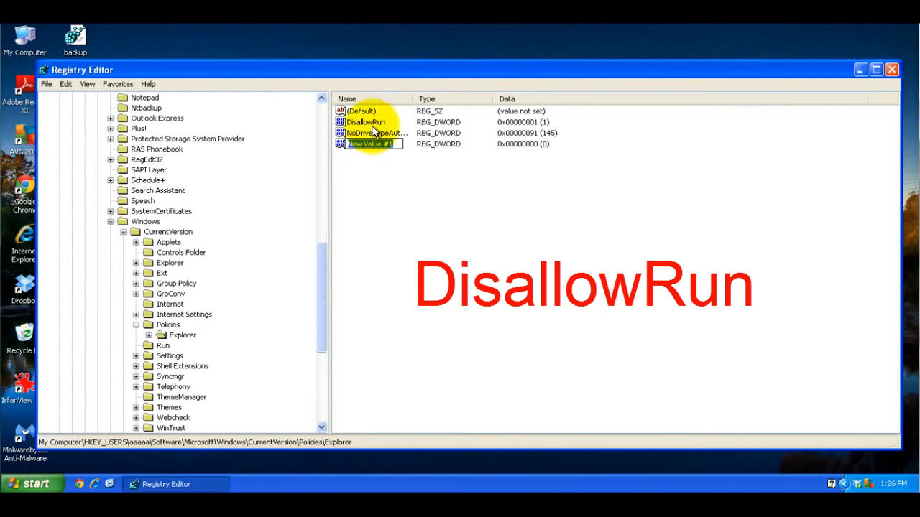
mouse_move(343, 146)
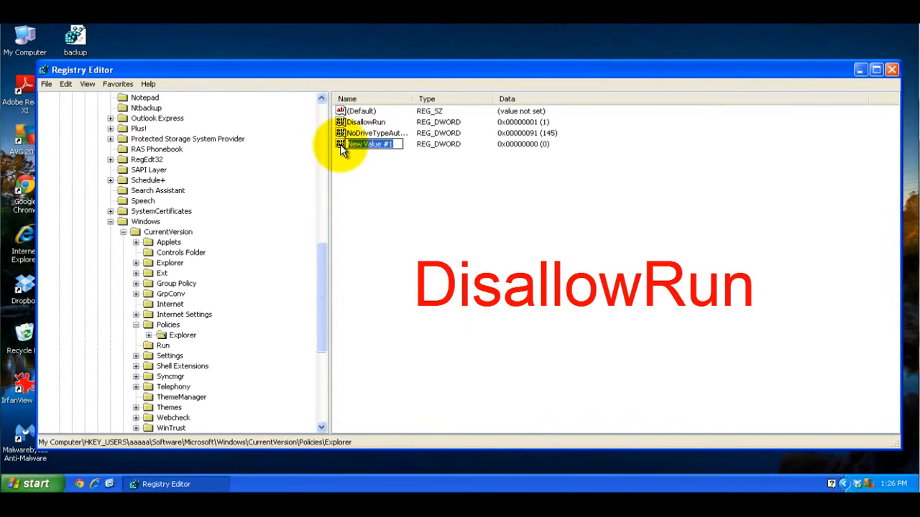
right_click(370, 144)
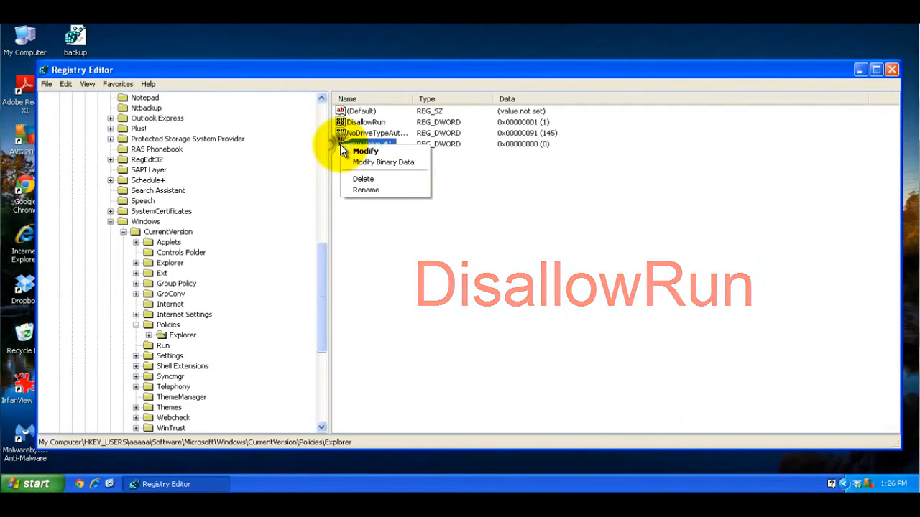
left_click(363, 178)
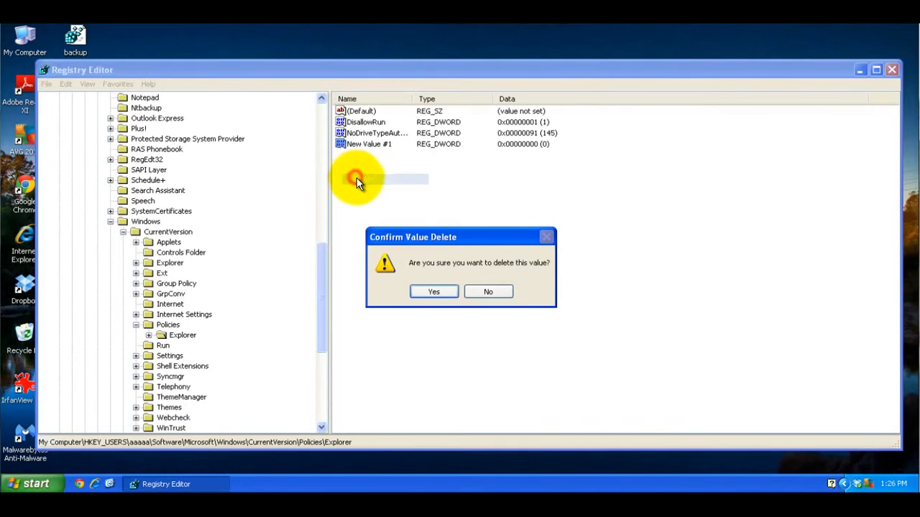
left_click(434, 290)
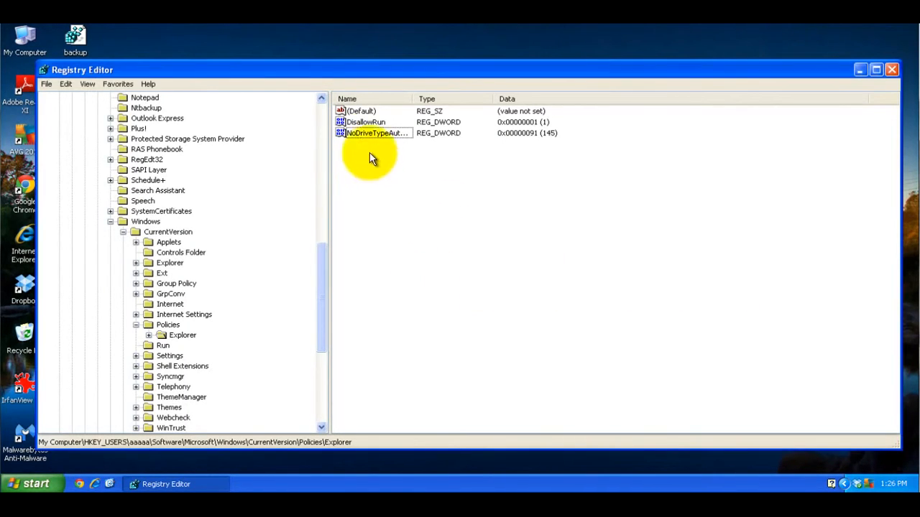
- Check DisallowRun's DWORD data stays 1, then expand the Explorer key to reveal its DisallowRun subkey
double_click(365, 121)
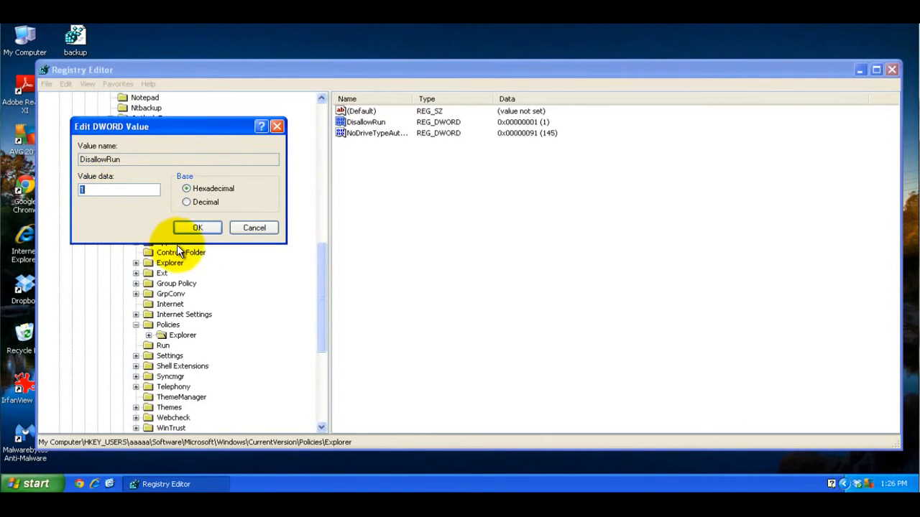
left_click(199, 227)
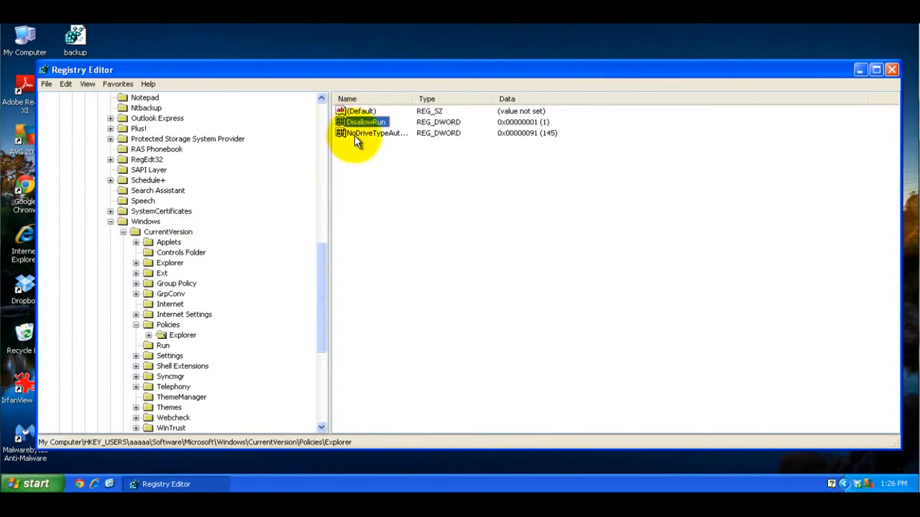
mouse_move(372, 213)
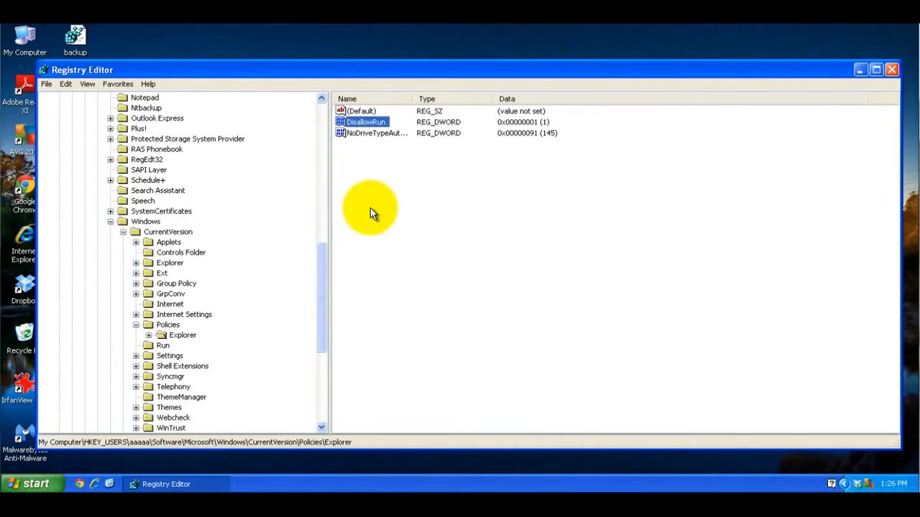
mouse_move(172, 337)
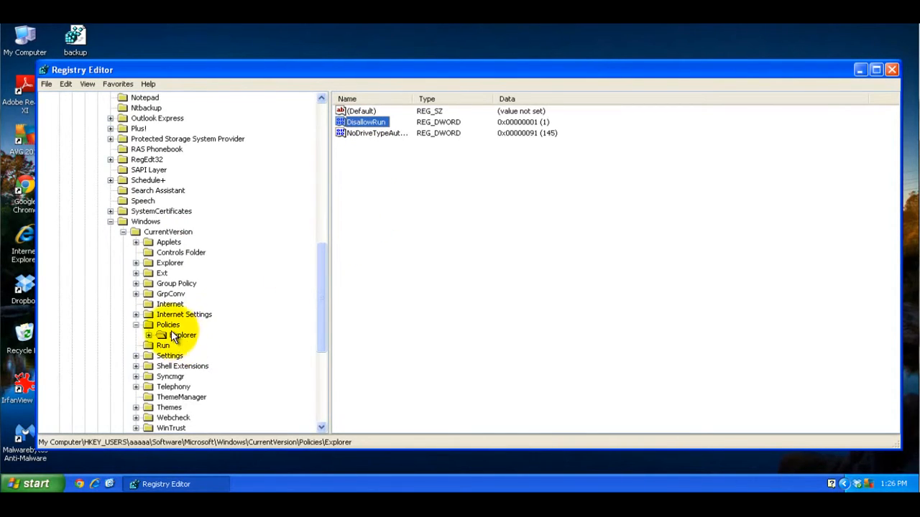
left_click(148, 334)
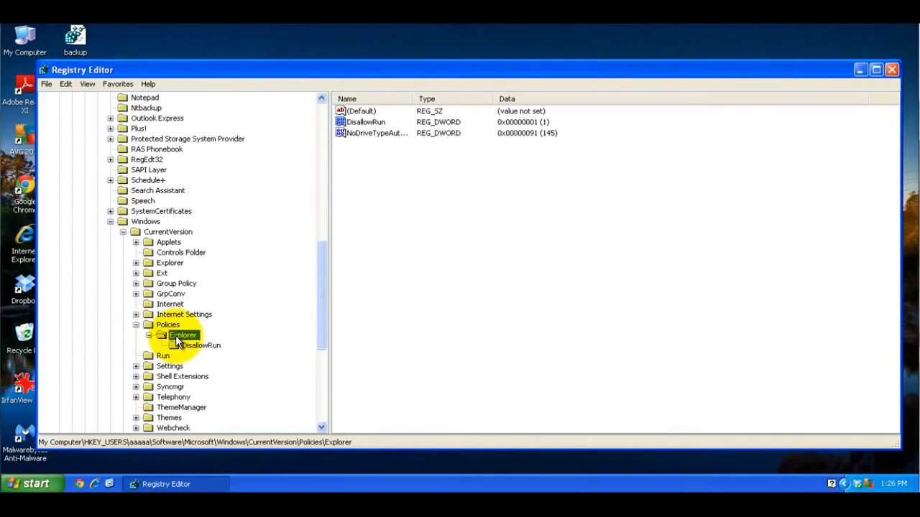
- Dismiss the Explorer key's context menu and select the DisallowRun subkey listing i_view32.exe and iexplore.exe
right_click(181, 335)
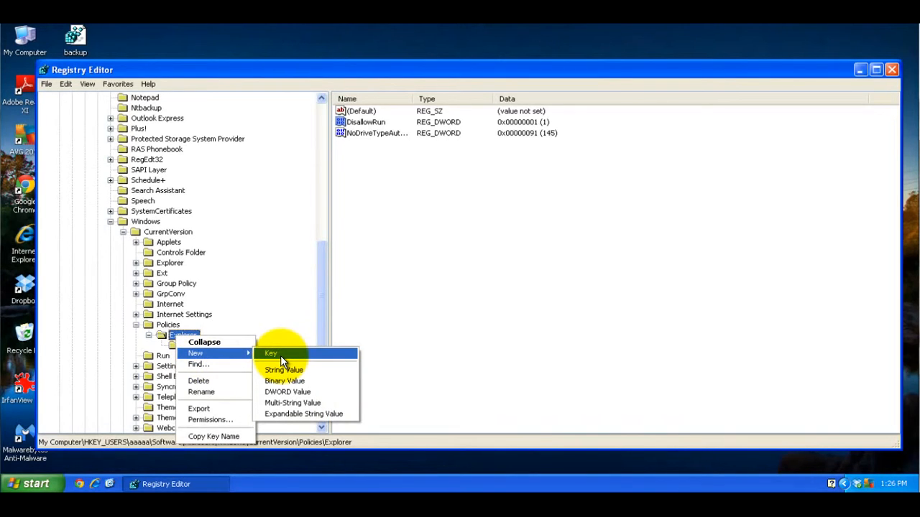
mouse_move(379, 287)
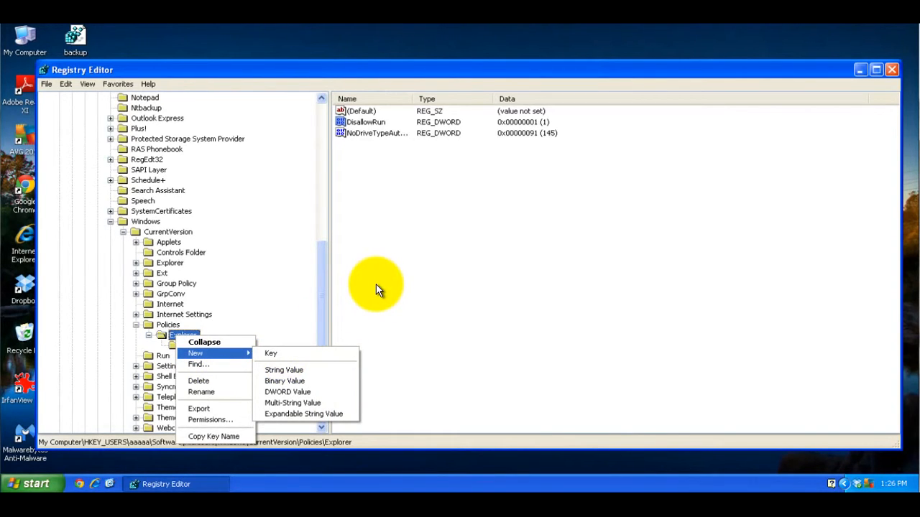
left_click(270, 354)
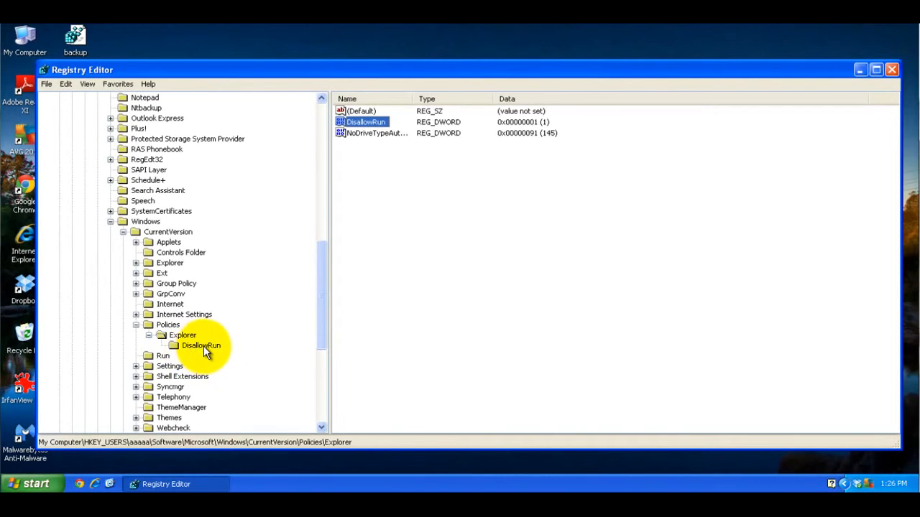
left_click(201, 345)
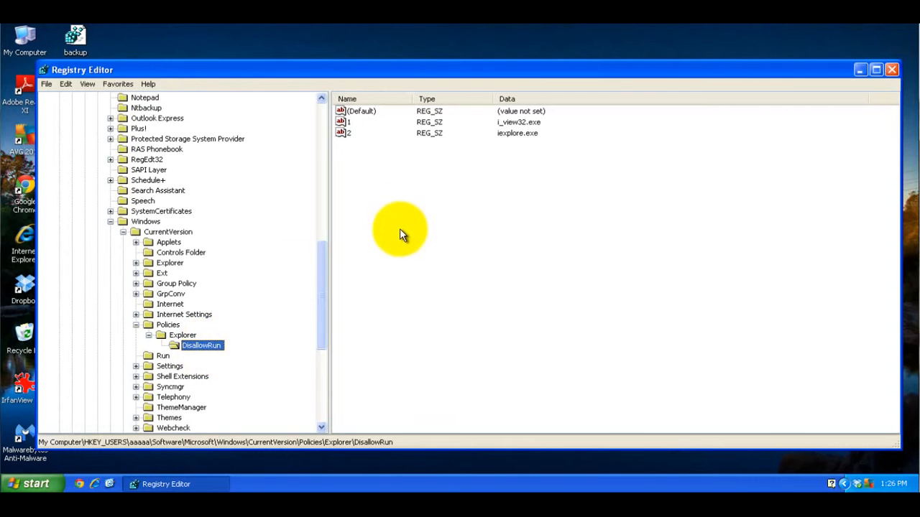
mouse_move(385, 218)
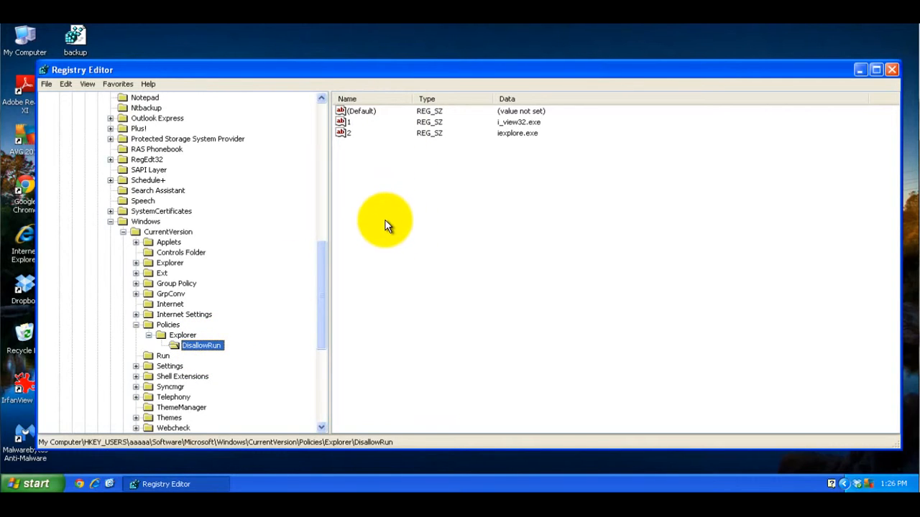
mouse_move(372, 115)
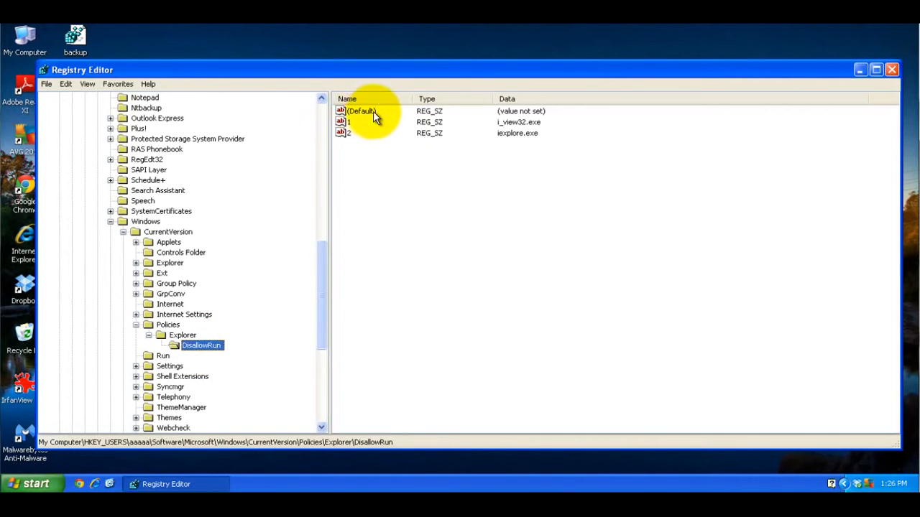
mouse_move(348, 129)
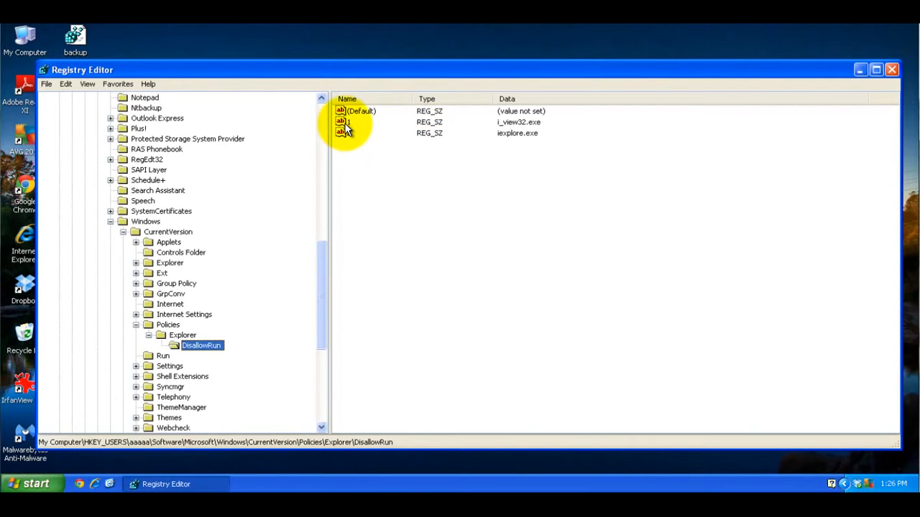
mouse_move(485, 130)
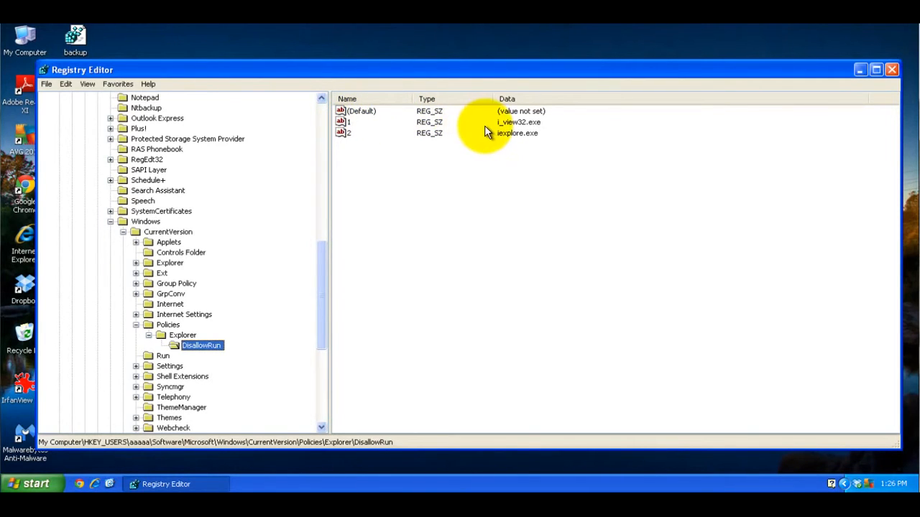
mouse_move(352, 141)
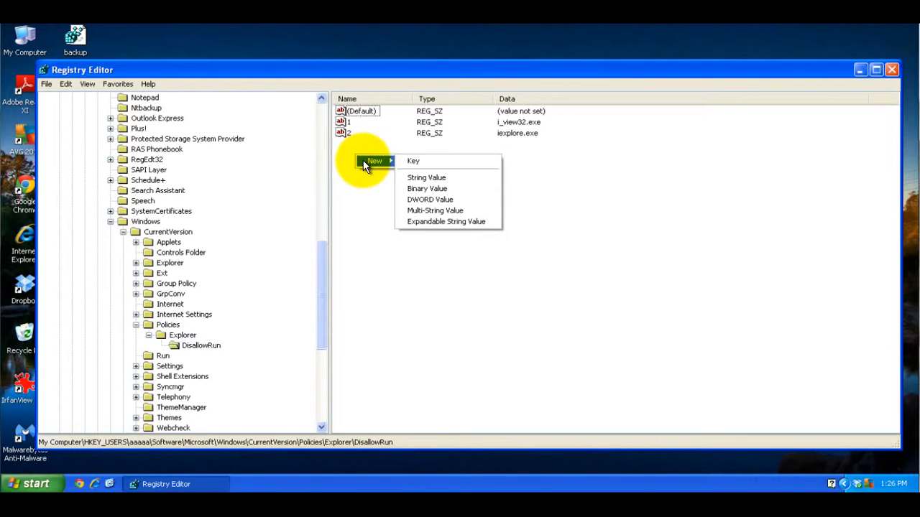
mouse_move(426, 179)
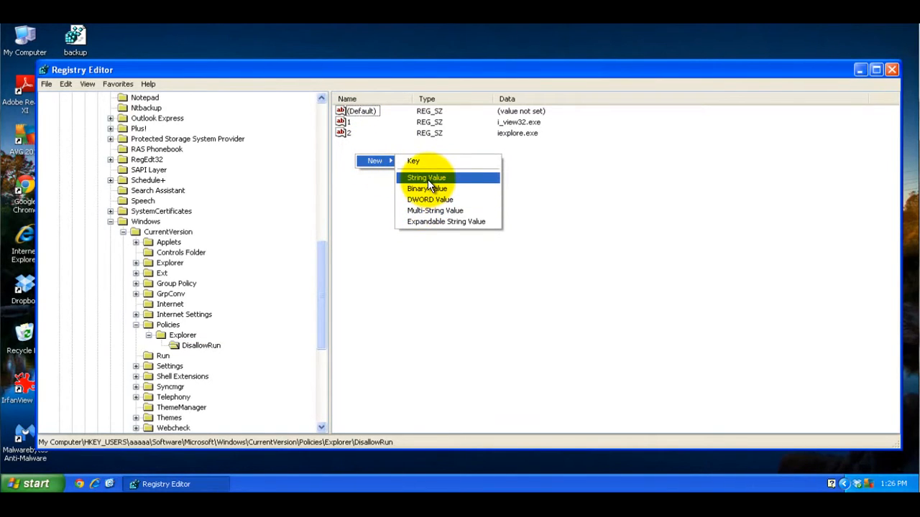
- Add string value 3 = chrome.exe to DisallowRun as a third blocked program
left_click(425, 178)
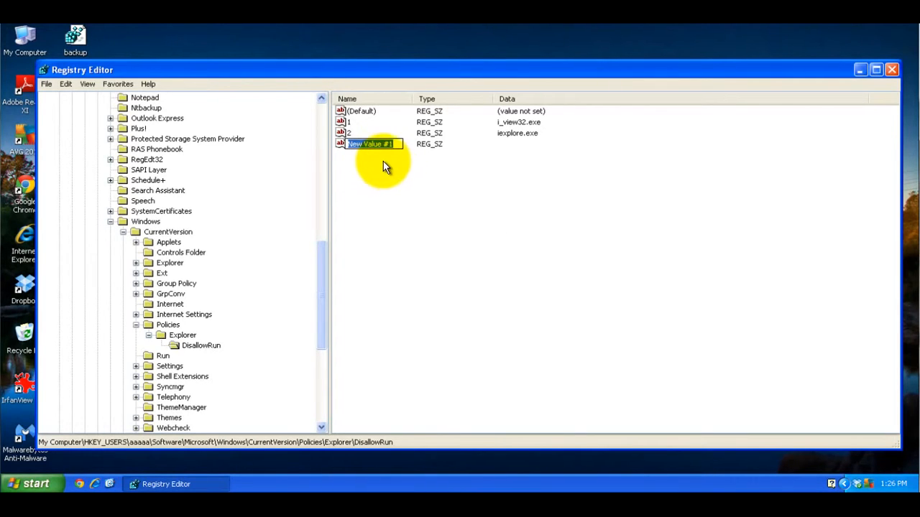
mouse_move(374, 179)
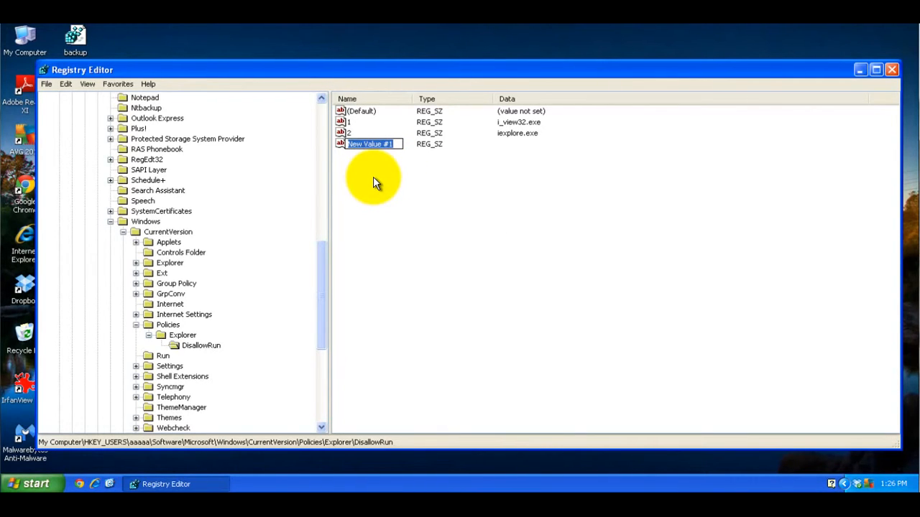
type("3")
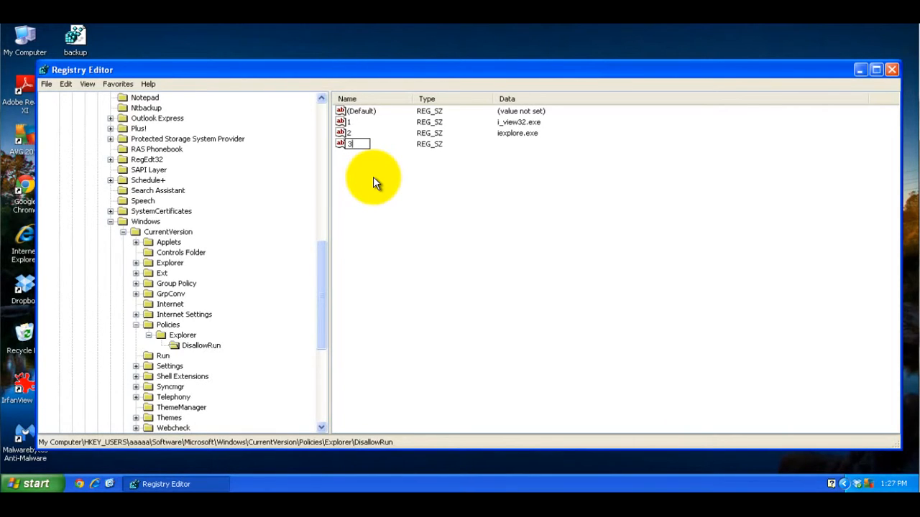
left_click(350, 144)
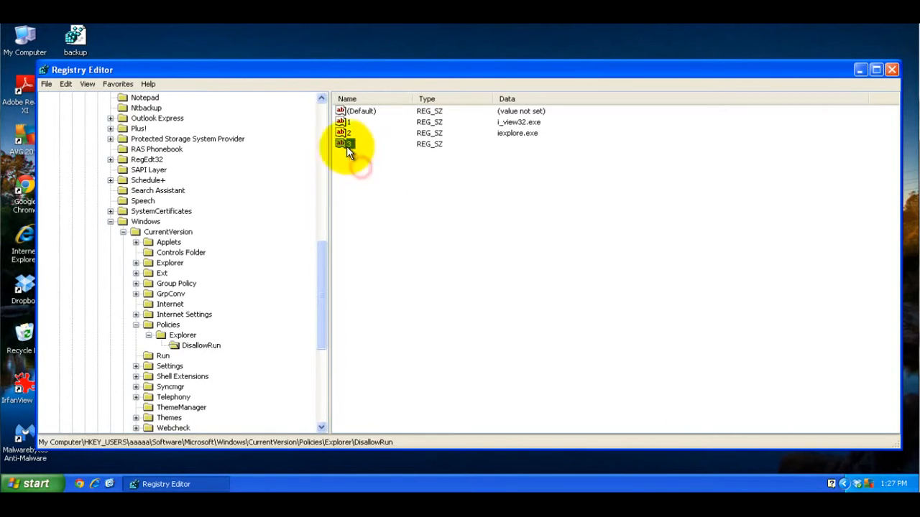
double_click(348, 144)
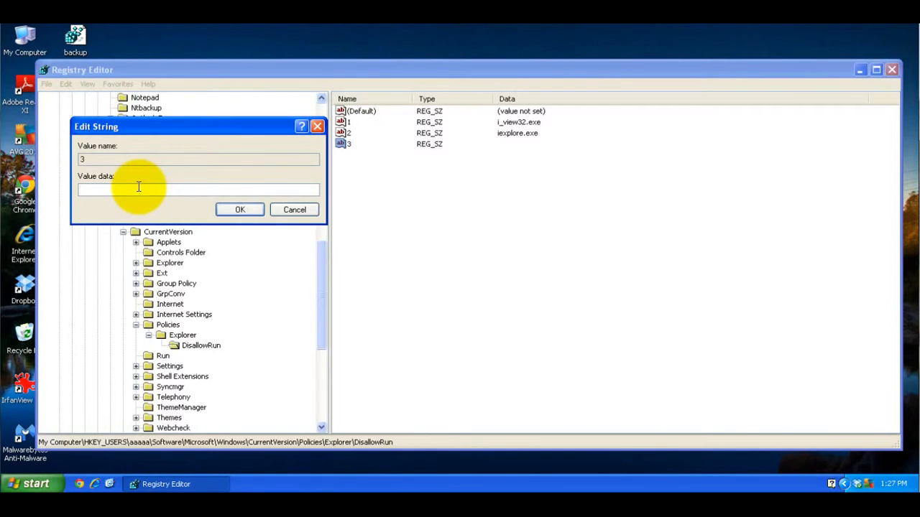
type("chr")
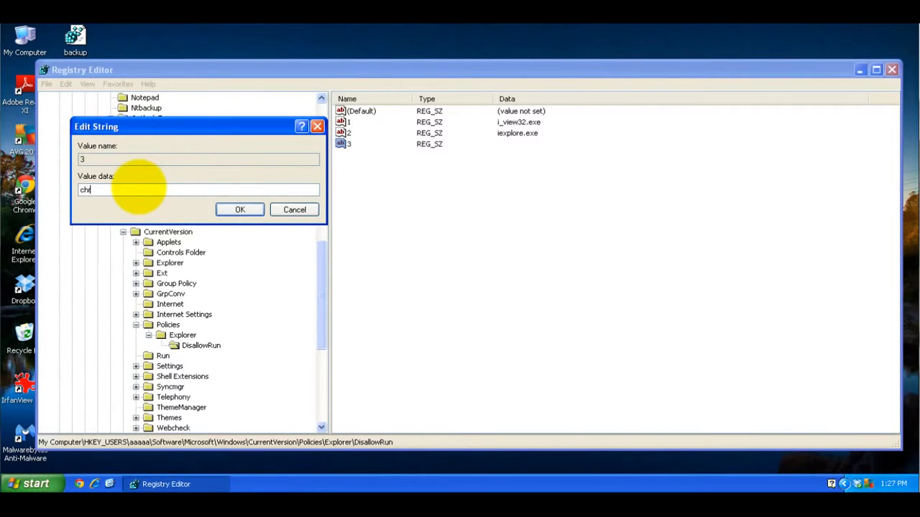
type("rome.exe")
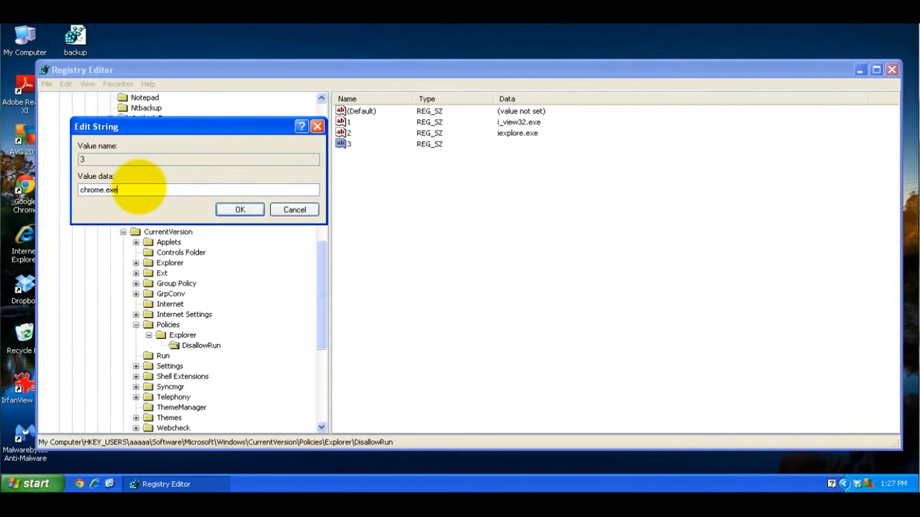
left_click(238, 209)
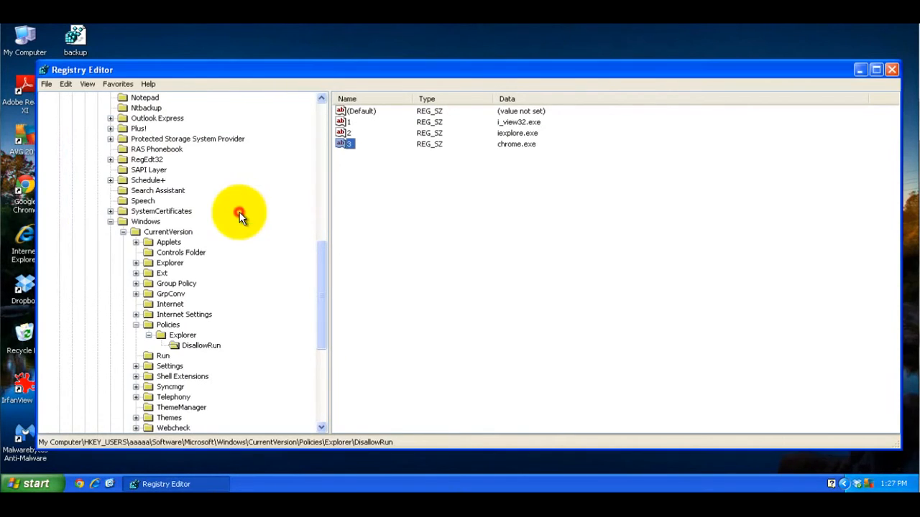
mouse_move(512, 146)
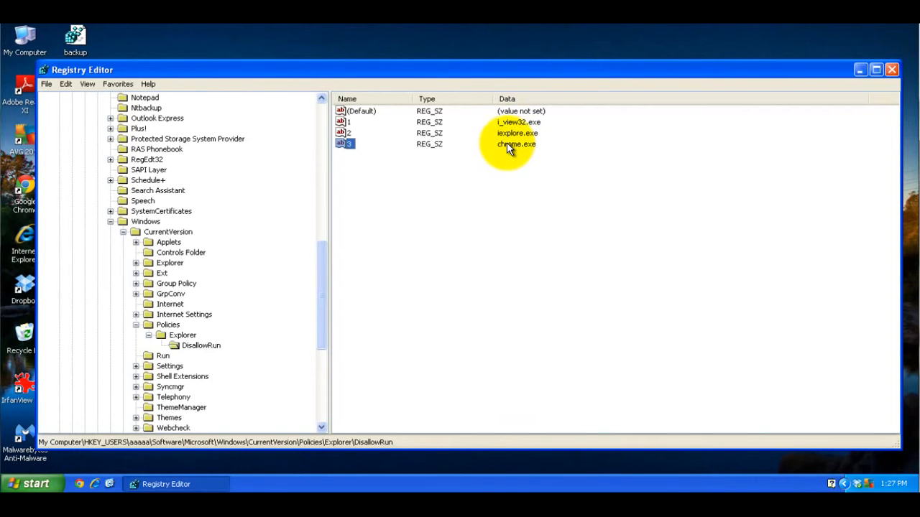
mouse_move(505, 152)
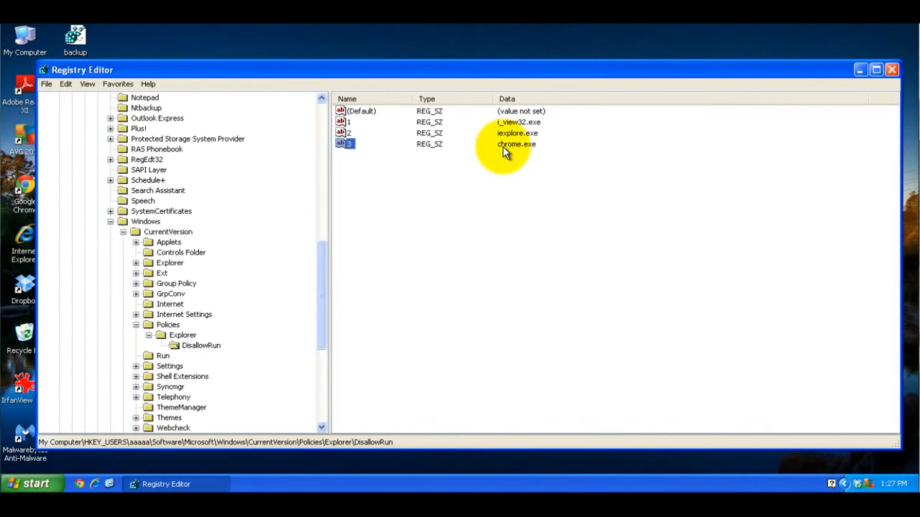
mouse_move(317, 273)
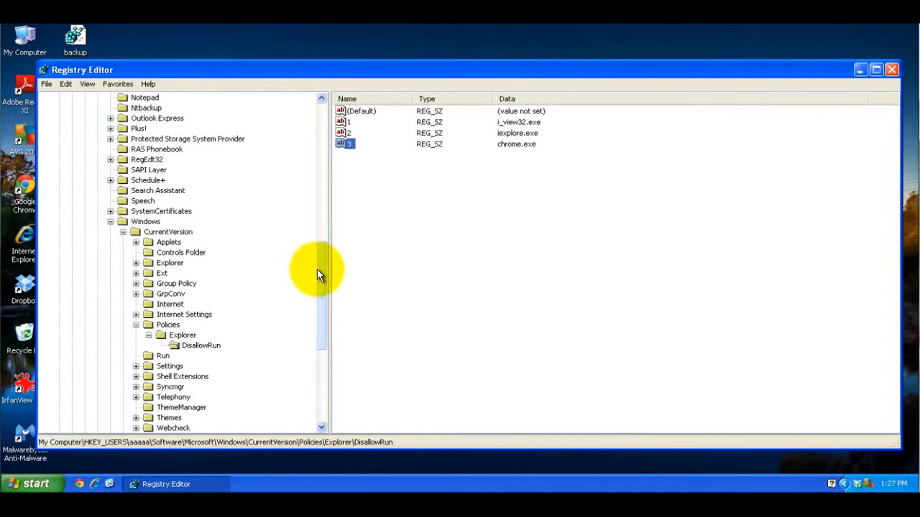
- Unload the aaaaa hive from HKEY_USERS via File > Unload Hive, confirming with Yes
scroll("up", 3)
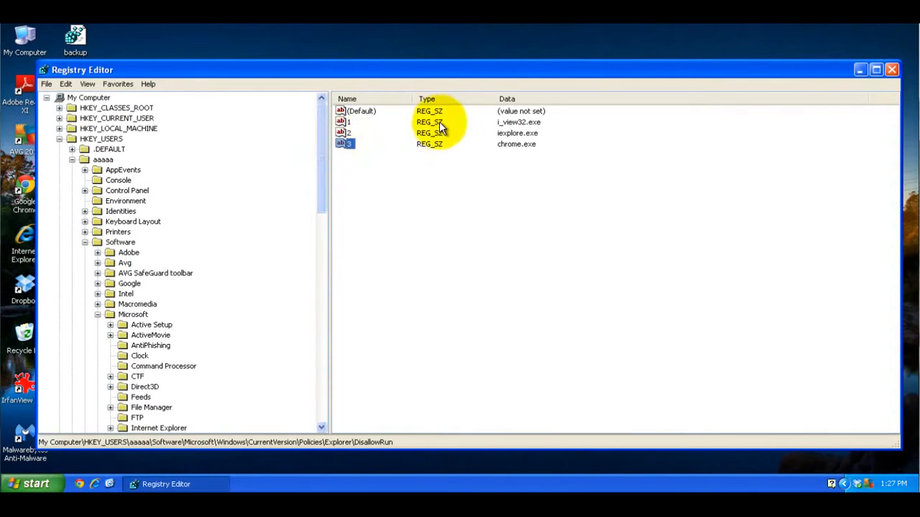
mouse_move(417, 159)
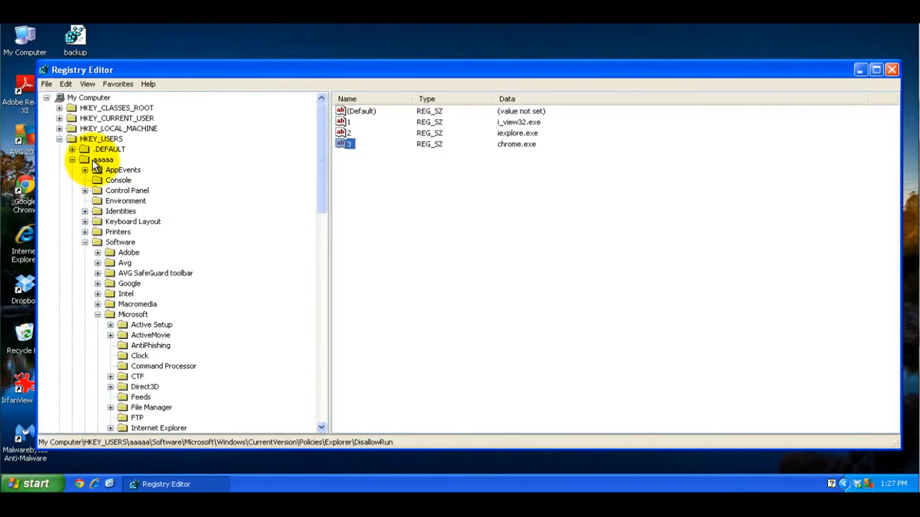
left_click(103, 158)
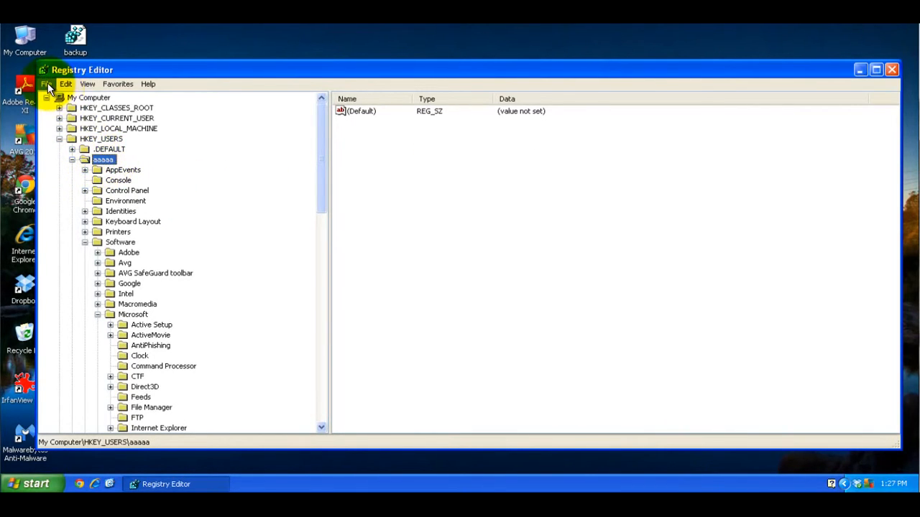
left_click(46, 83)
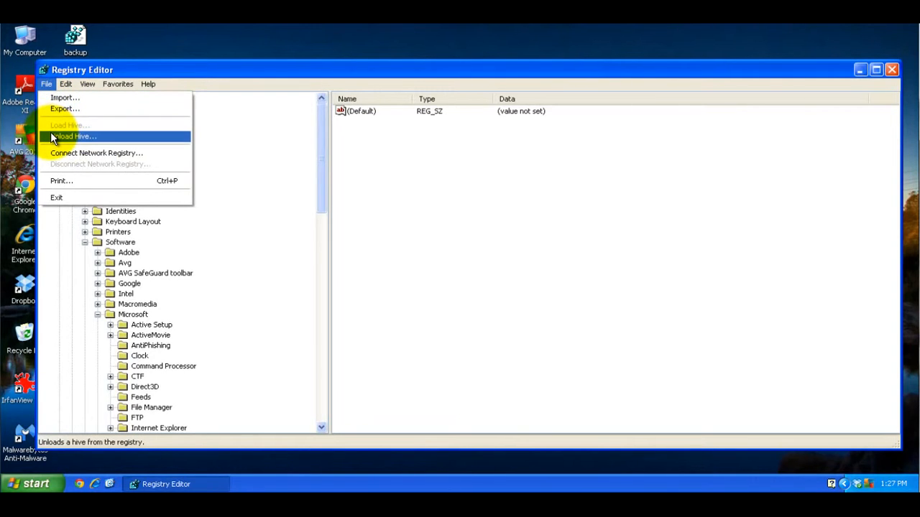
left_click(76, 135)
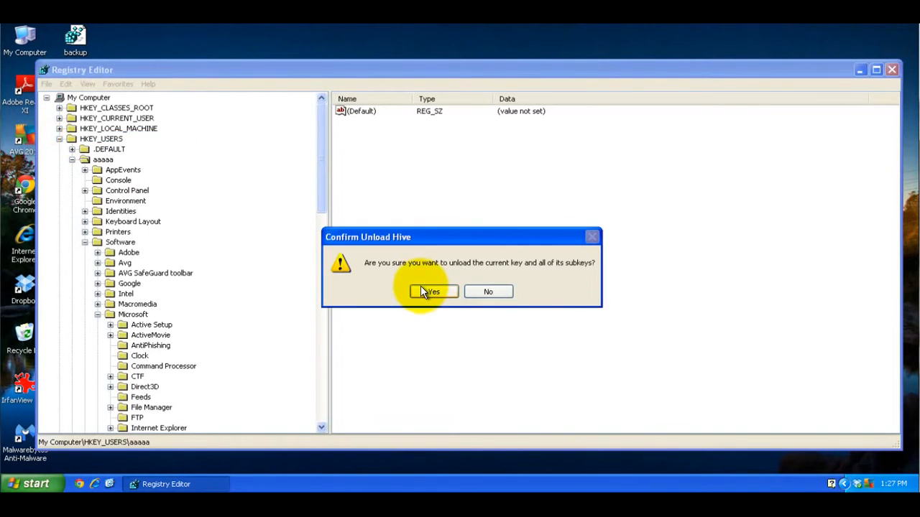
left_click(431, 291)
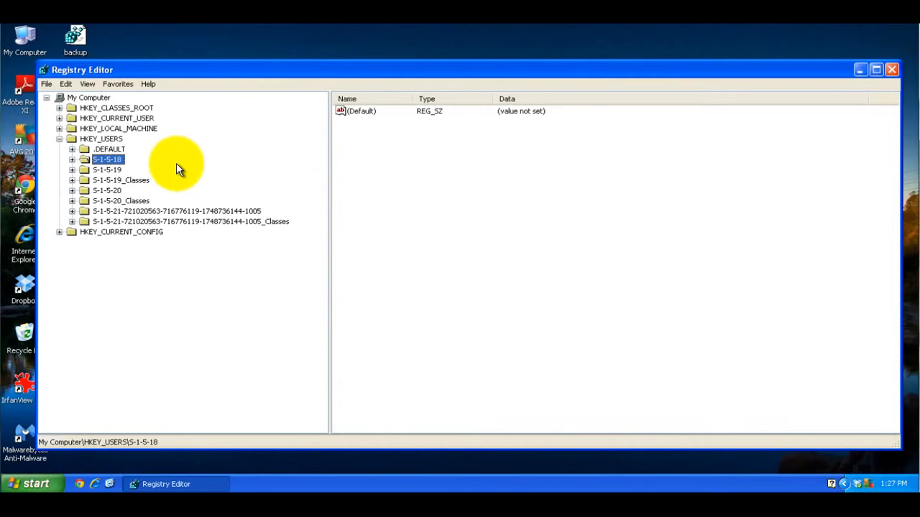
mouse_move(855, 106)
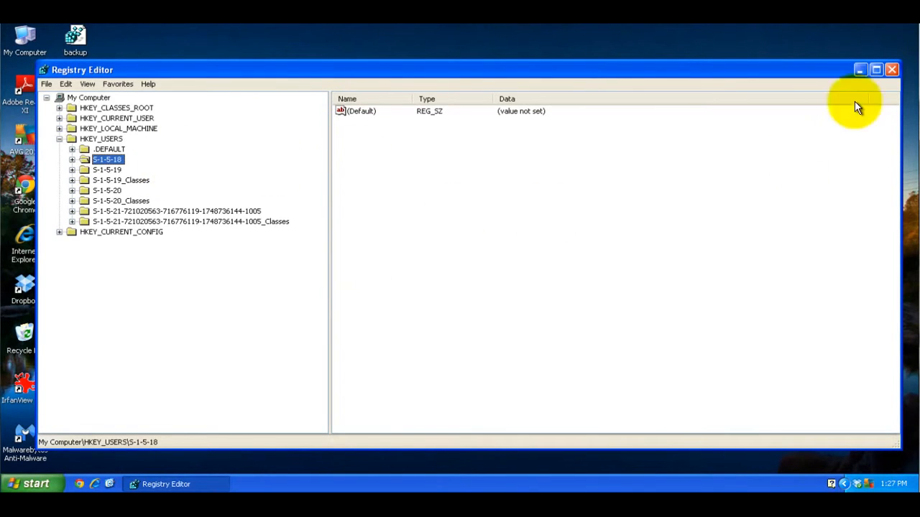
- Close Registry Editor and log off the current user from the Start menu
left_click(891, 69)
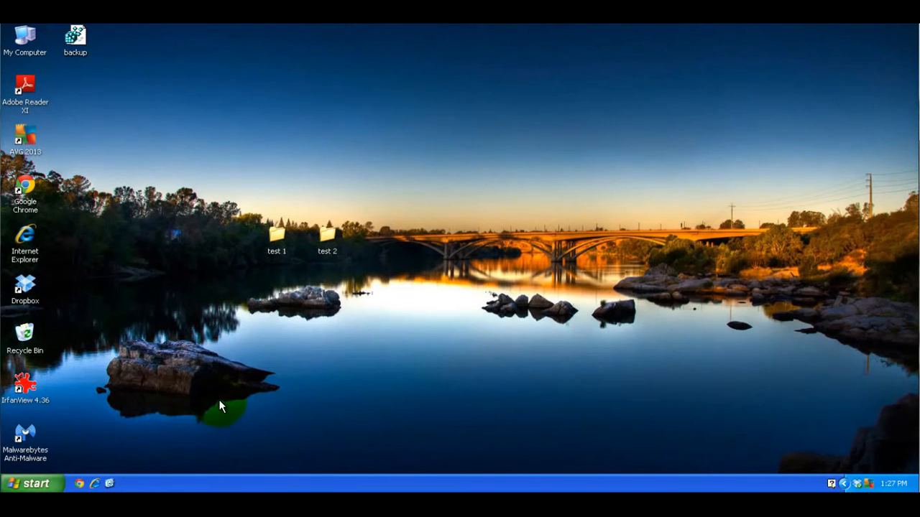
mouse_move(178, 437)
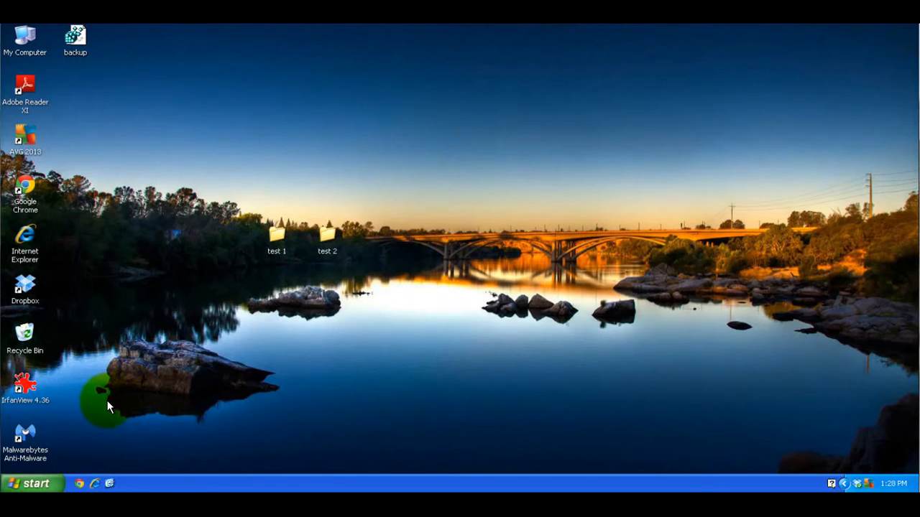
left_click(32, 483)
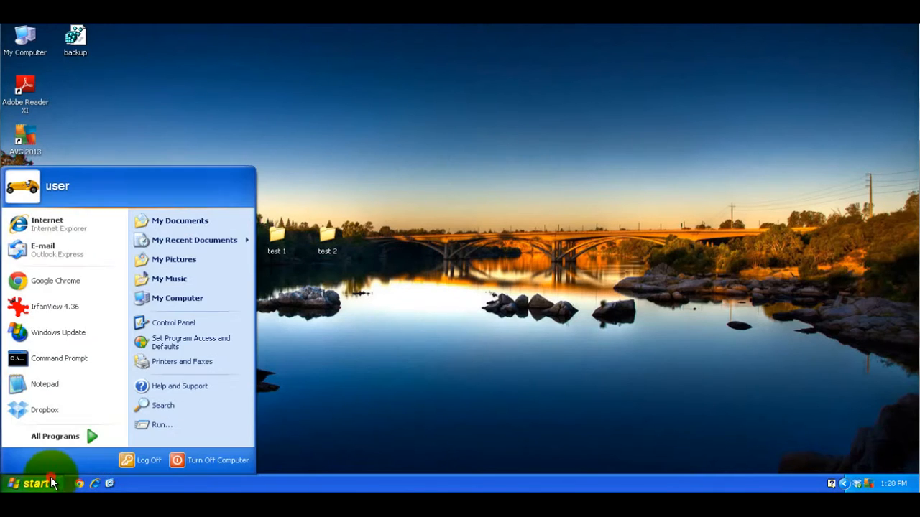
left_click(150, 460)
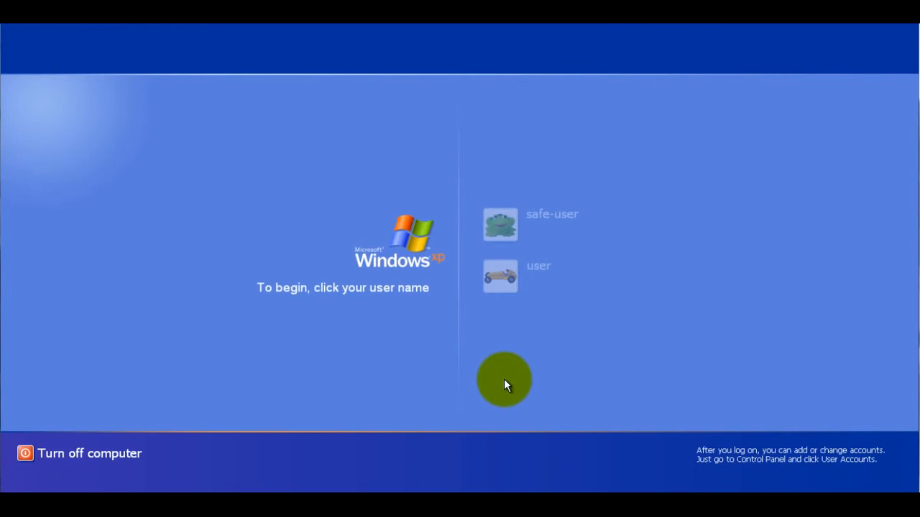
mouse_move(503, 227)
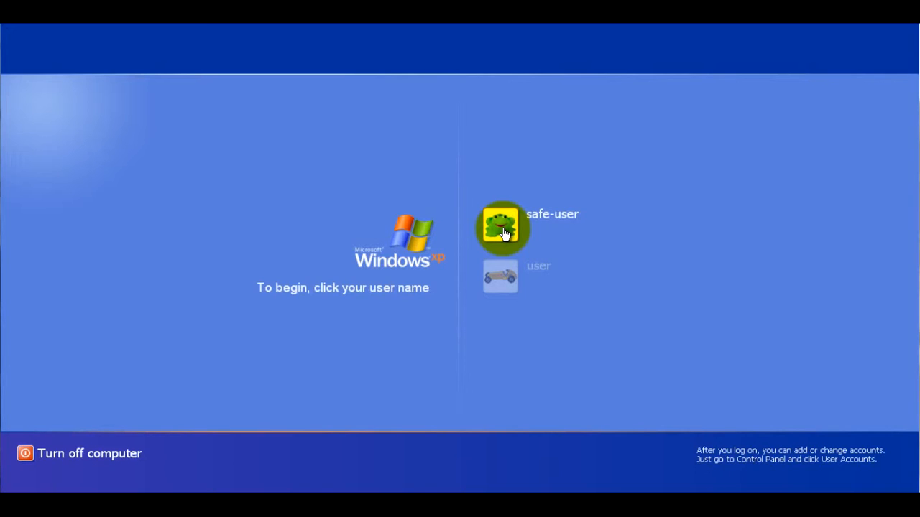
- Sign in to the safe-user account from the welcome screen
left_click(503, 228)
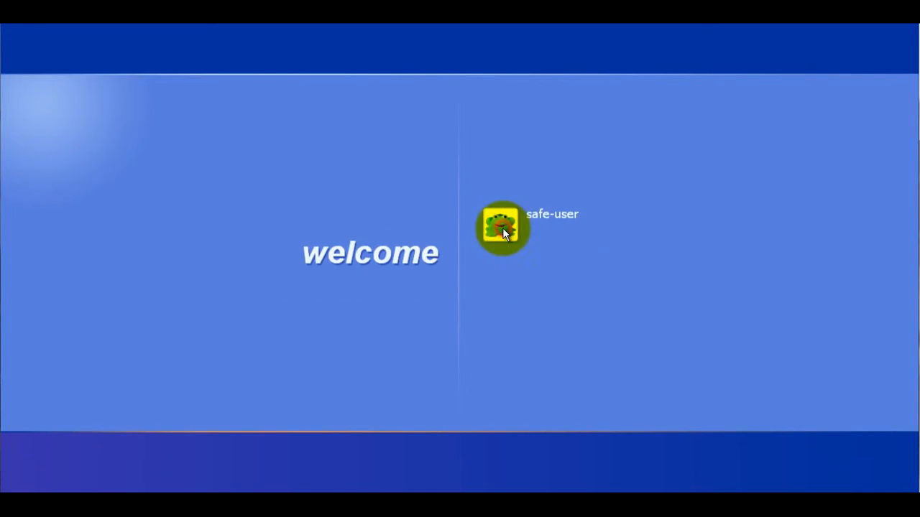
left_click(503, 227)
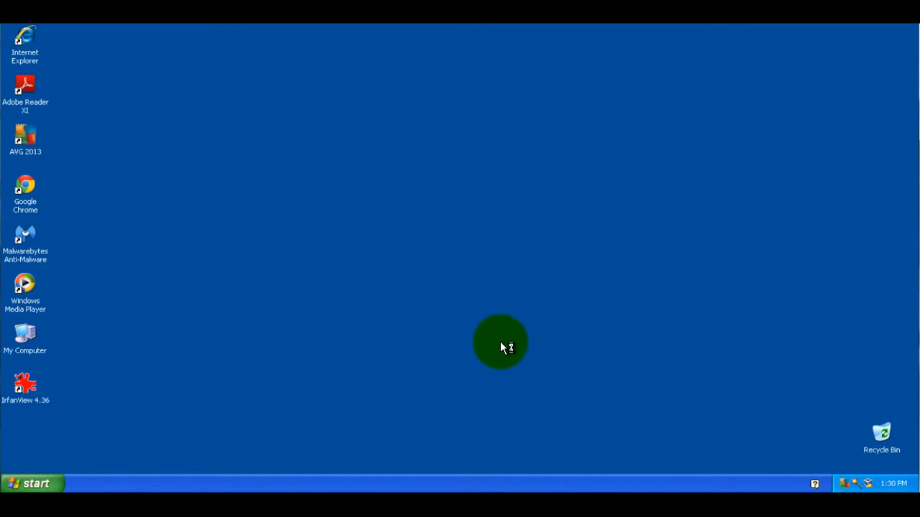
mouse_move(391, 393)
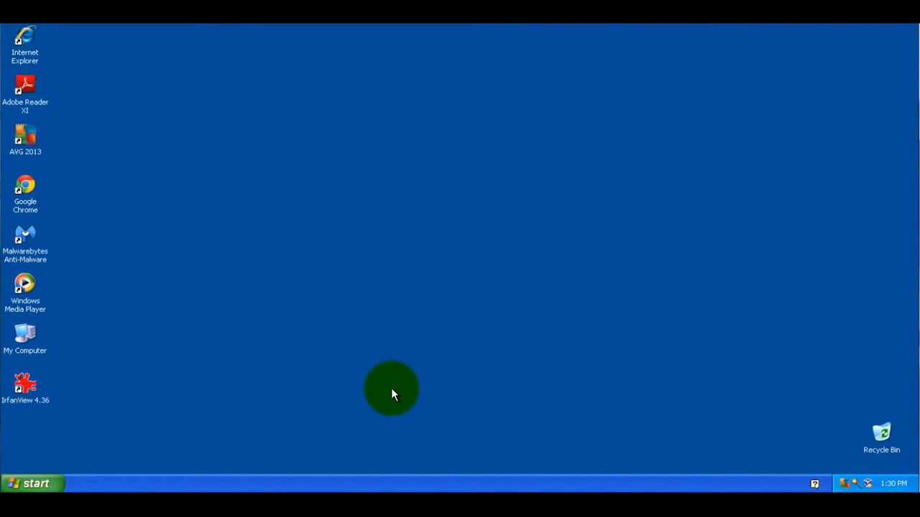
mouse_move(343, 376)
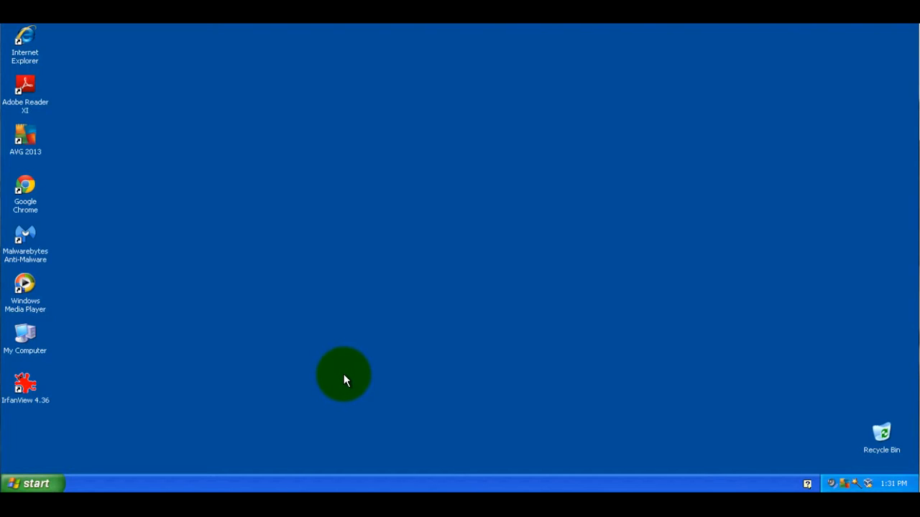
mouse_move(319, 356)
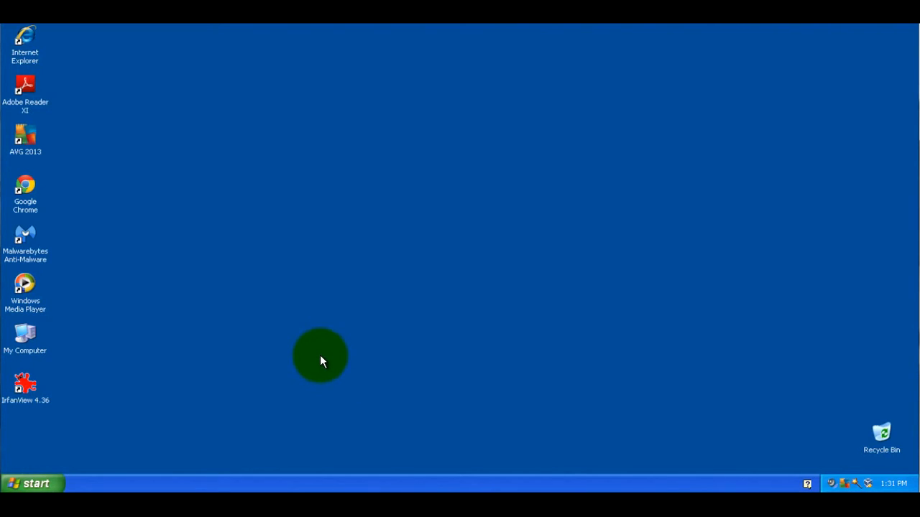
mouse_move(262, 359)
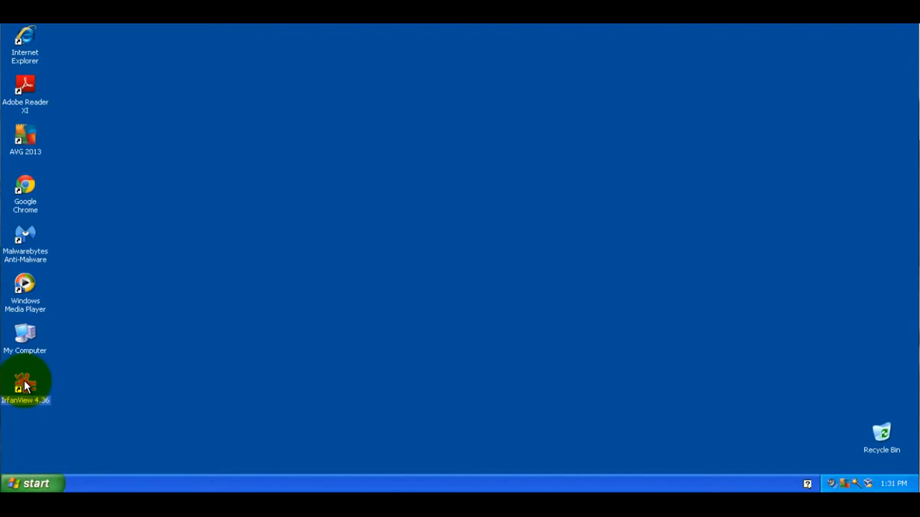
double_click(26, 386)
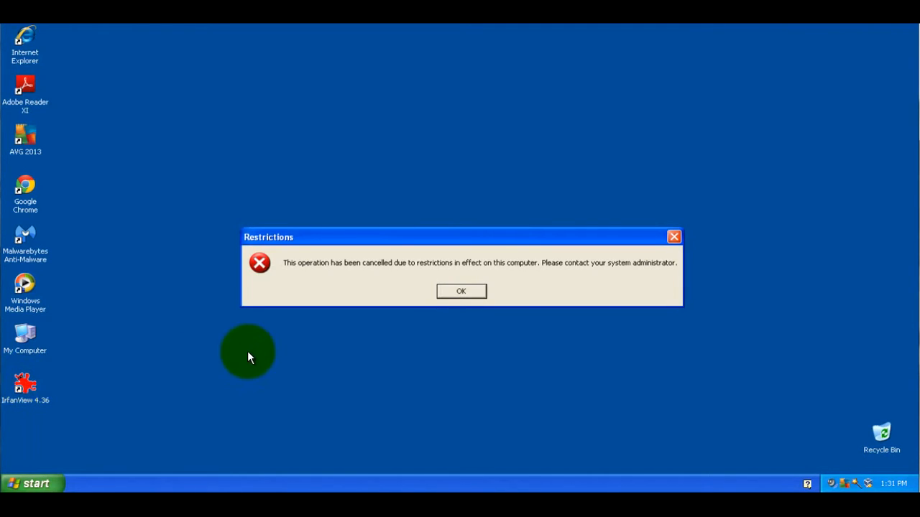
mouse_move(348, 279)
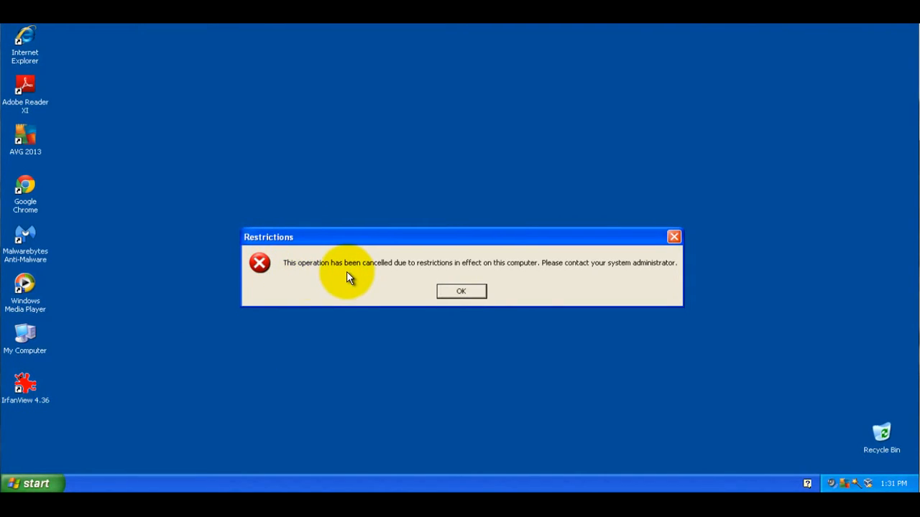
mouse_move(319, 280)
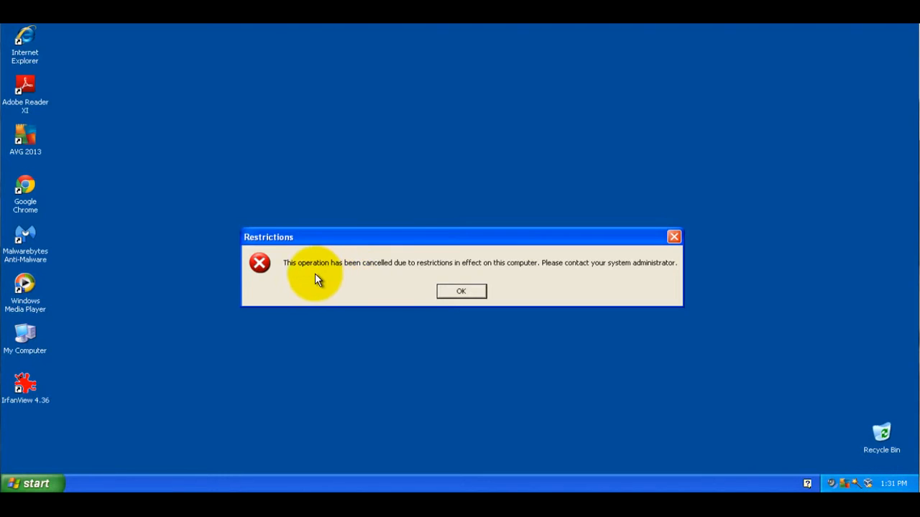
mouse_move(374, 280)
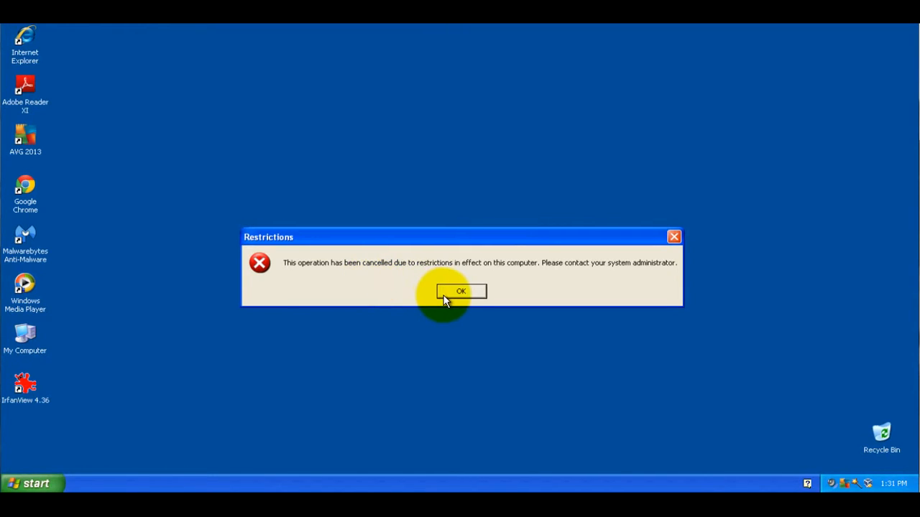
left_click(460, 290)
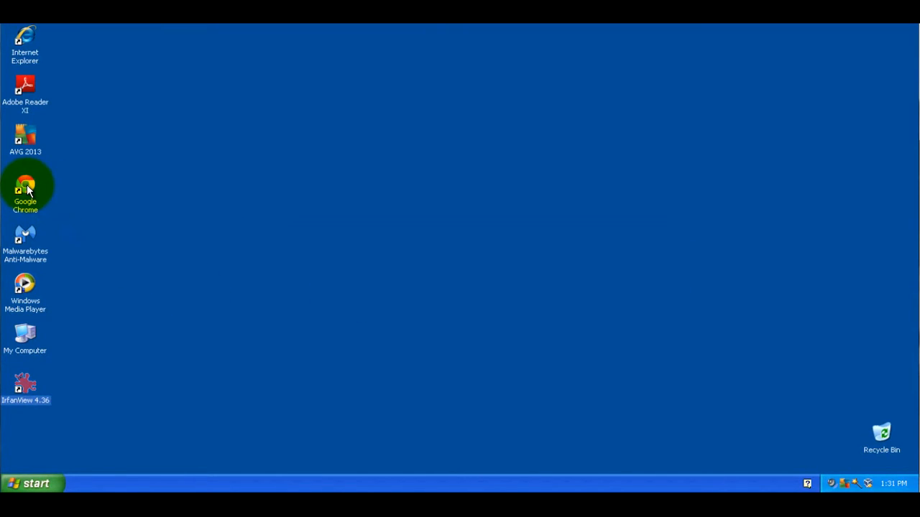
double_click(26, 188)
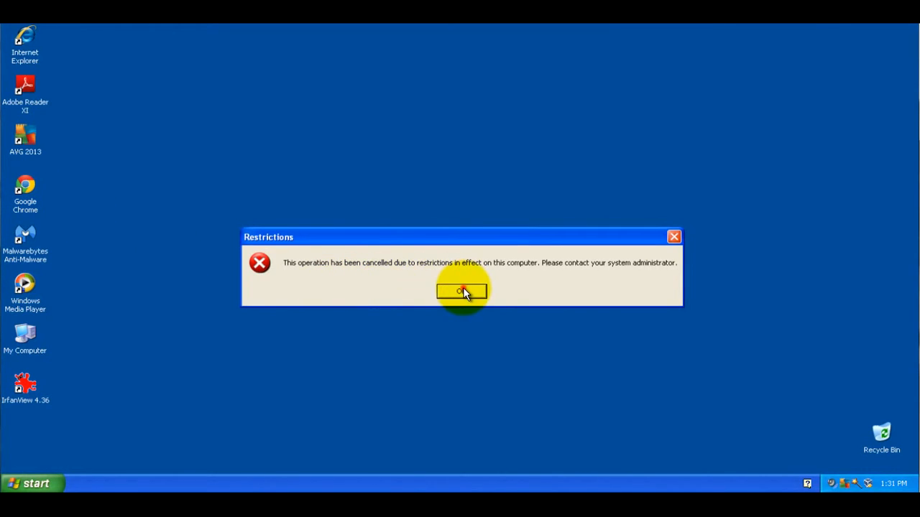
left_click(461, 290)
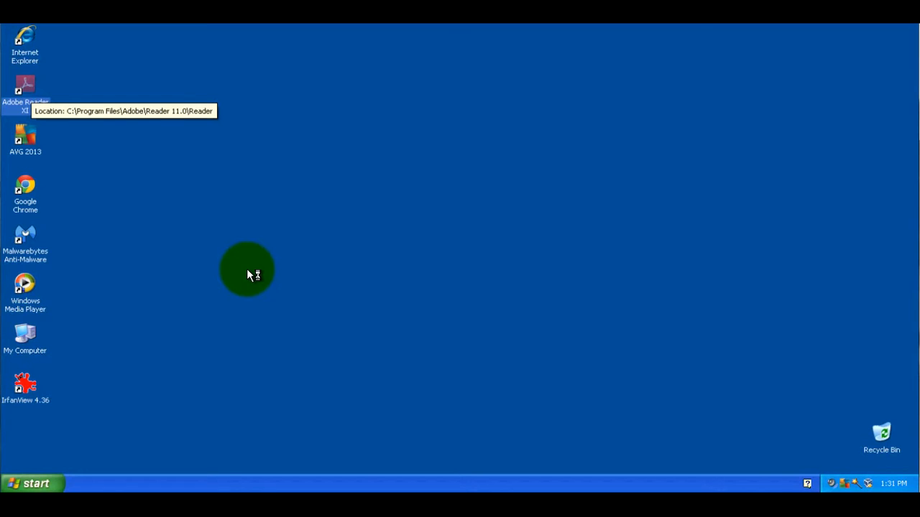
- Launch Adobe Reader from the desktop to confirm it runs, then close it
double_click(26, 86)
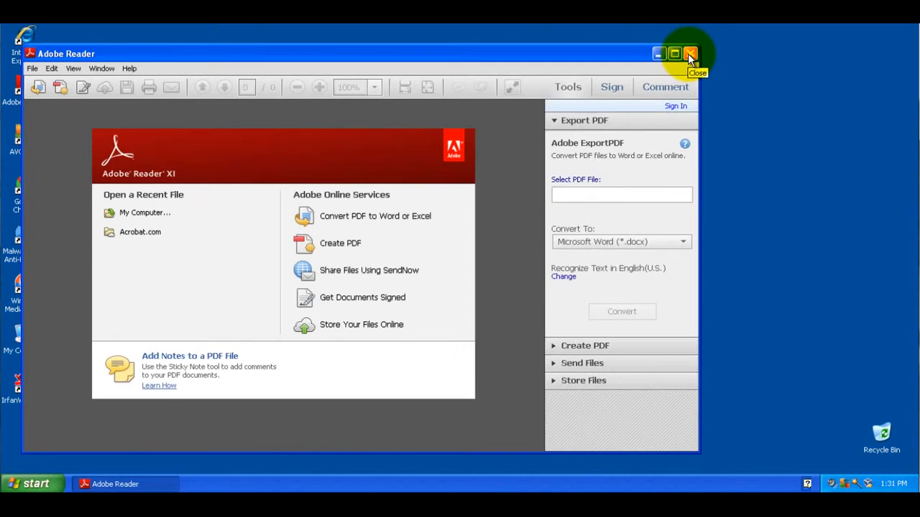
left_click(690, 54)
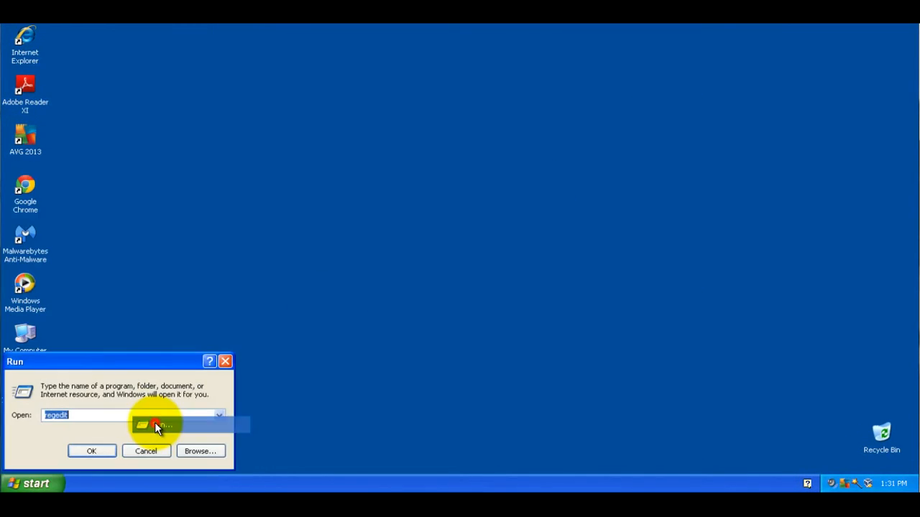
- Run regedit and try setting DisallowRun to 0, accepting the Error Editing Value refusal
left_click(92, 451)
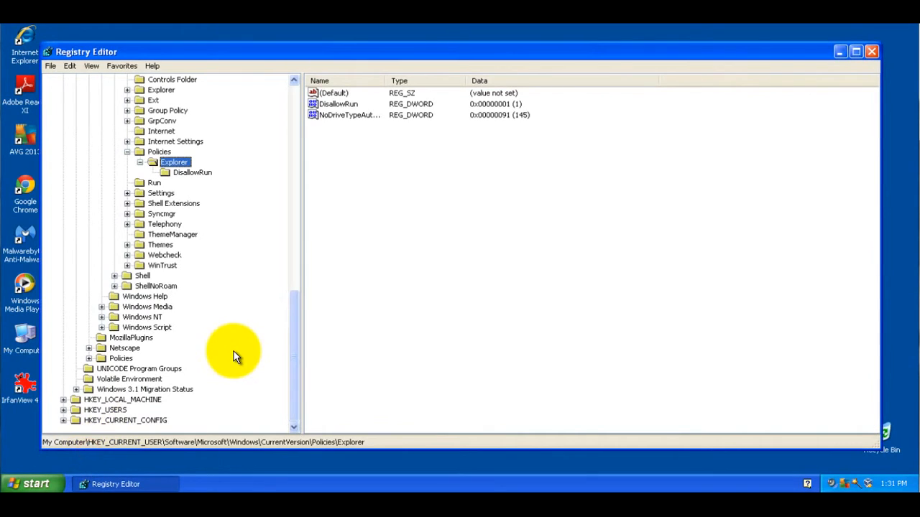
mouse_move(345, 115)
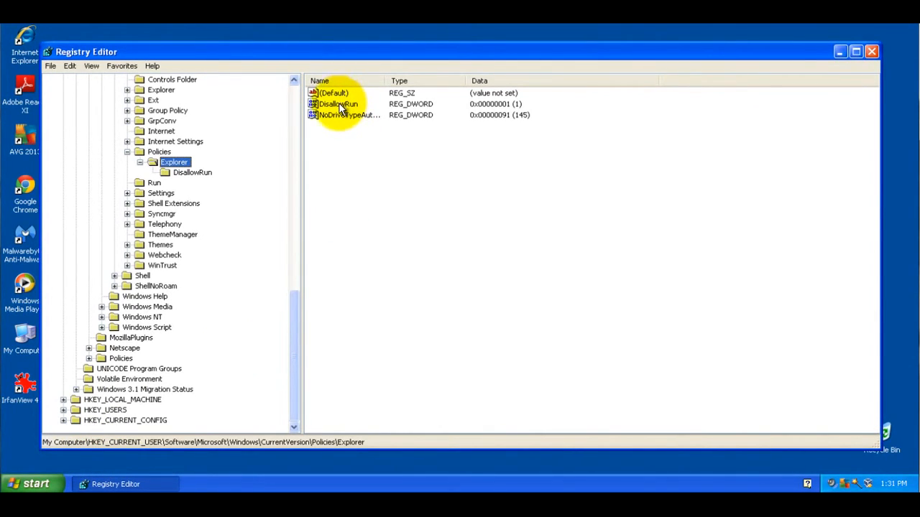
mouse_move(340, 112)
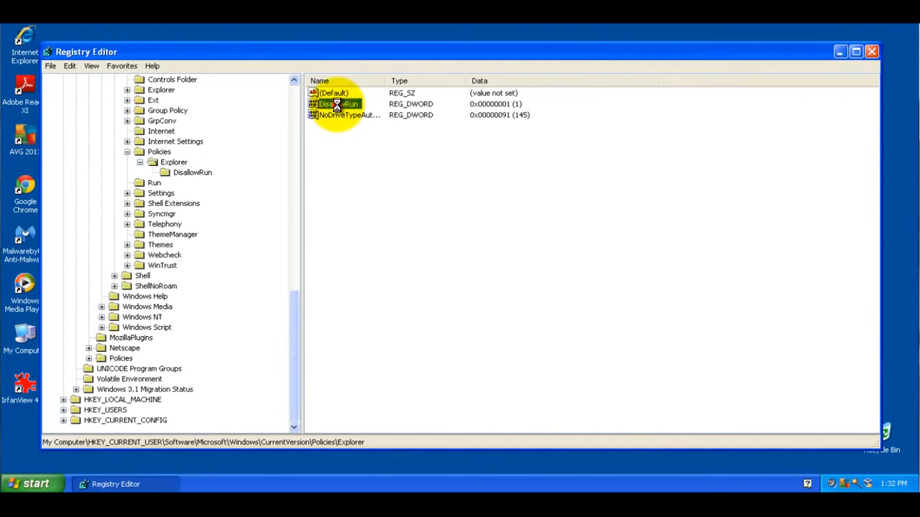
double_click(338, 103)
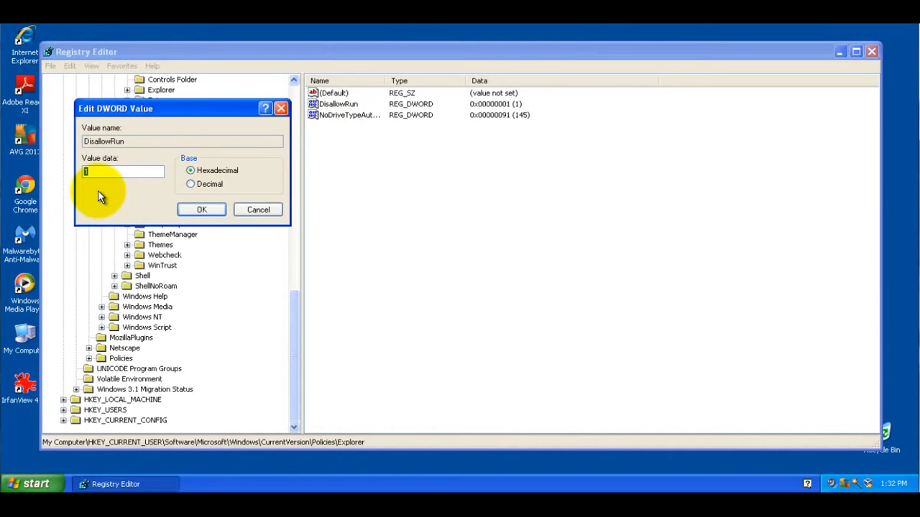
type("0")
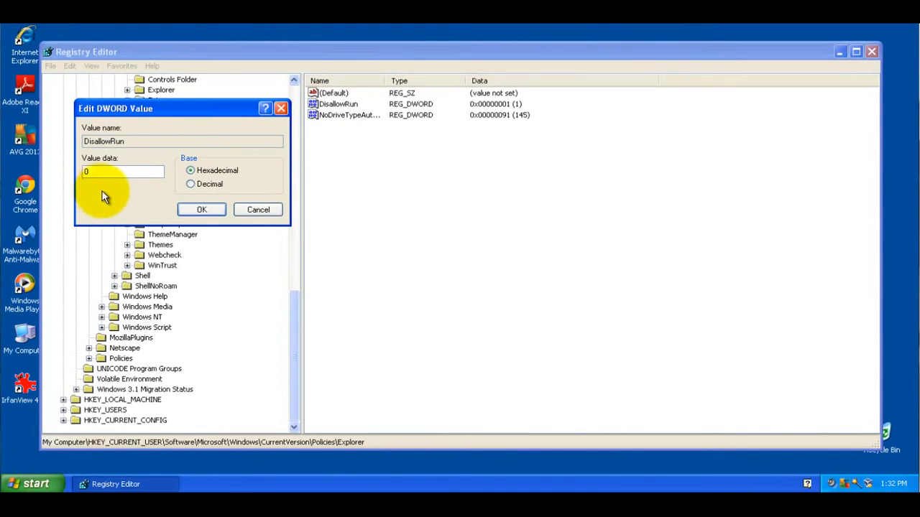
left_click(201, 210)
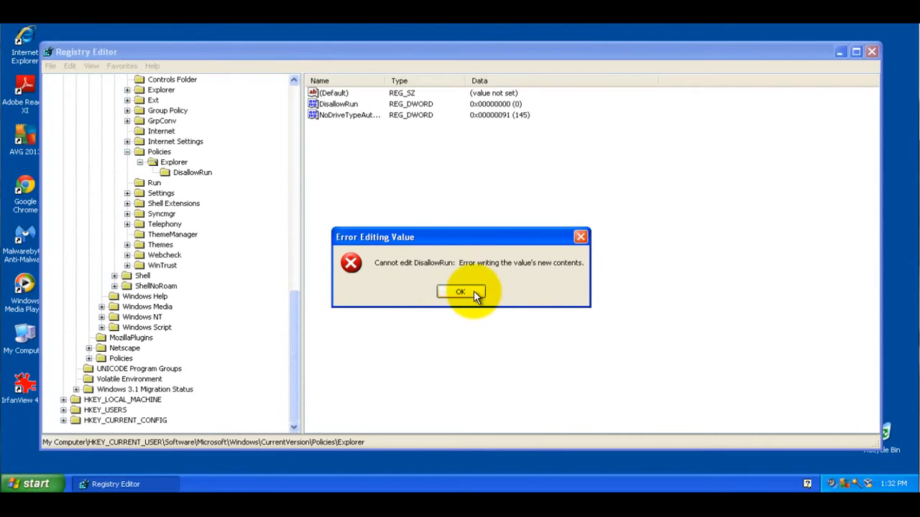
left_click(460, 291)
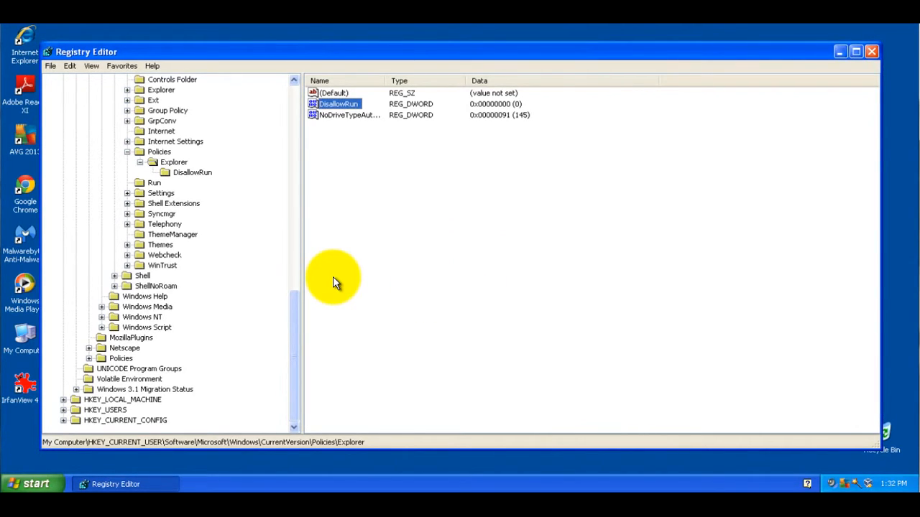
mouse_move(227, 170)
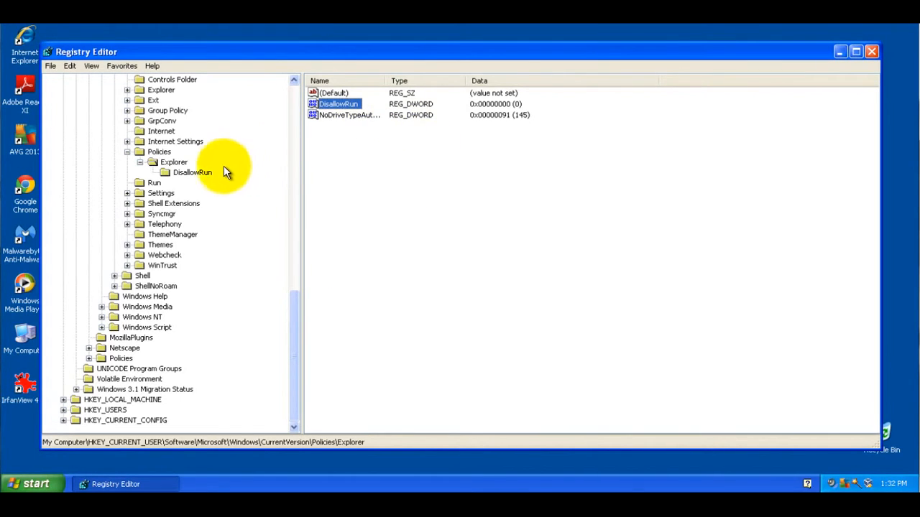
- View the DisallowRun list (i_view32.exe, iexplore.exe, chrome.exe) and close Registry Editor
left_click(193, 172)
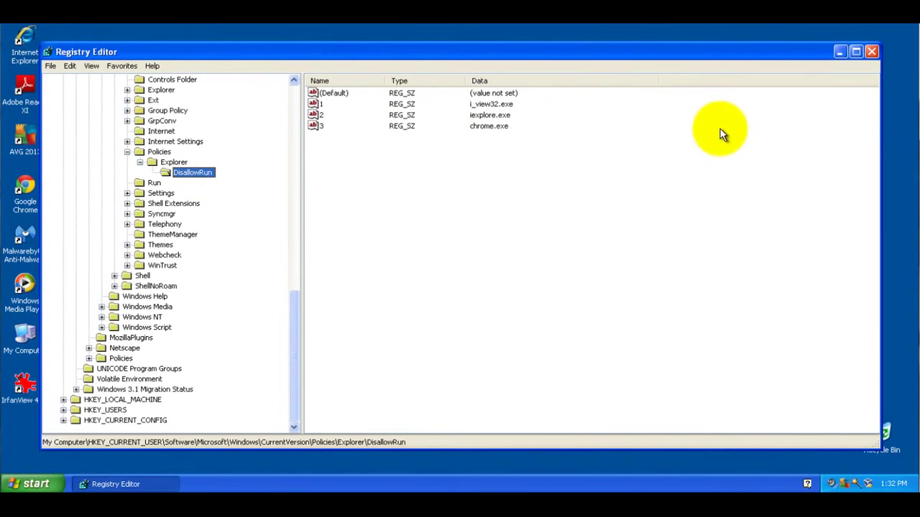
mouse_move(511, 112)
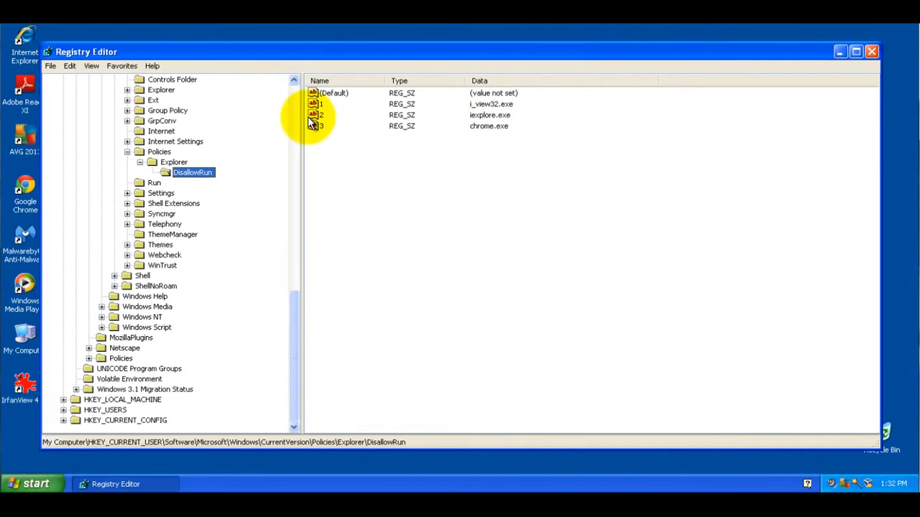
mouse_move(319, 107)
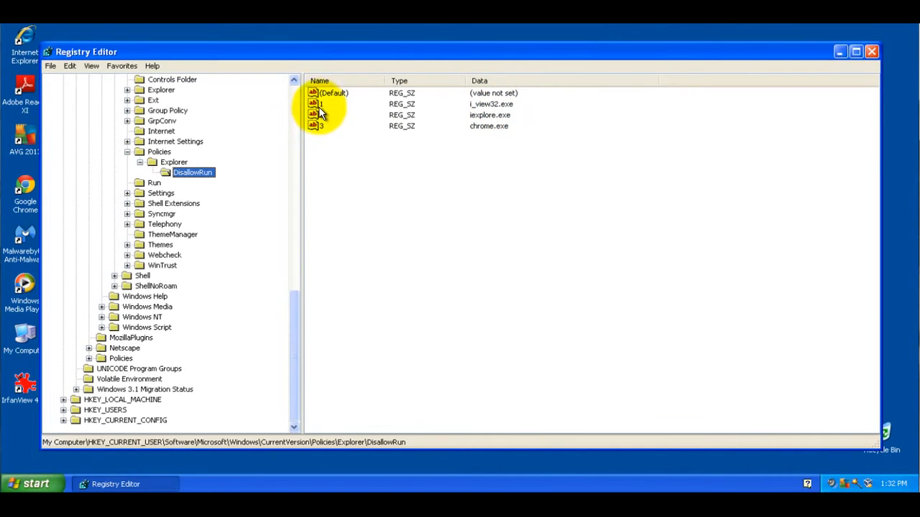
mouse_move(319, 129)
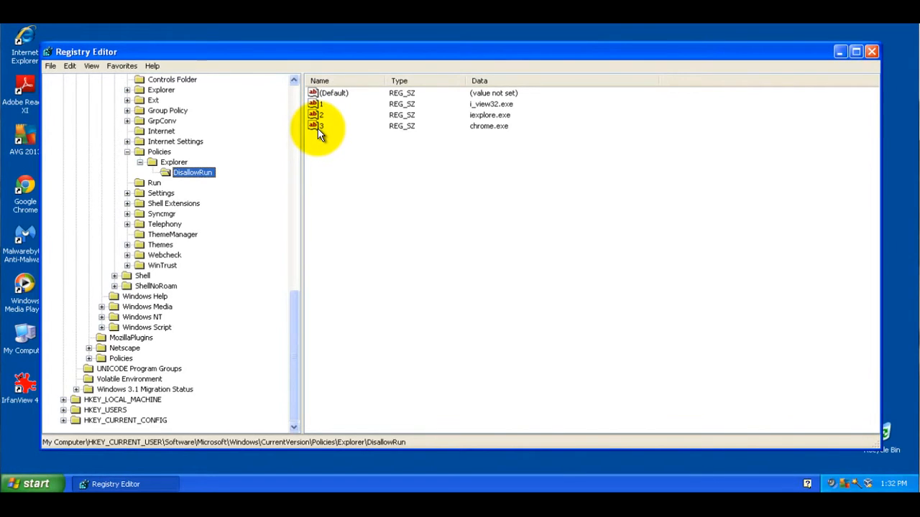
mouse_move(560, 180)
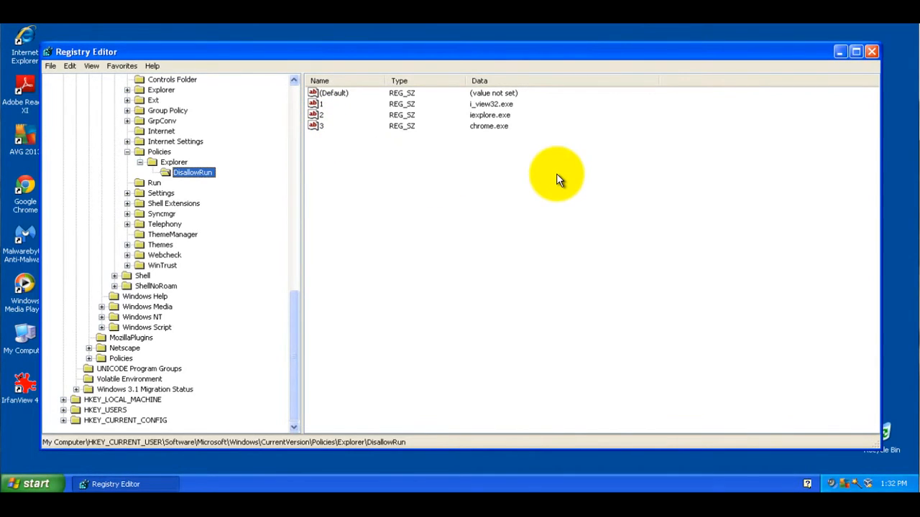
mouse_move(871, 51)
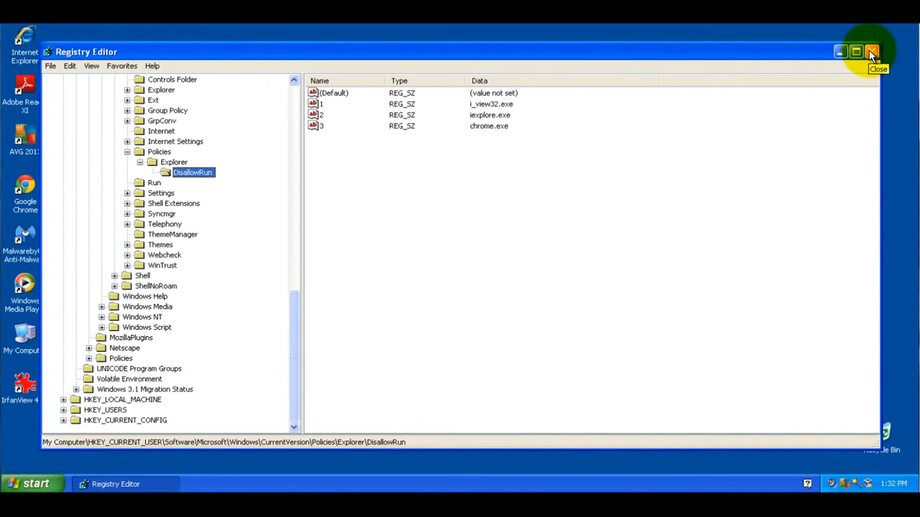
left_click(871, 52)
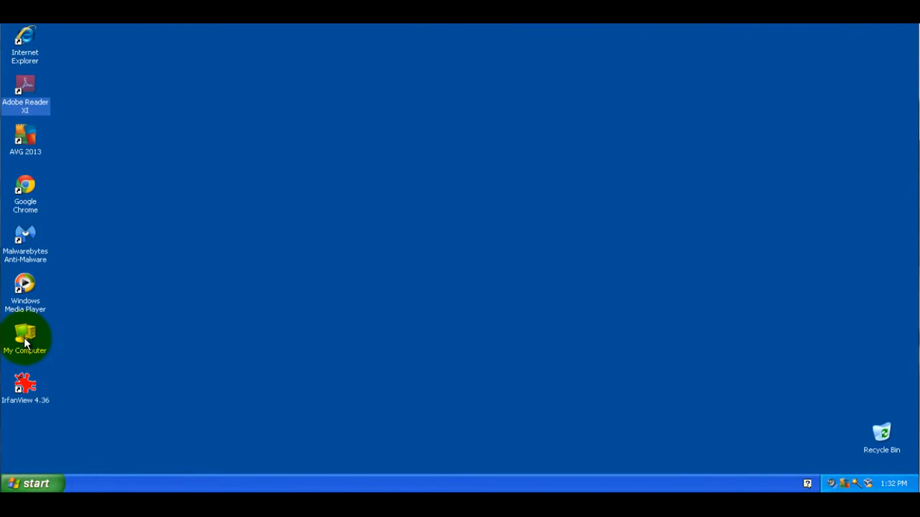
- Locate chrome.exe via My Computer and Find Target; renaming it to chrome2 fails with an Unlocker error
double_click(26, 338)
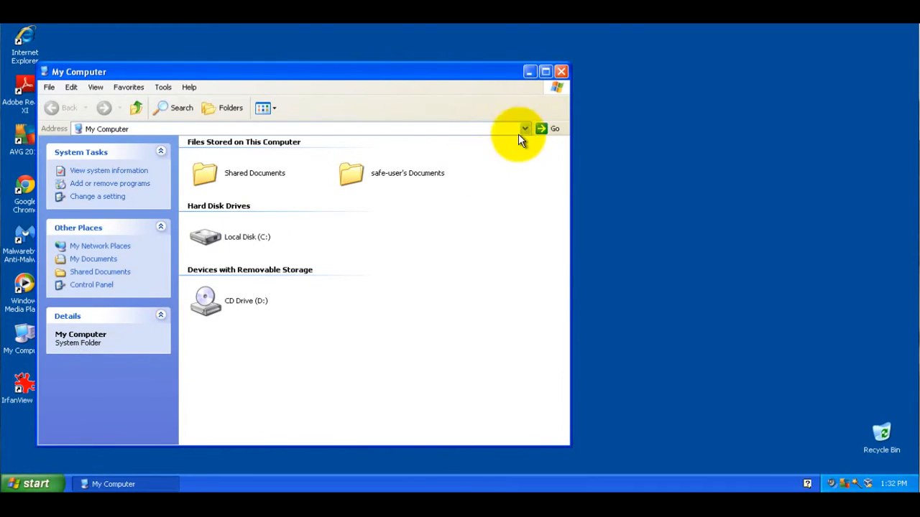
left_click(560, 72)
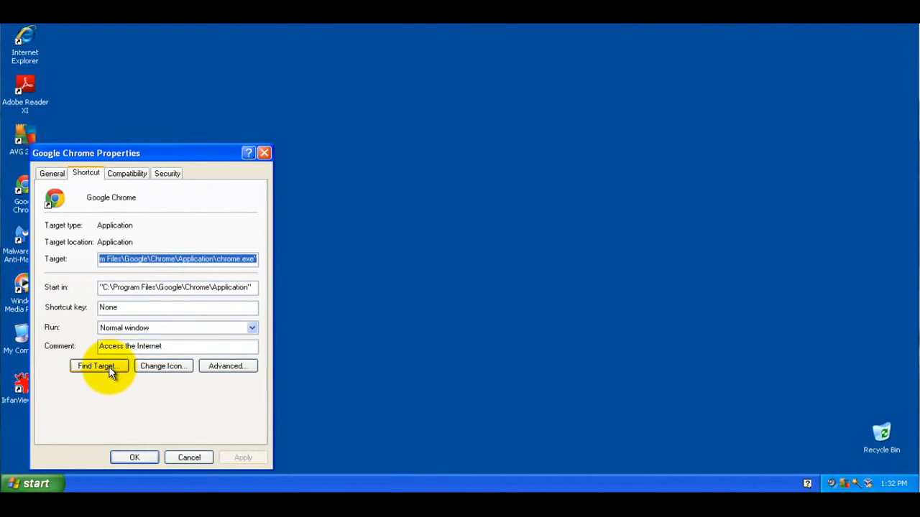
left_click(95, 366)
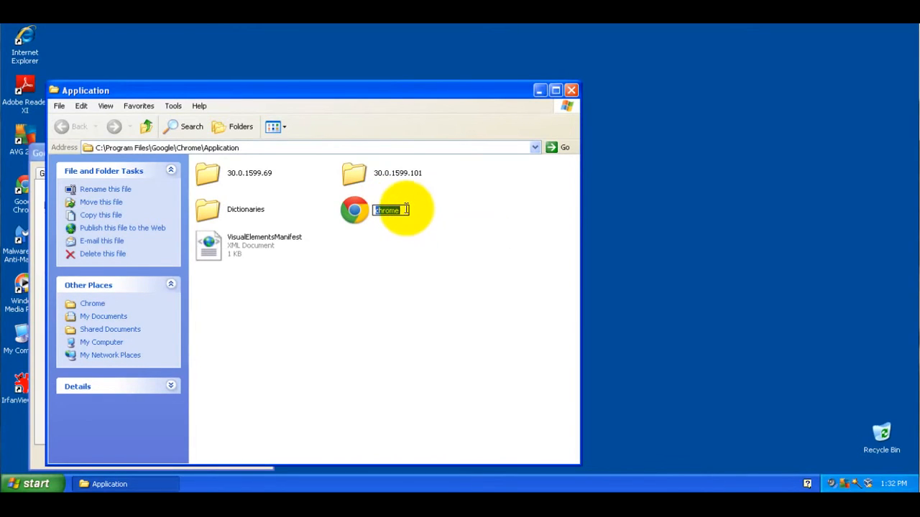
type("chrome2")
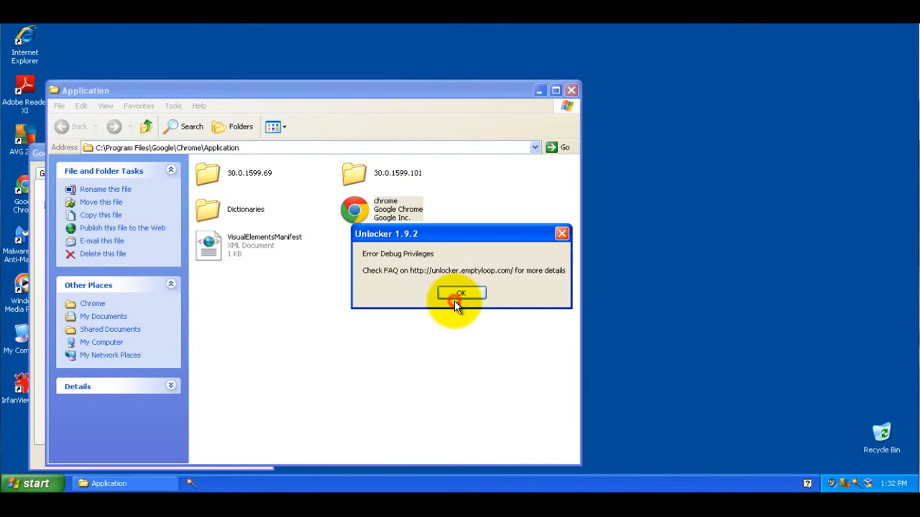
left_click(460, 293)
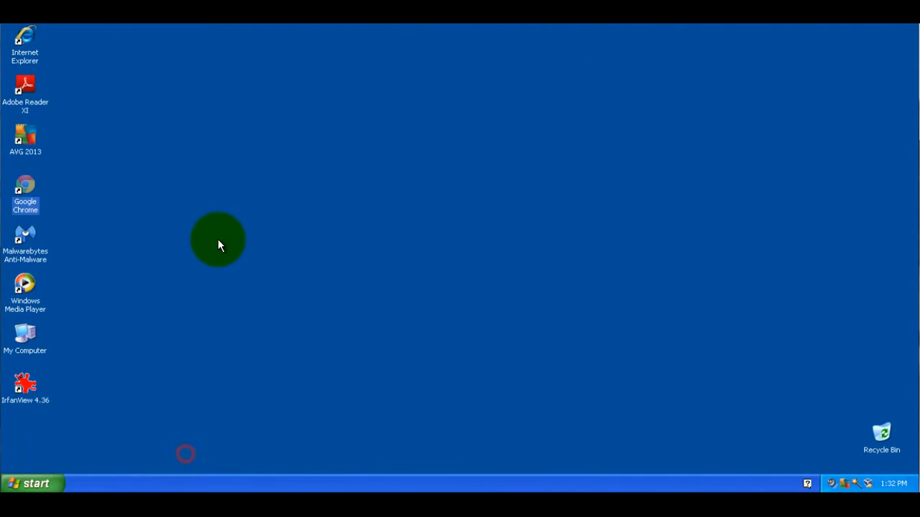
- Create New Text Document2 on the desktop, viewing it empty in Notepad before confirming the name
right_click(187, 265)
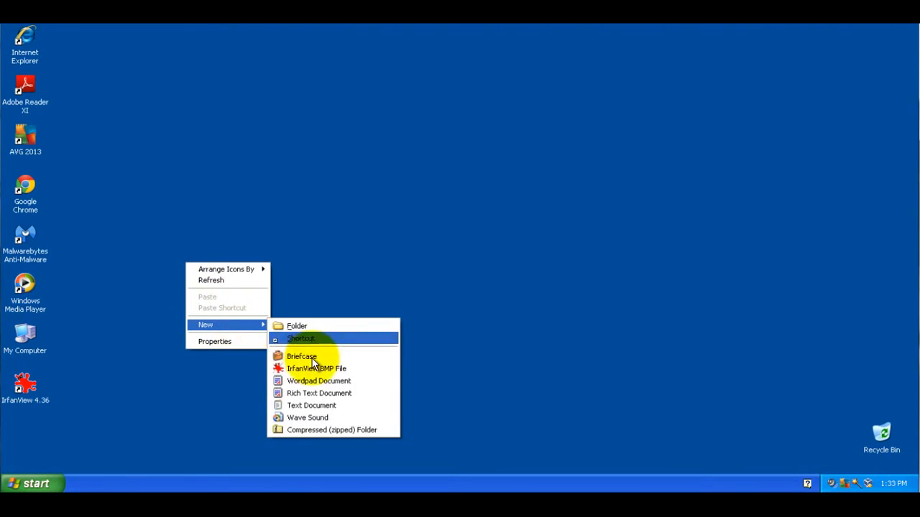
left_click(311, 405)
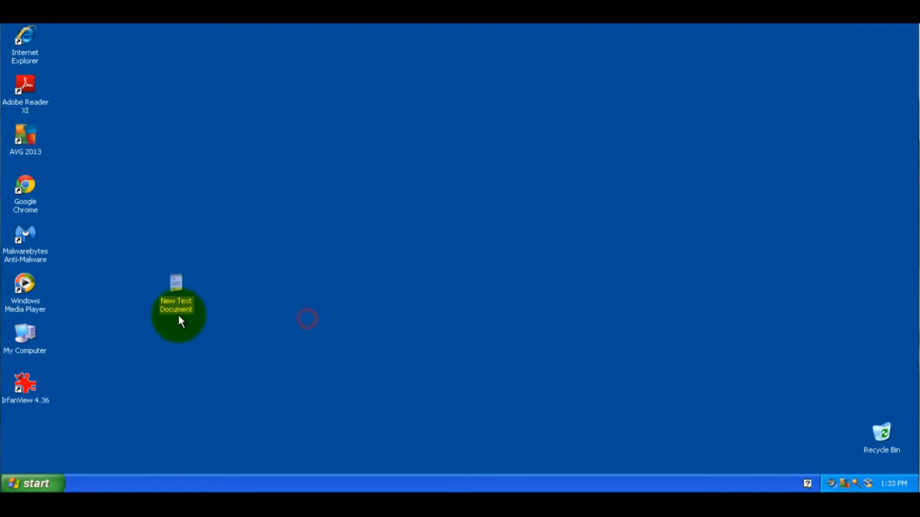
double_click(175, 295)
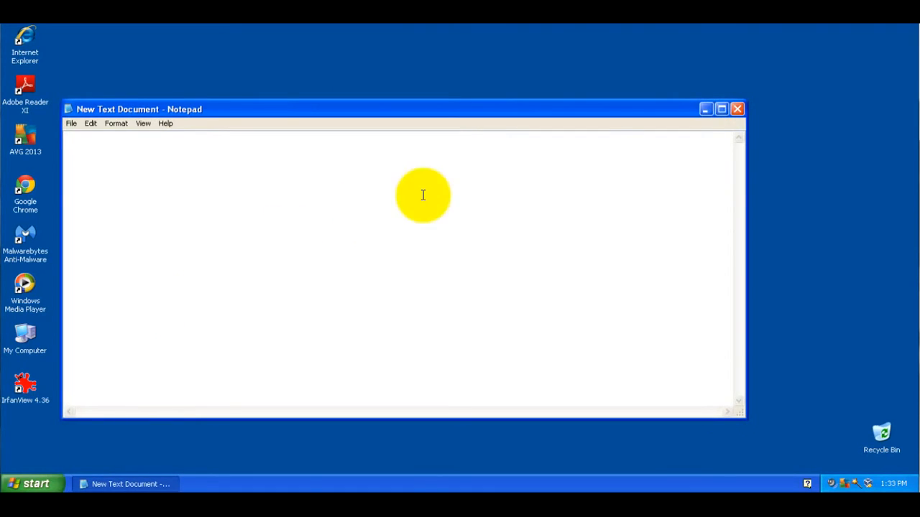
left_click(735, 110)
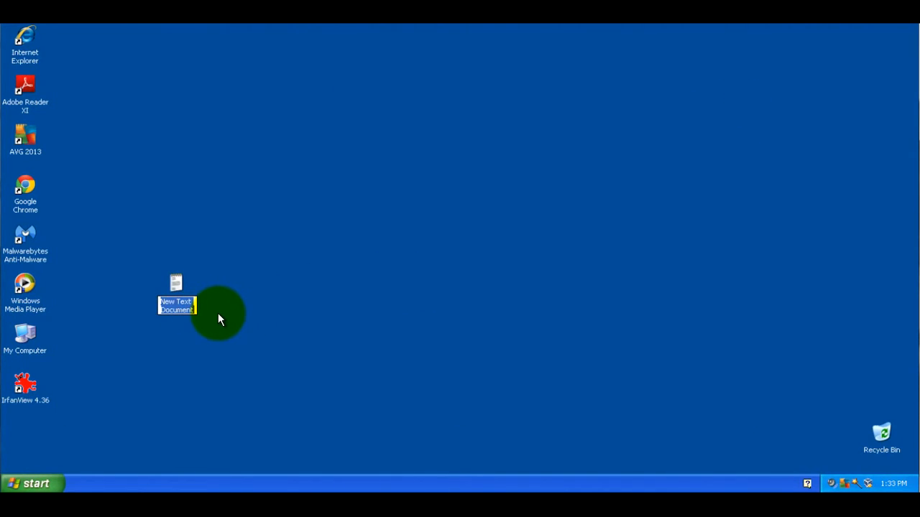
left_click(368, 297)
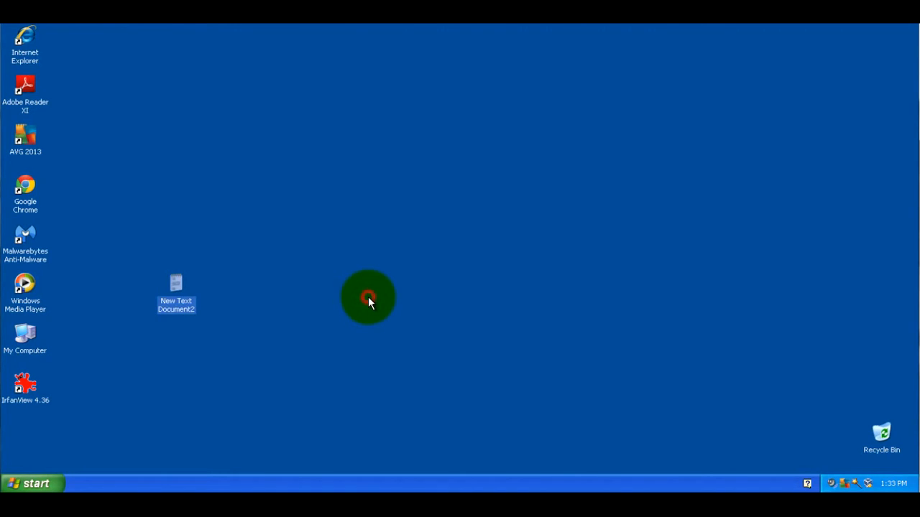
mouse_move(273, 349)
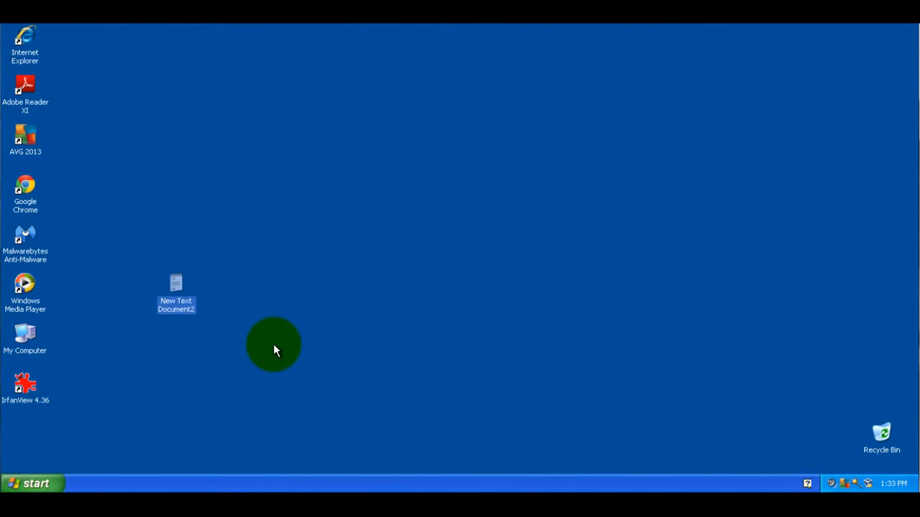
mouse_move(268, 350)
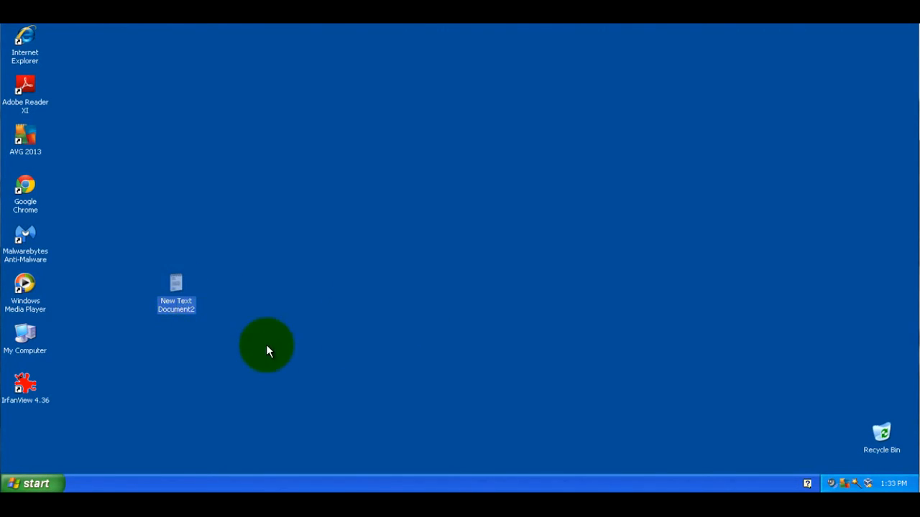